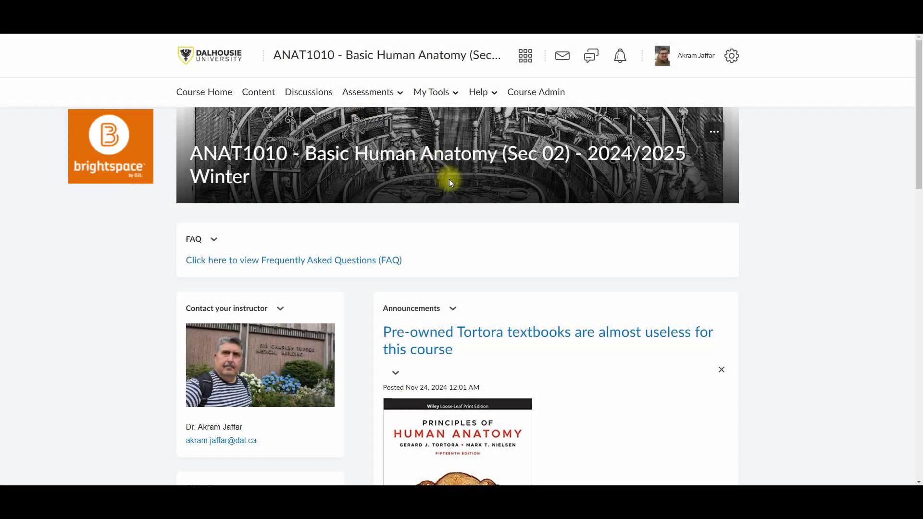
mouse_move(483, 246)
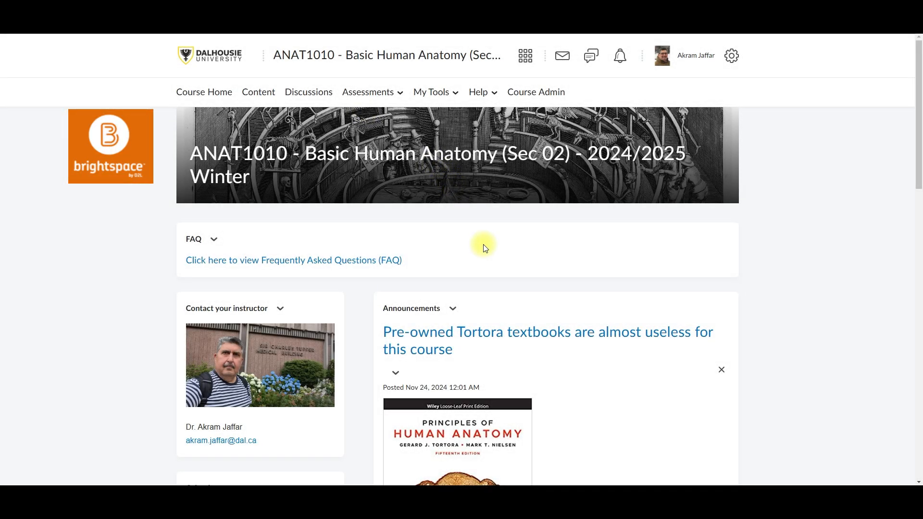
mouse_move(517, 250)
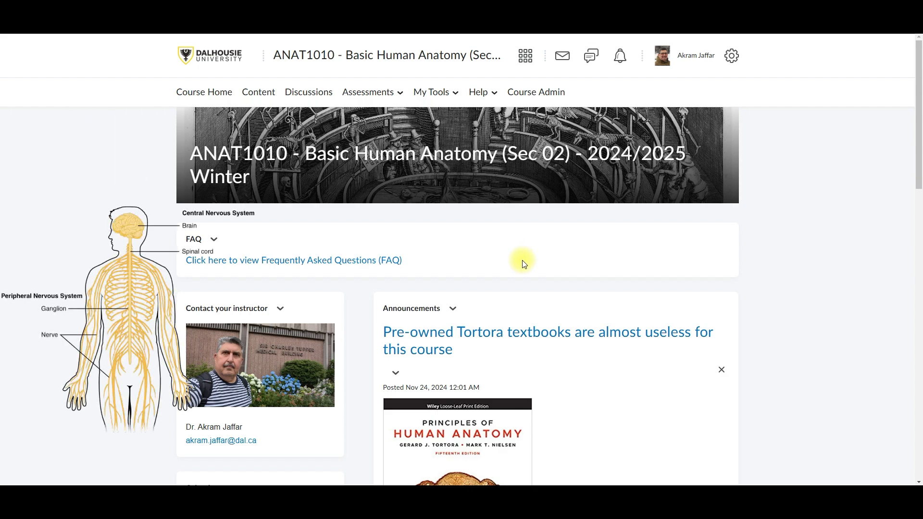
- Log in to Brightspace from the Dalhousie website and enter the ANAT1010 Winter course
click(210, 55)
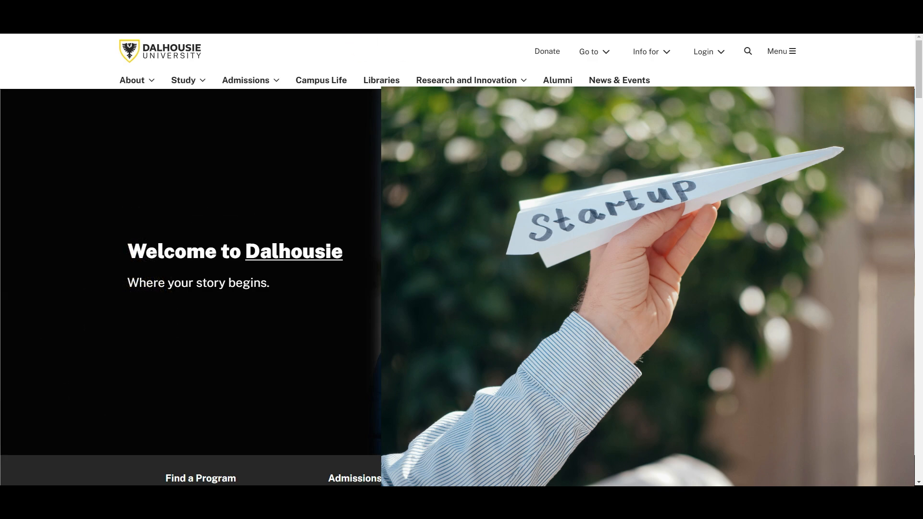
click(704, 51)
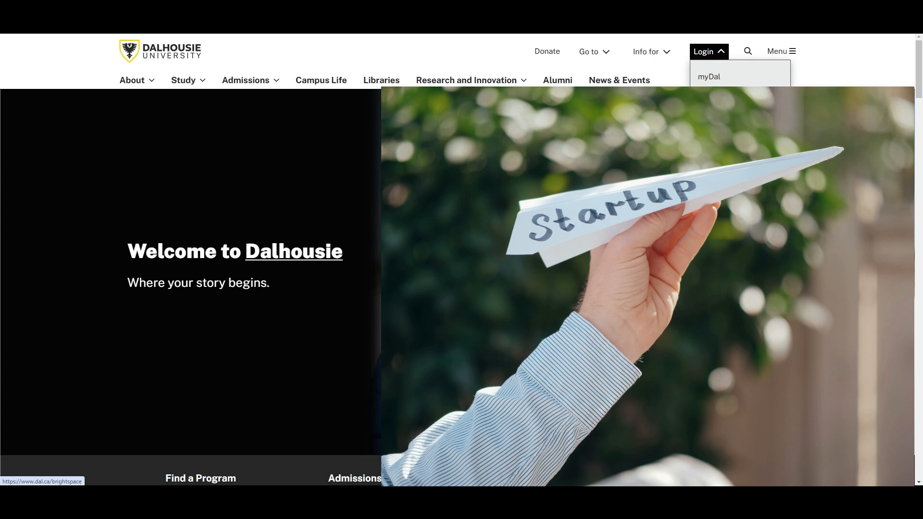
click(709, 77)
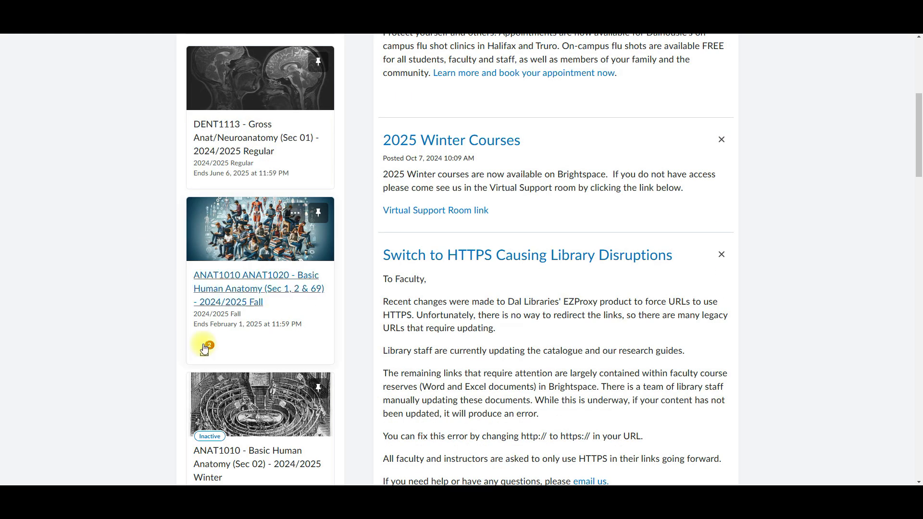
click(259, 404)
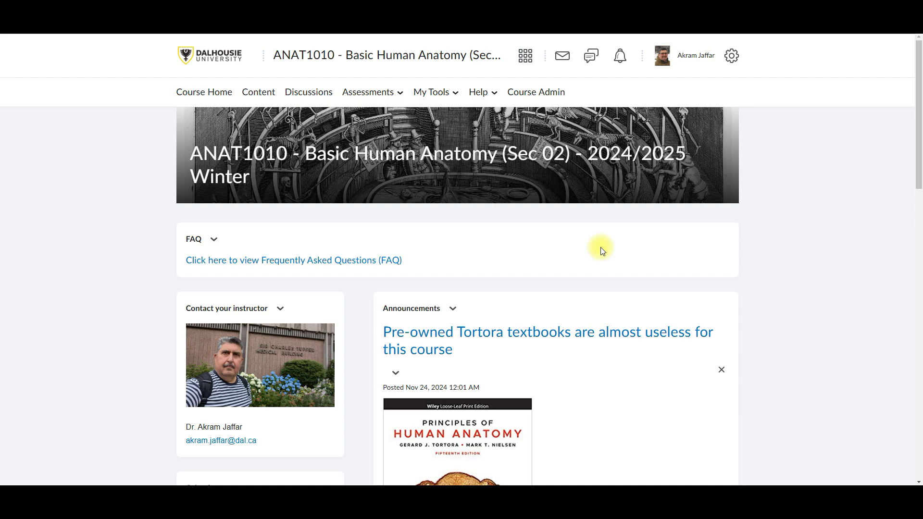
- Check the notification settings, then go to the course content overview
click(693, 56)
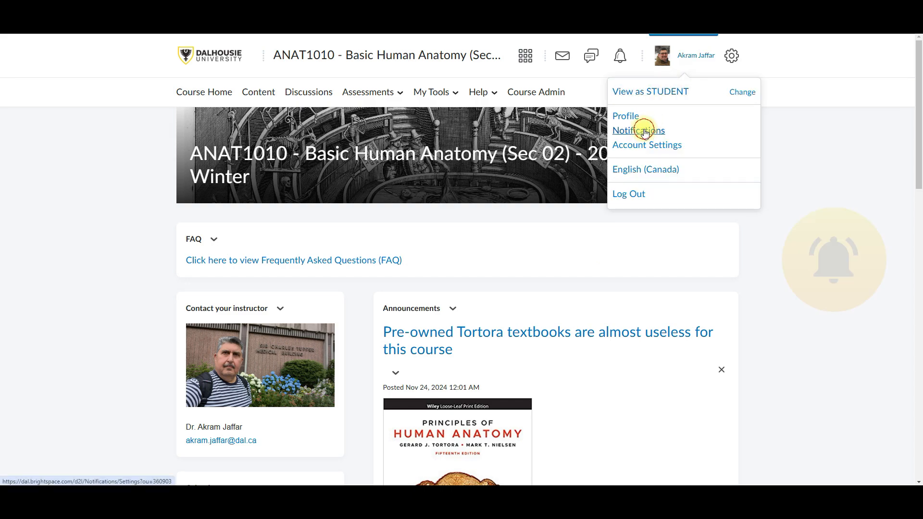
click(638, 130)
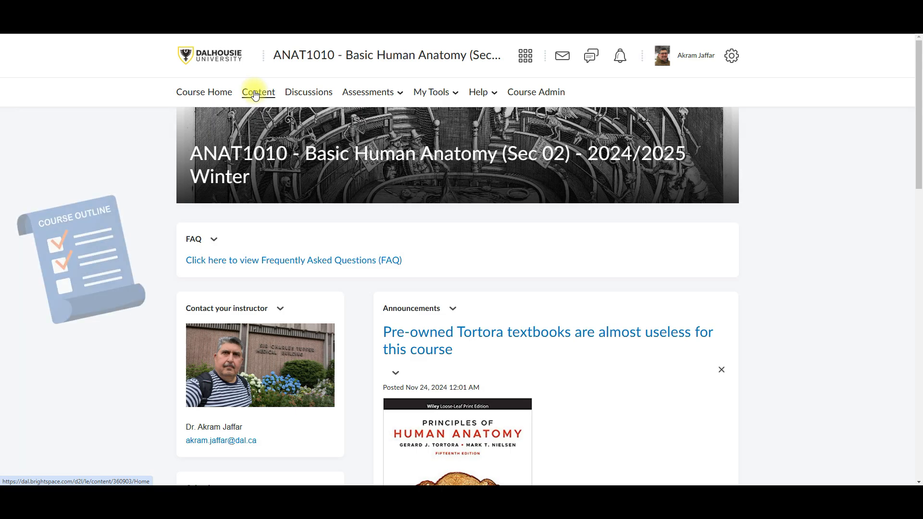
click(258, 92)
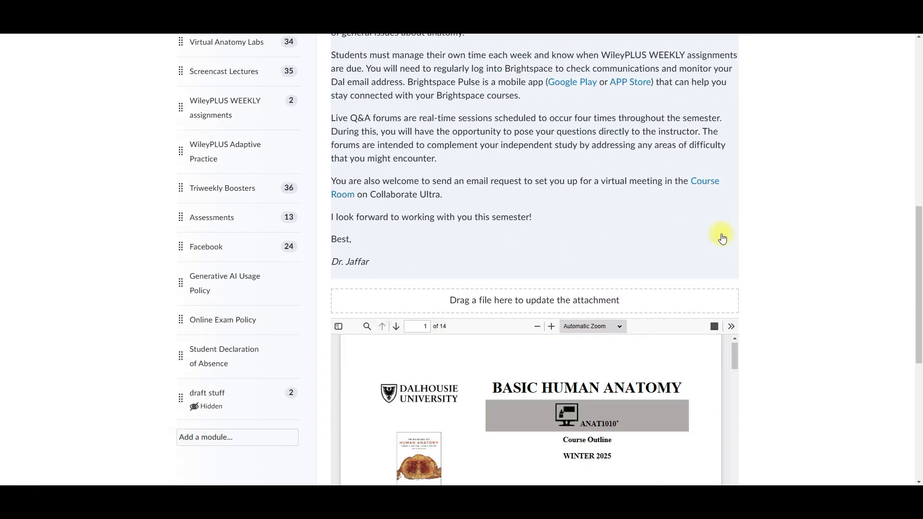
- Scroll the embedded Winter 2025 course outline to page 7, Examination Schedule and question types
scroll(down, 3)
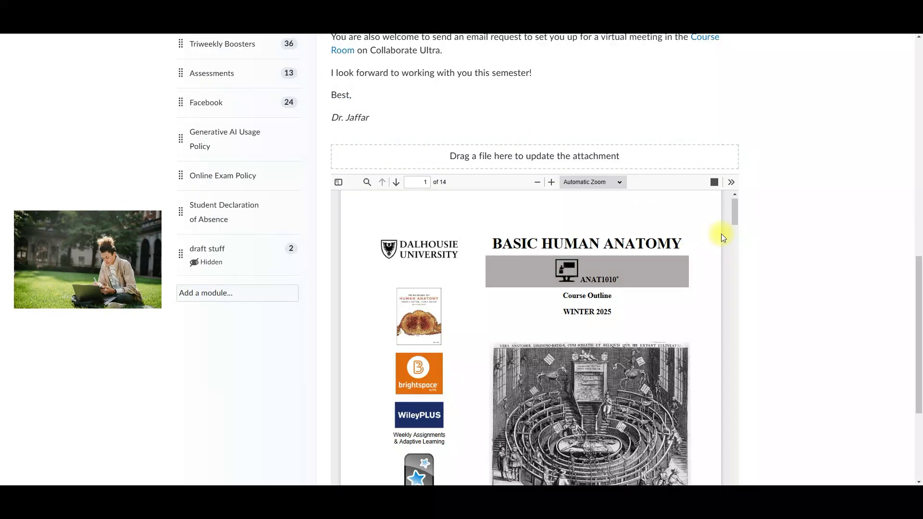
scroll(down, 3)
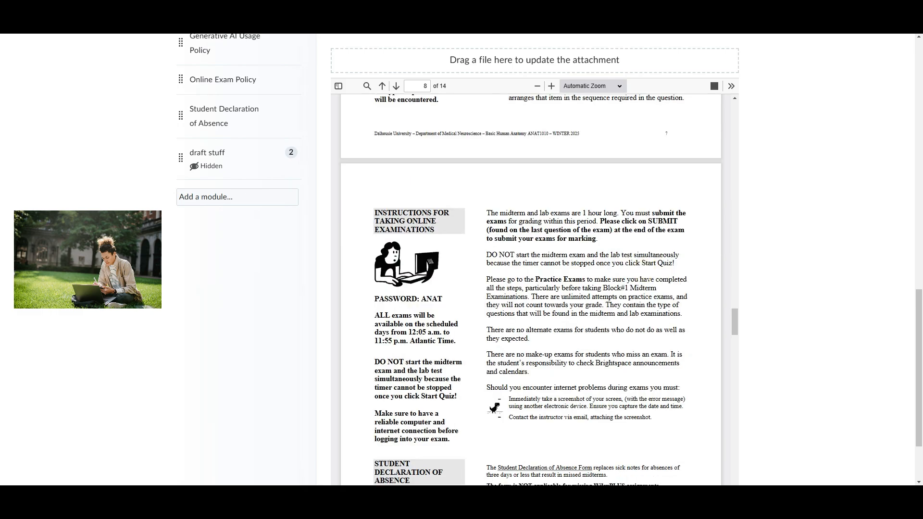
scroll(down, 3)
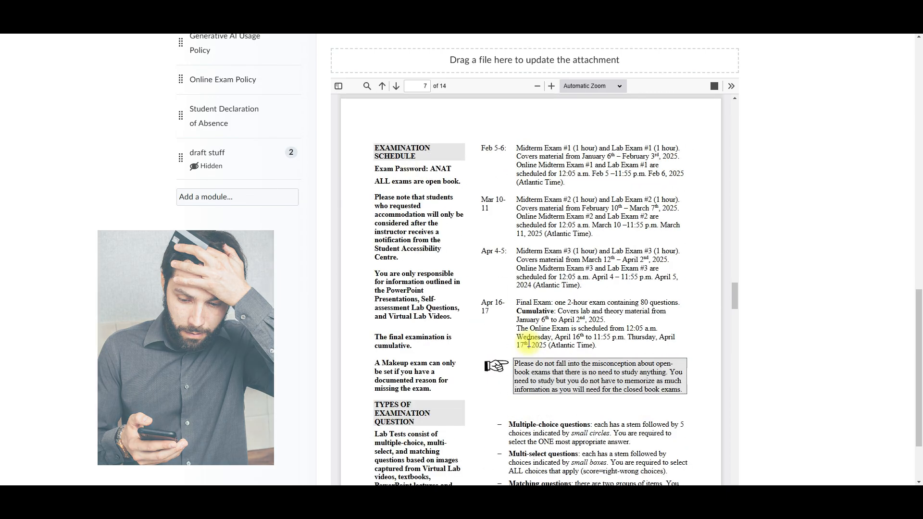
click(381, 85)
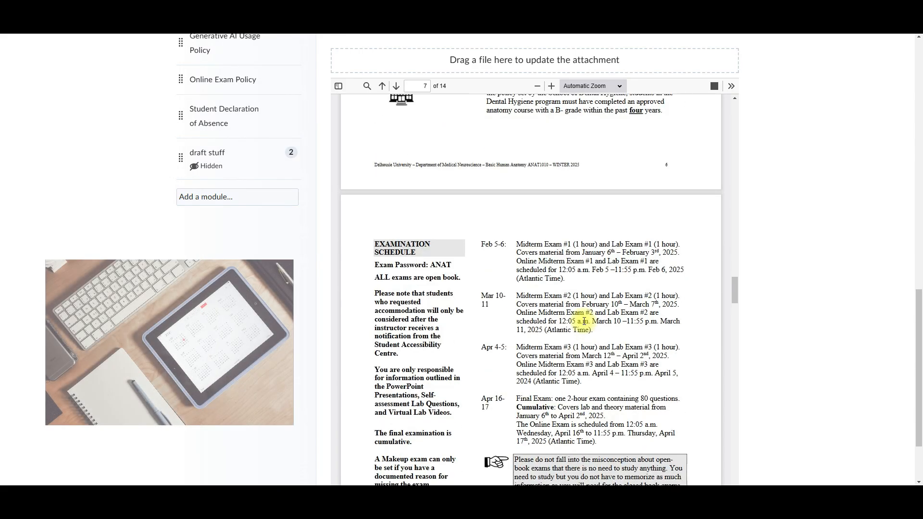
scroll(down, 3)
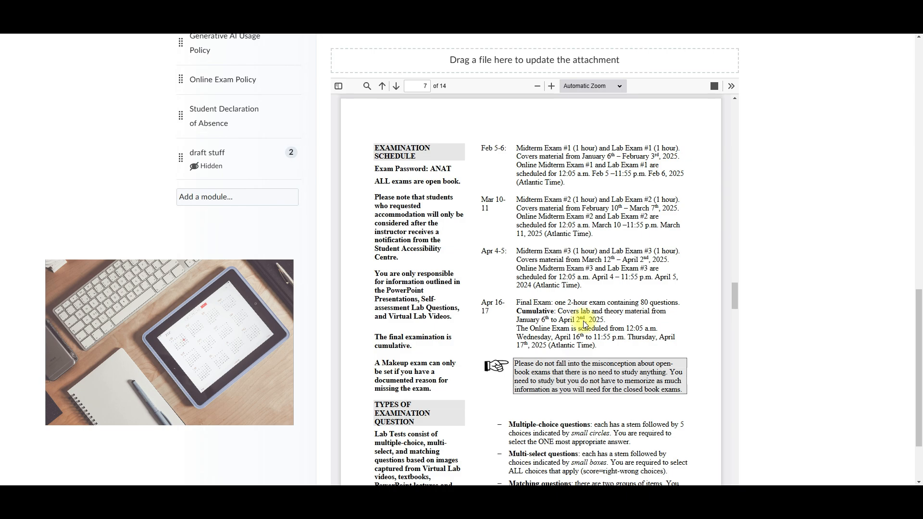
scroll(down, 3)
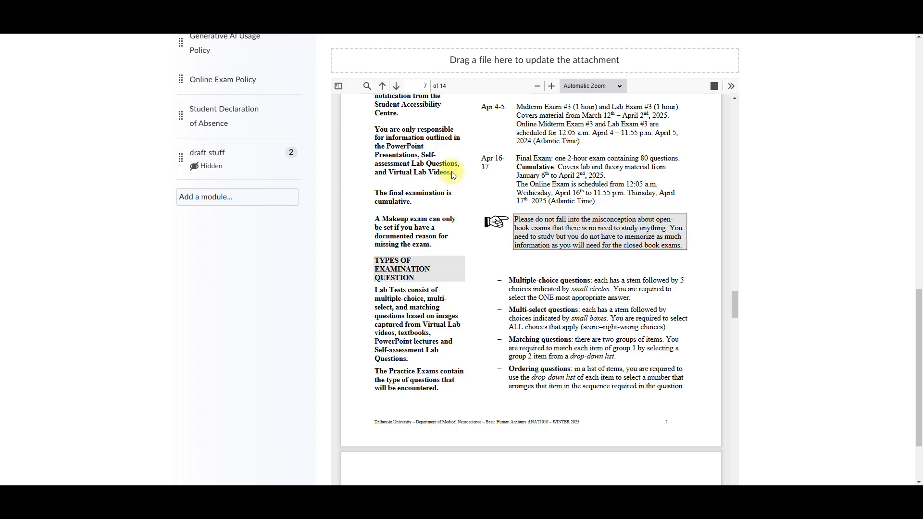
- From the content overview, enter the PowerPoint Lectures module in the Table of Contents
click(210, 166)
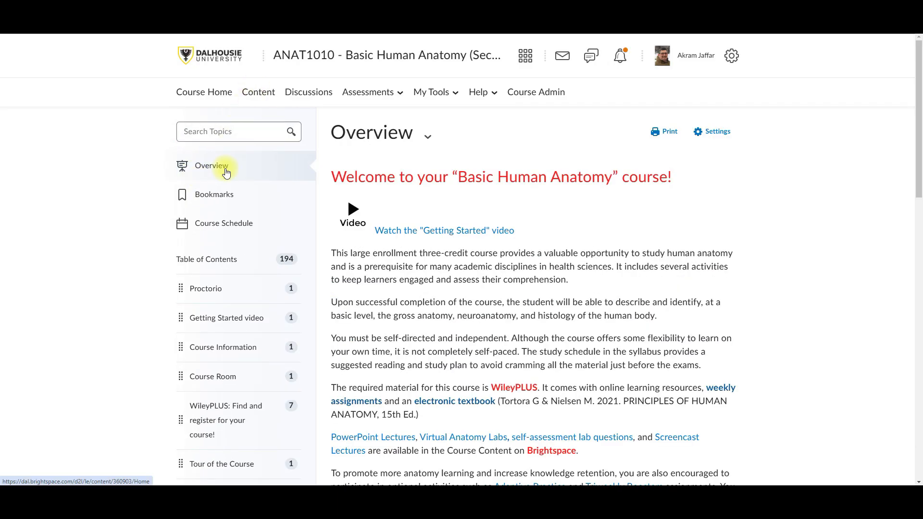
scroll(down, 3)
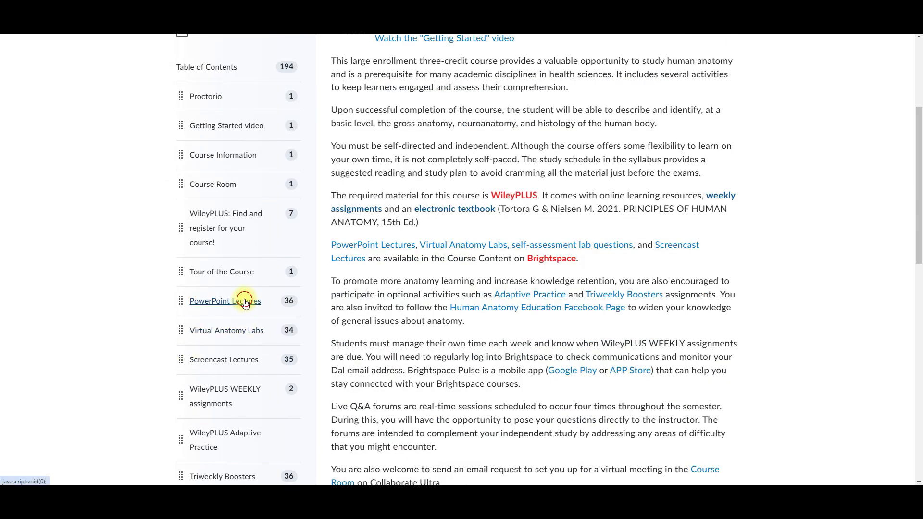
click(225, 301)
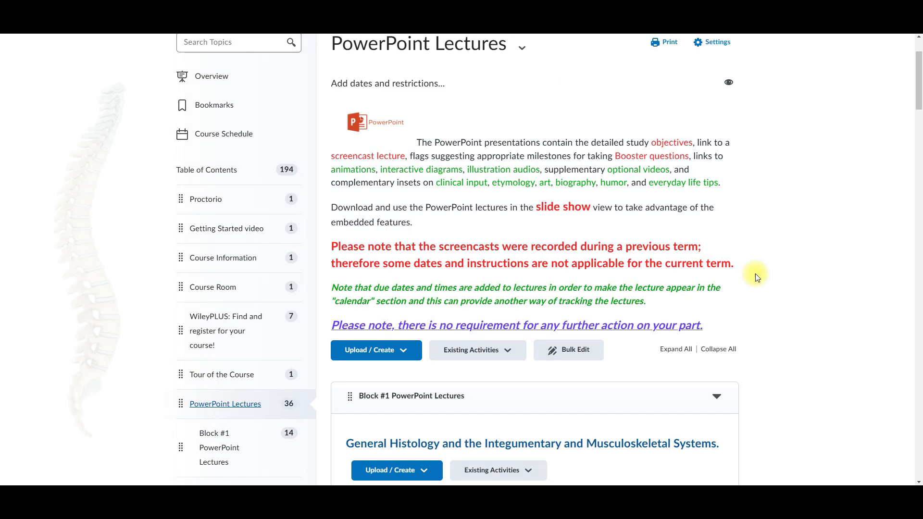
- Review Block #1 lectures with due dates and objectives, then launch the introduction lecture PowerPoint
scroll(down, 3)
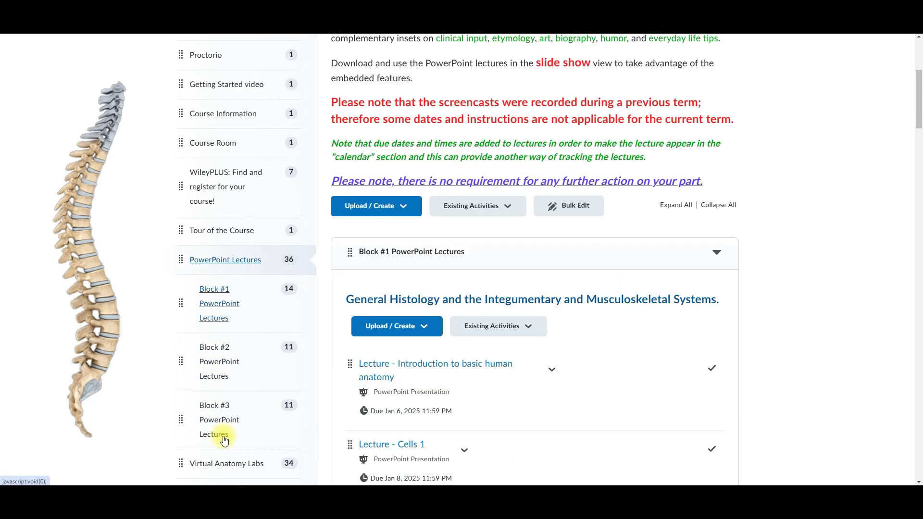
scroll(down, 3)
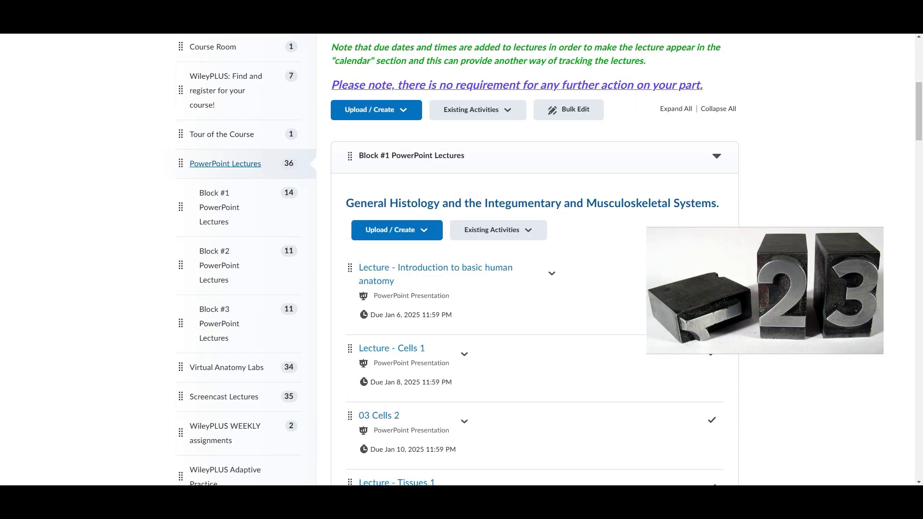
scroll(down, 3)
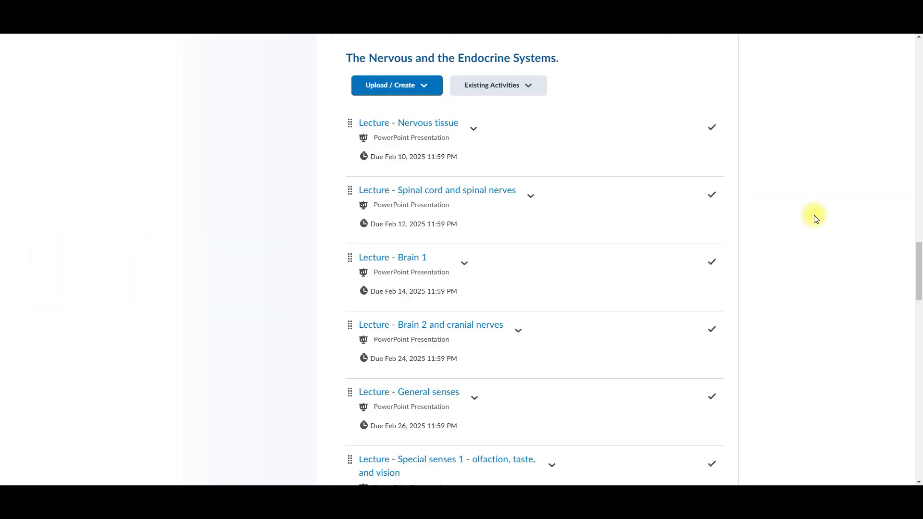
scroll(down, 3)
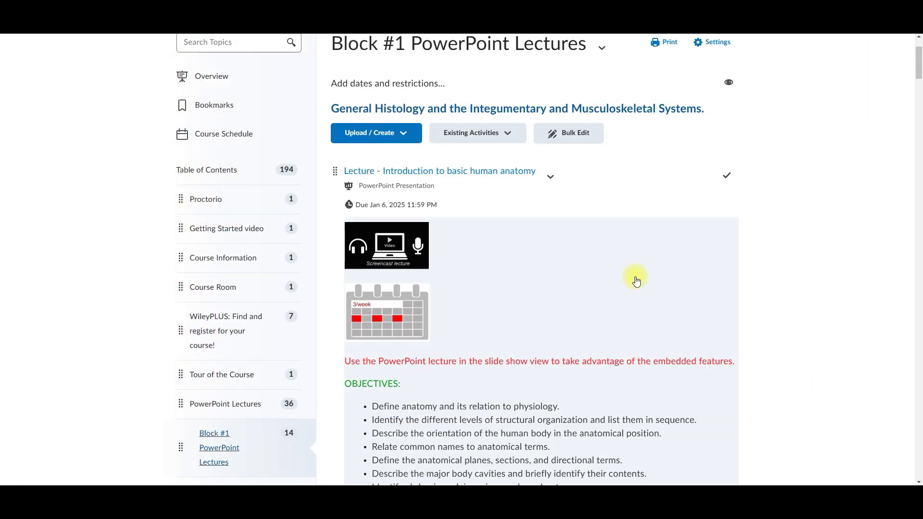
scroll(down, 3)
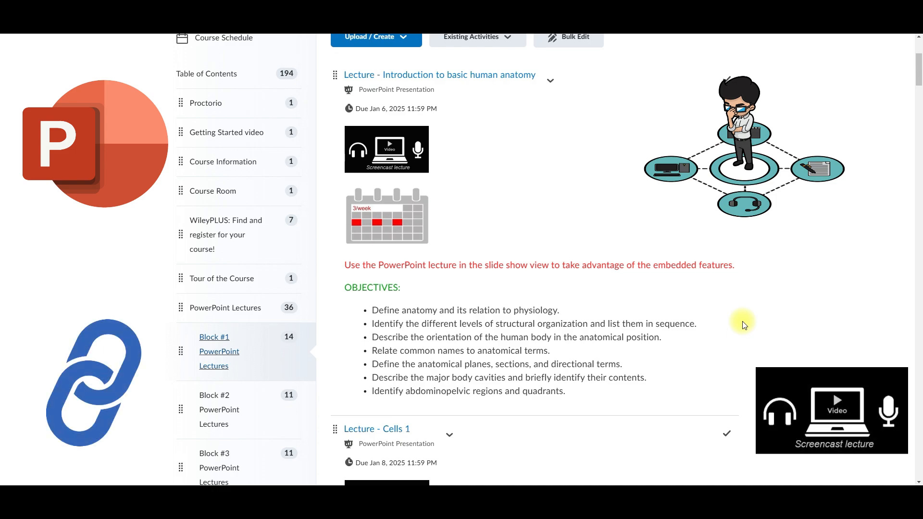
click(439, 75)
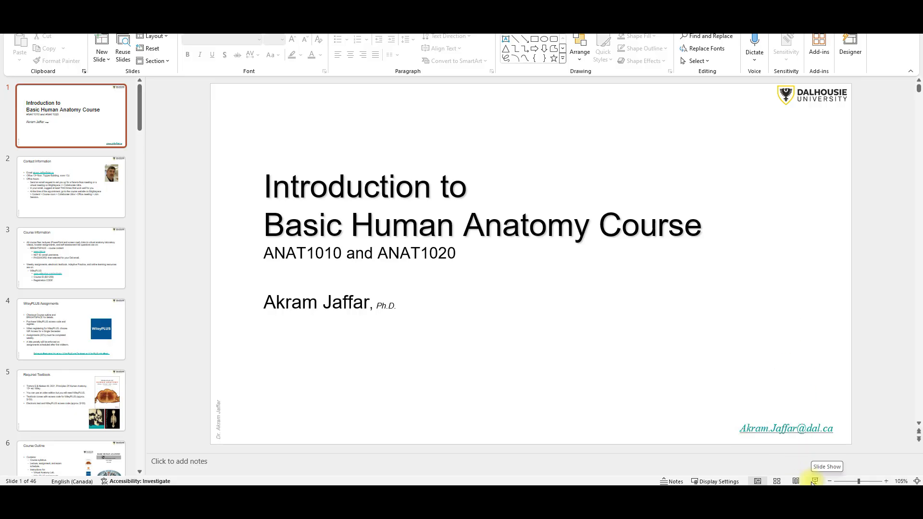
- Present the introductory lecture as a slide show and play its optional greeting video
click(827, 466)
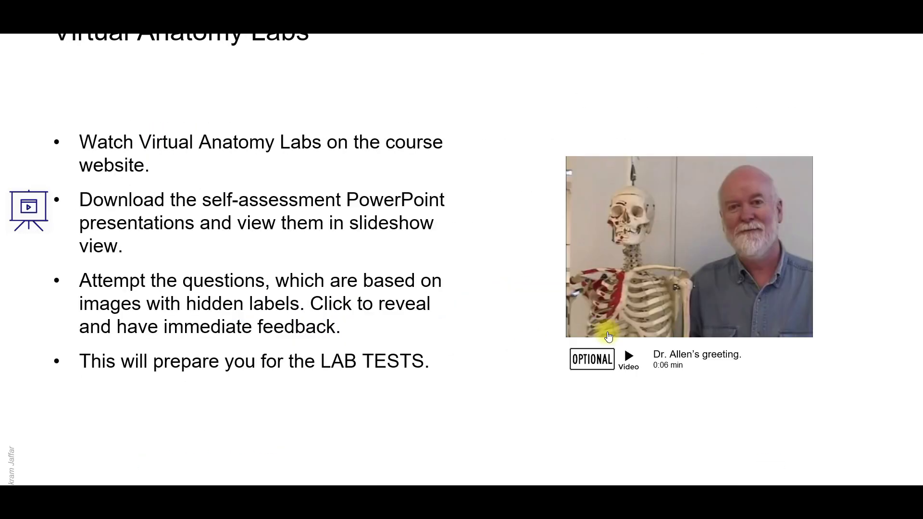
click(627, 355)
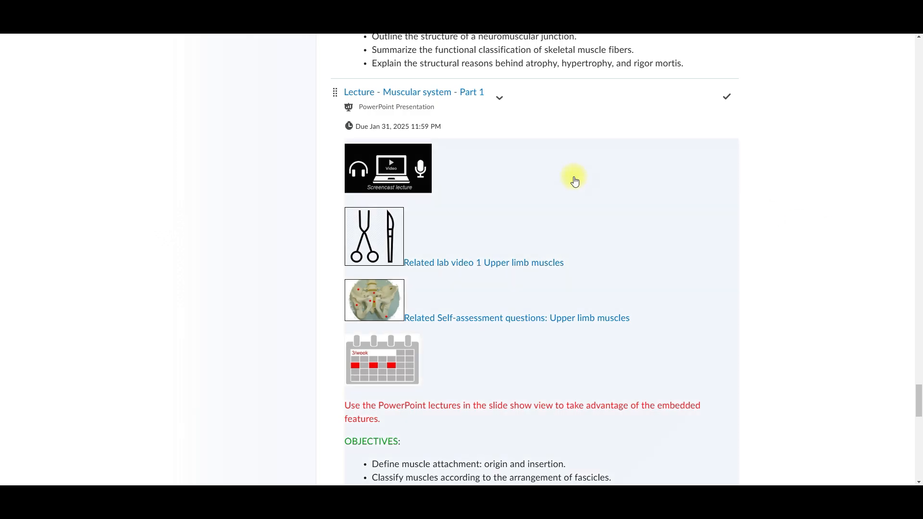
mouse_move(418, 92)
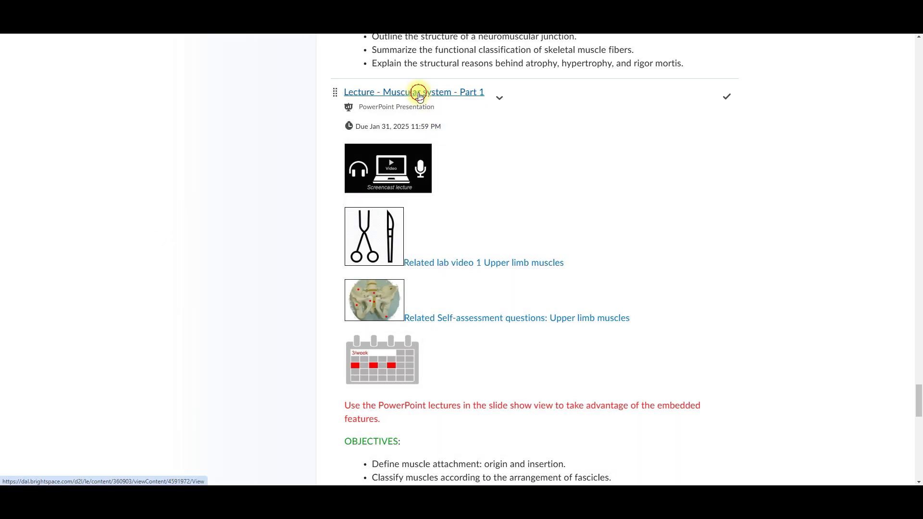
- View the Muscular system Part 1 lecture and launch its Upper Limb self-assessment questions file
click(413, 92)
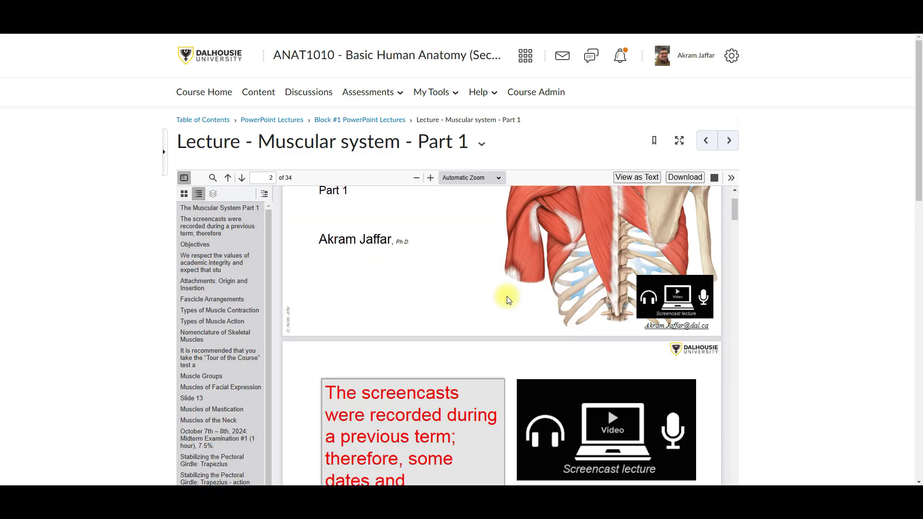
scroll(down, 3)
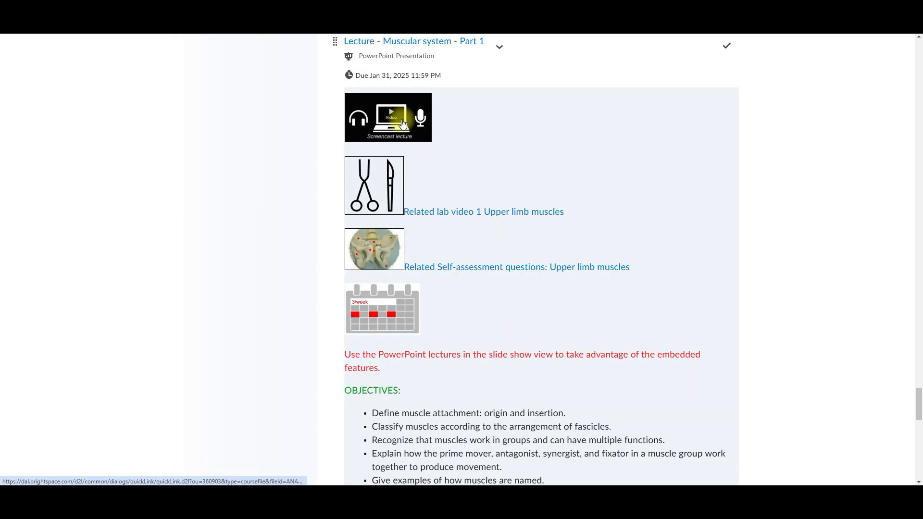
mouse_move(384, 202)
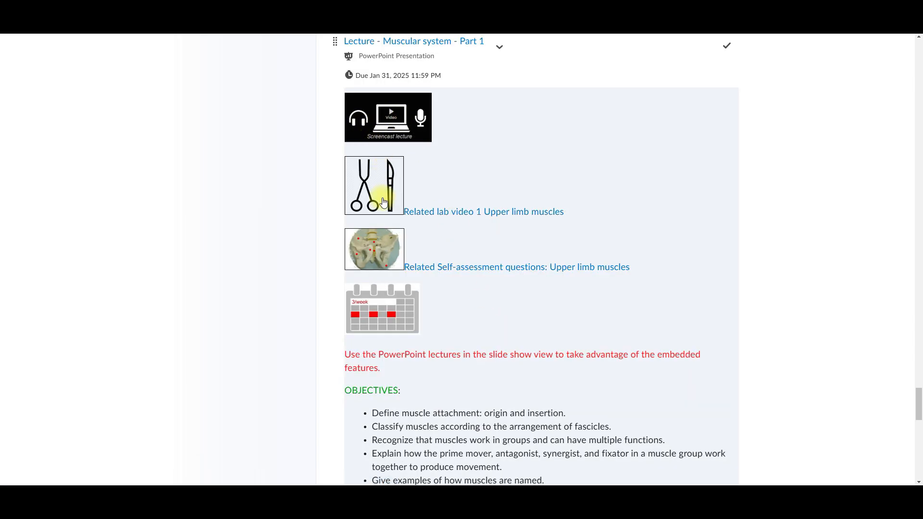
mouse_move(457, 279)
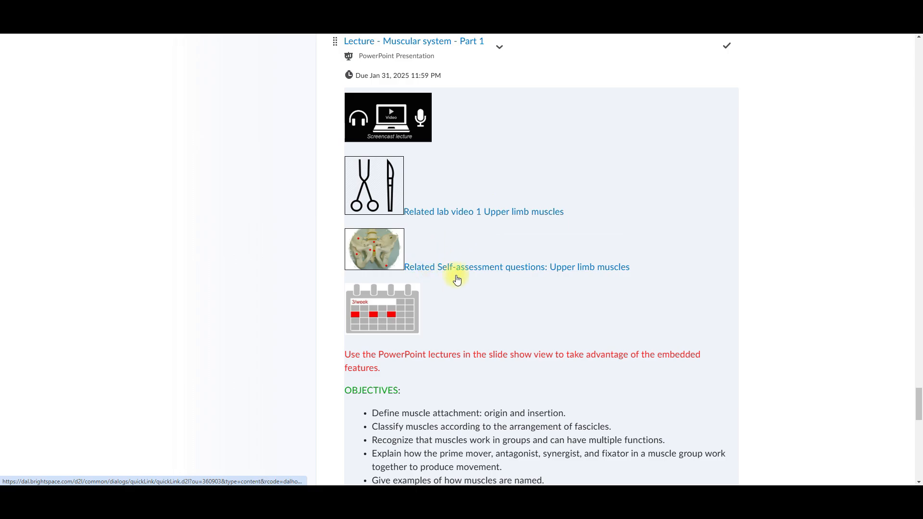
mouse_move(568, 271)
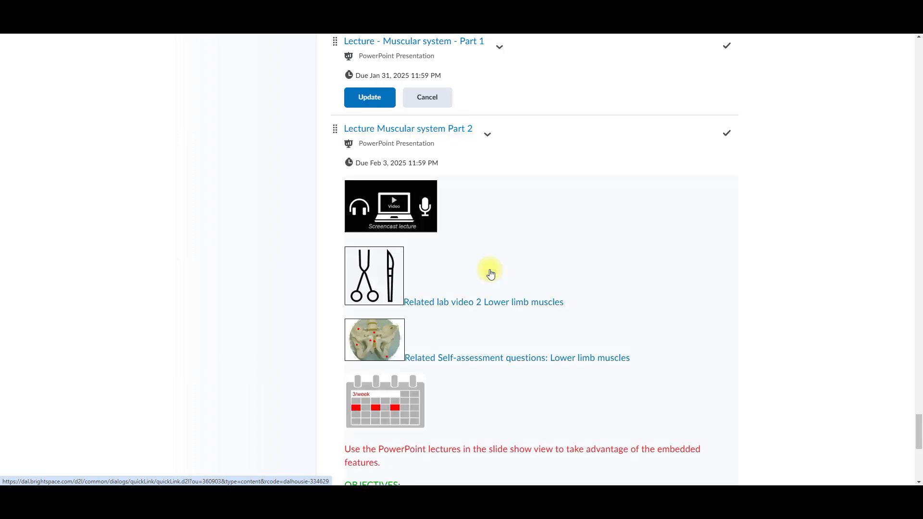
click(516, 357)
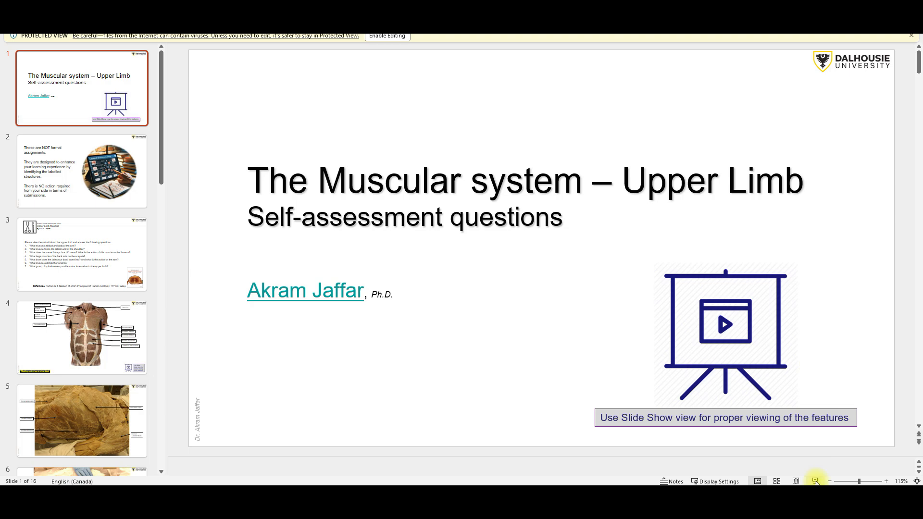
- Present the Muscular system – Upper Limb self-assessment deck as a slide show
click(816, 482)
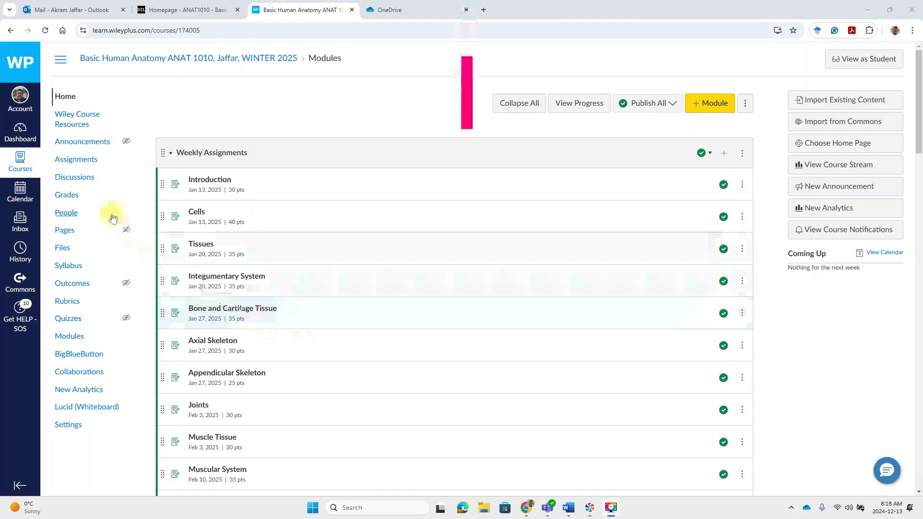
- Show the WileyPLUS Assignments page, scrolling through Weekly and Adaptive Assignments with due dates and points
click(75, 160)
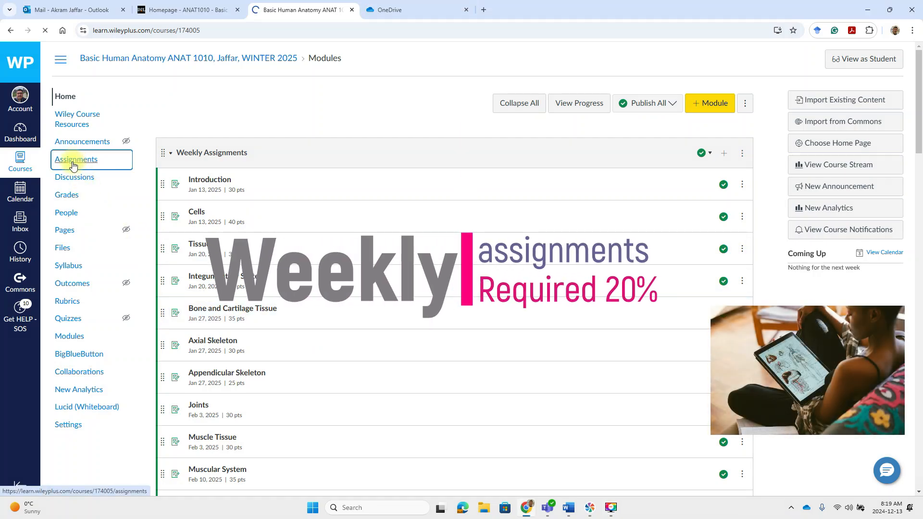
click(75, 159)
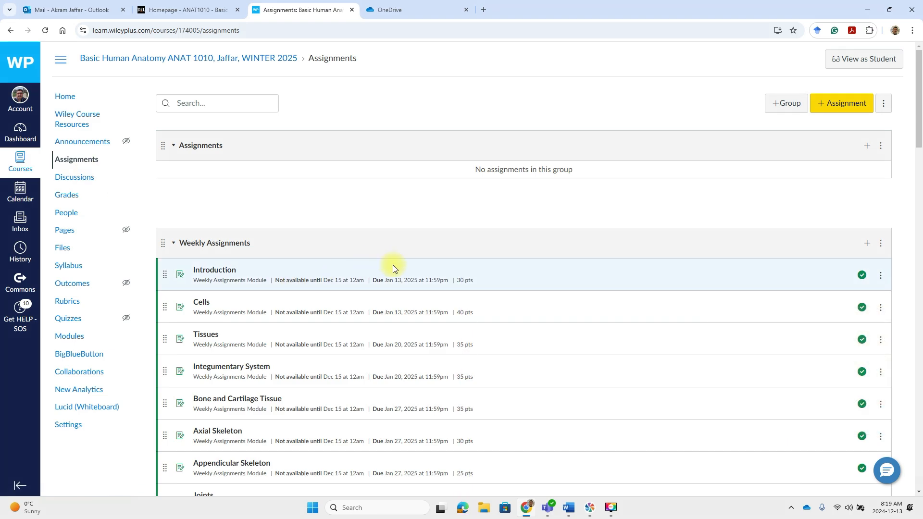
scroll(down, 3)
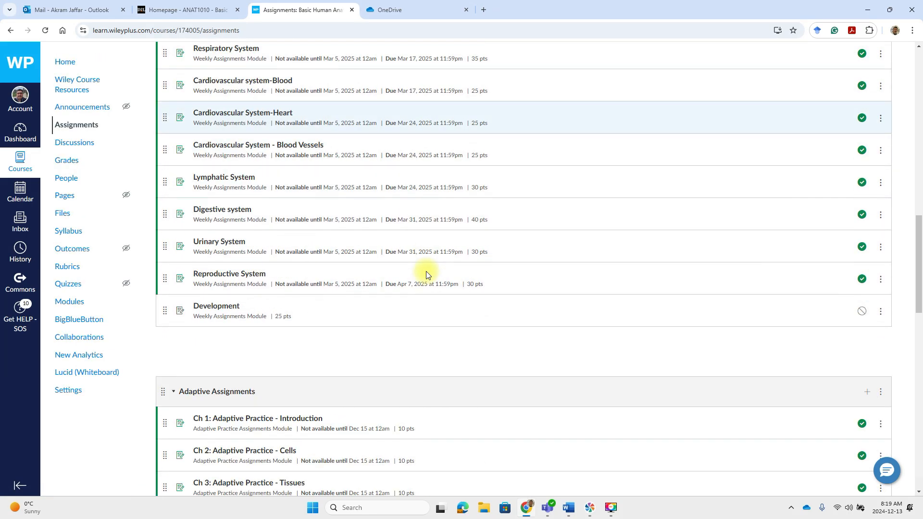
scroll(down, 3)
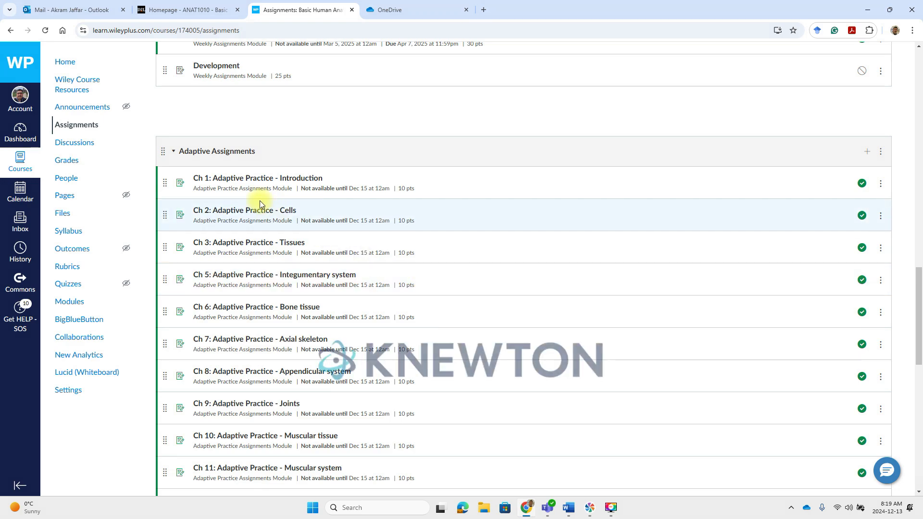
scroll(down, 3)
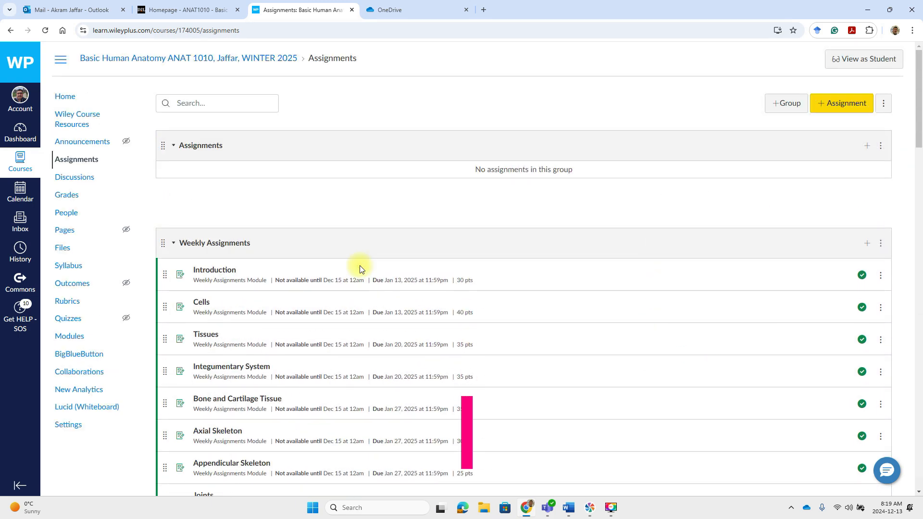
scroll(down, 3)
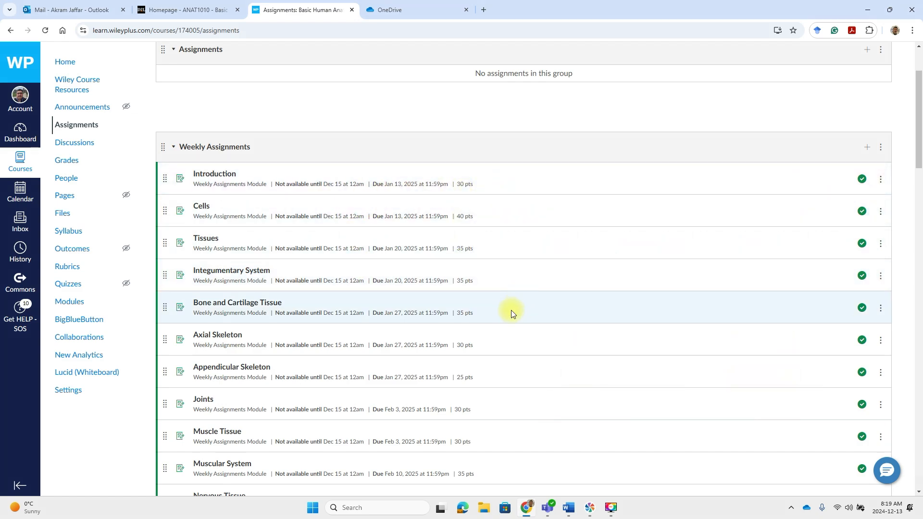
mouse_move(401, 335)
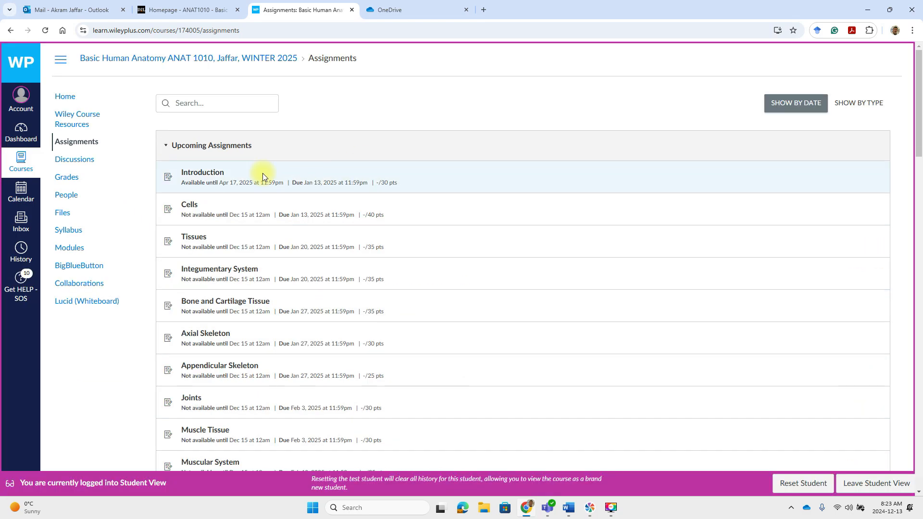
mouse_move(202, 174)
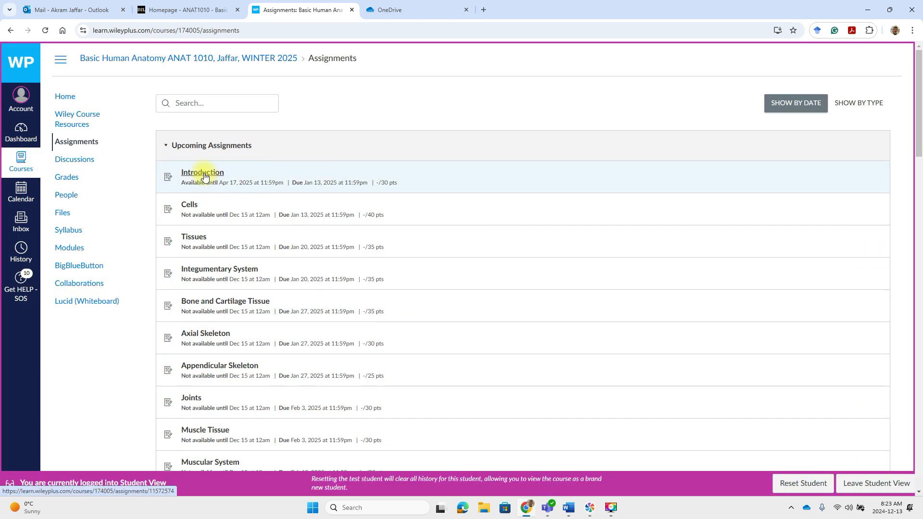
mouse_move(229, 182)
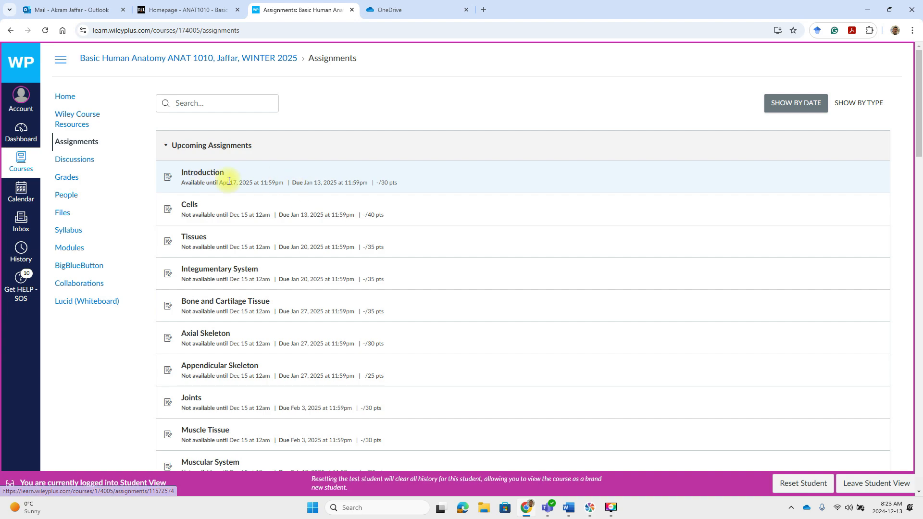
- Launch the Introduction assignment in the assessment player, showing 30 questions, content covered and policies
click(202, 172)
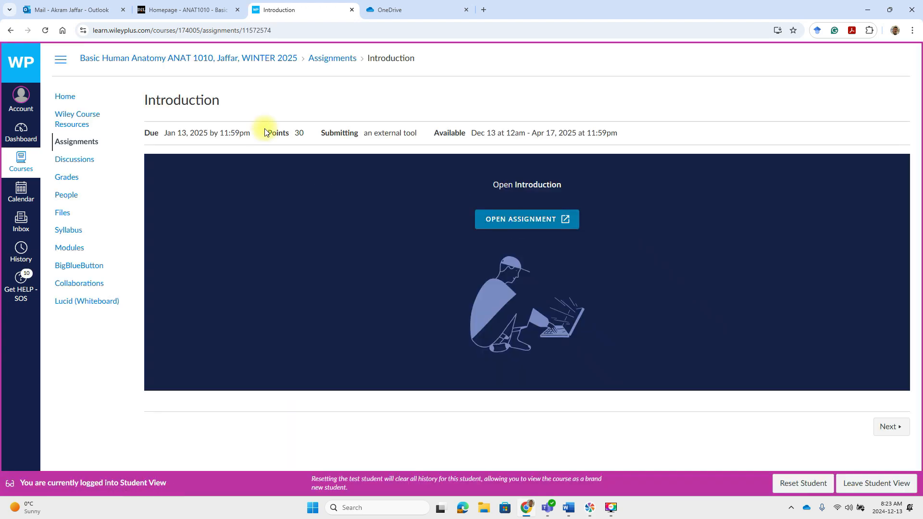
click(525, 219)
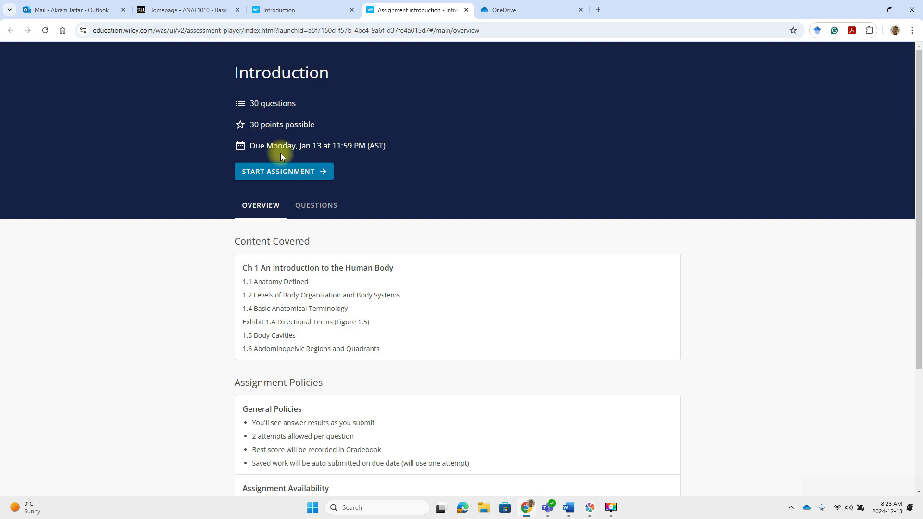
scroll(down, 3)
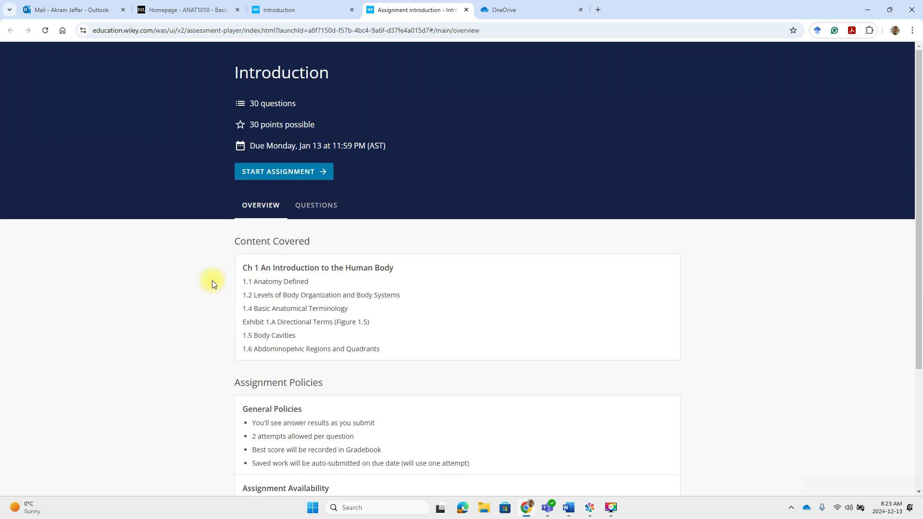
- Start question 1 and submit 'tissues', marked incorrect with 1 of 2 attempts used
click(283, 171)
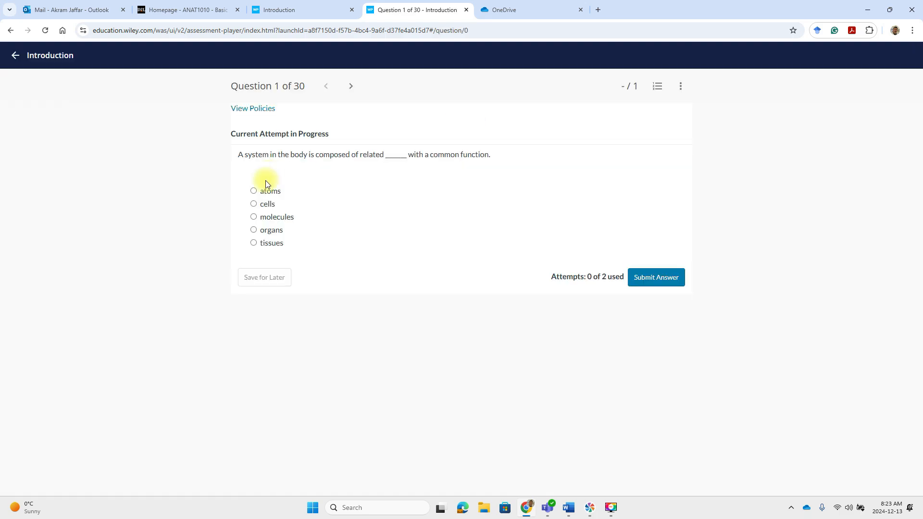
mouse_move(297, 167)
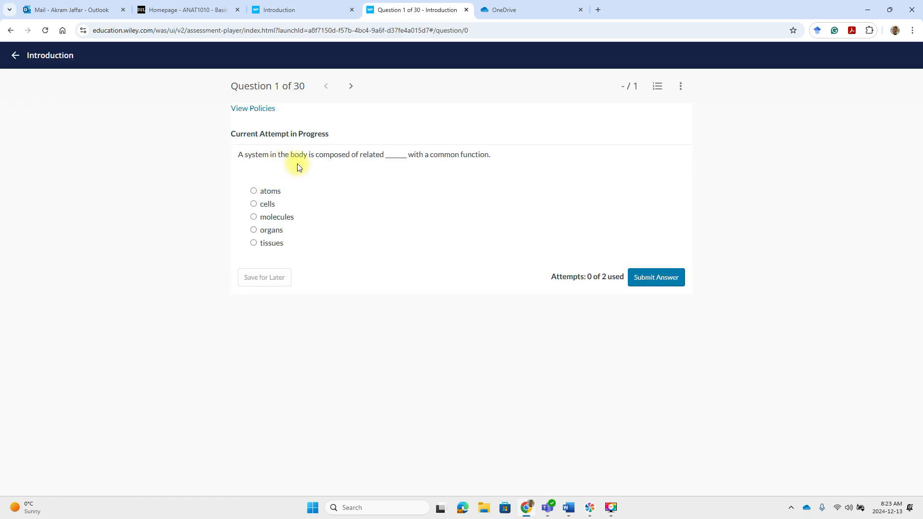
mouse_move(436, 168)
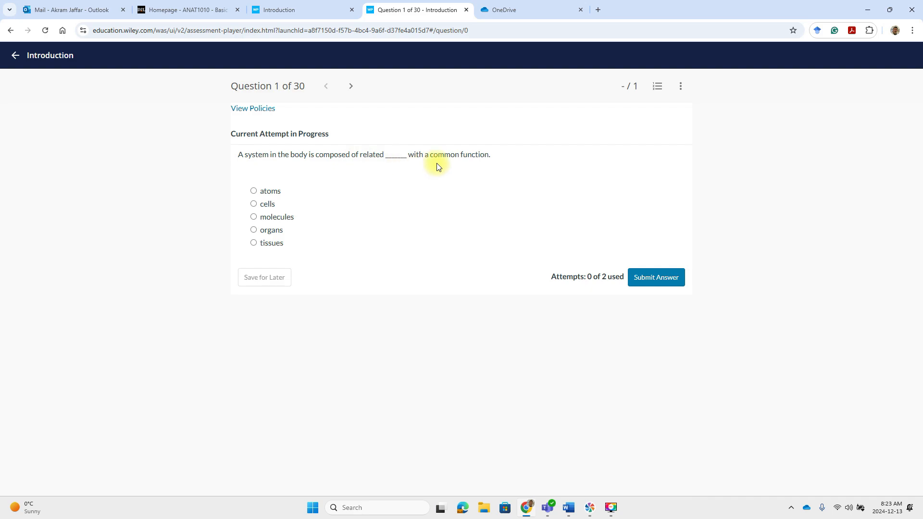
mouse_move(351, 234)
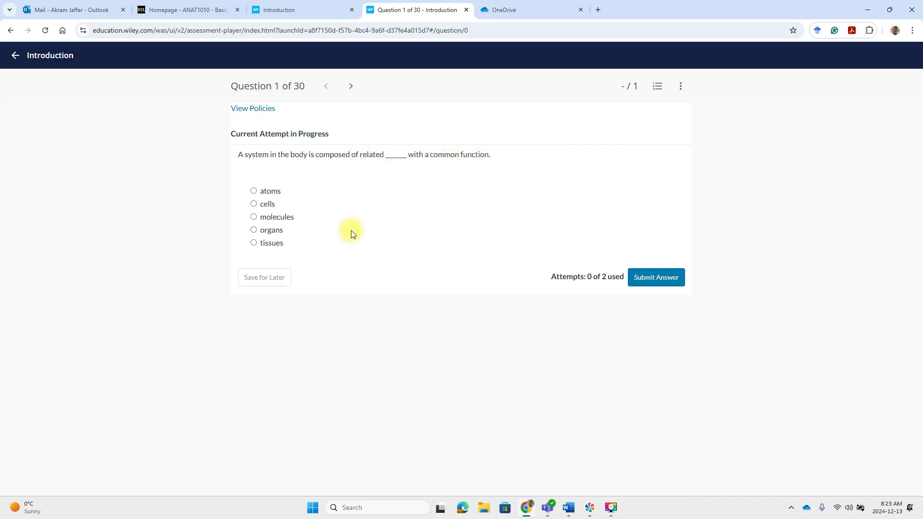
mouse_move(251, 236)
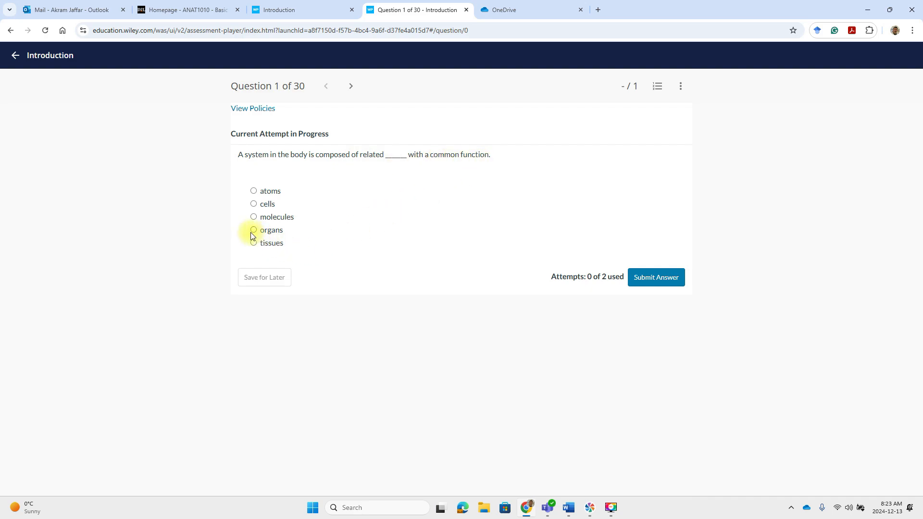
mouse_move(392, 256)
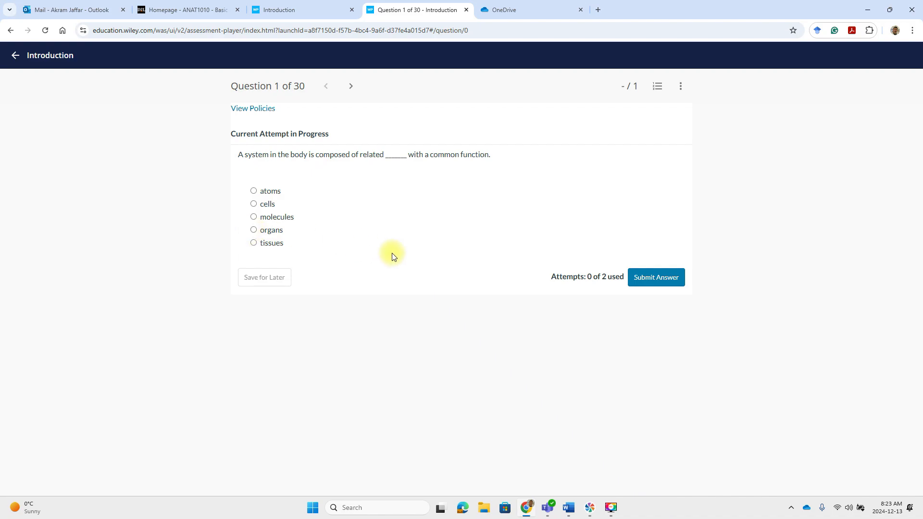
mouse_move(611, 292)
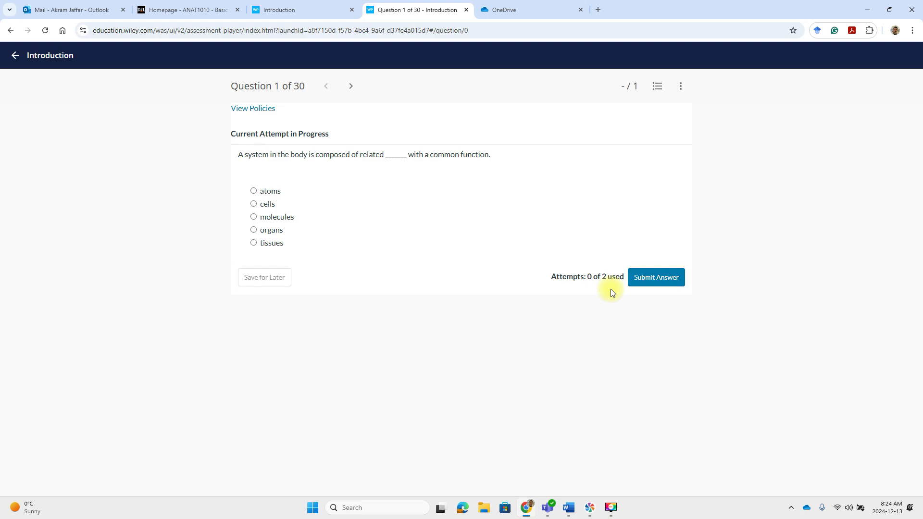
mouse_move(390, 260)
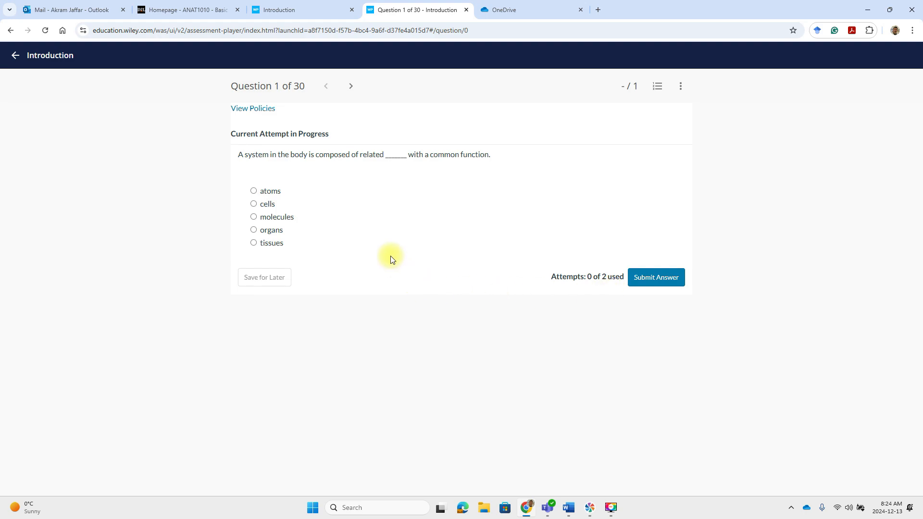
click(253, 243)
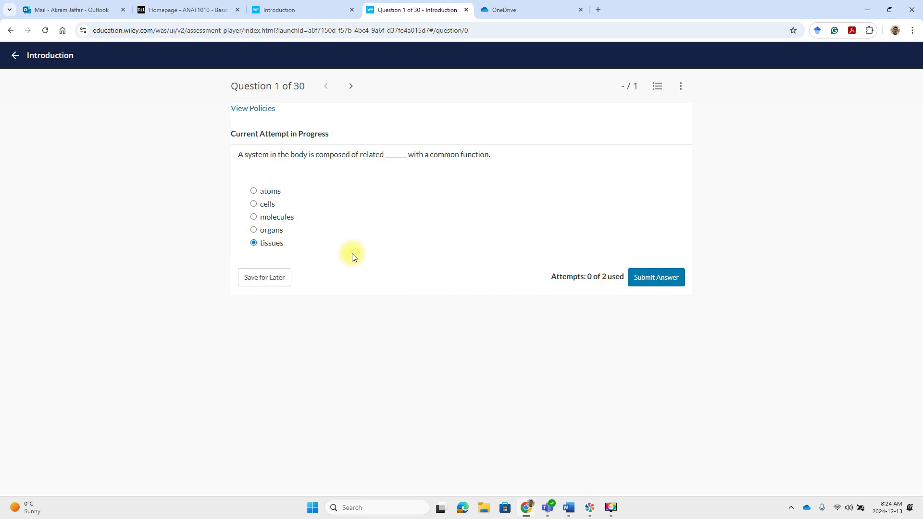
click(655, 277)
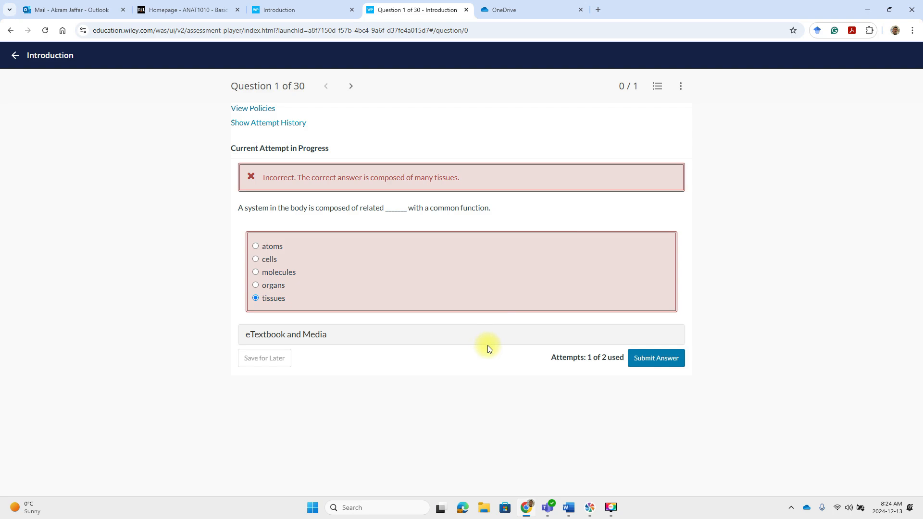
mouse_move(326, 354)
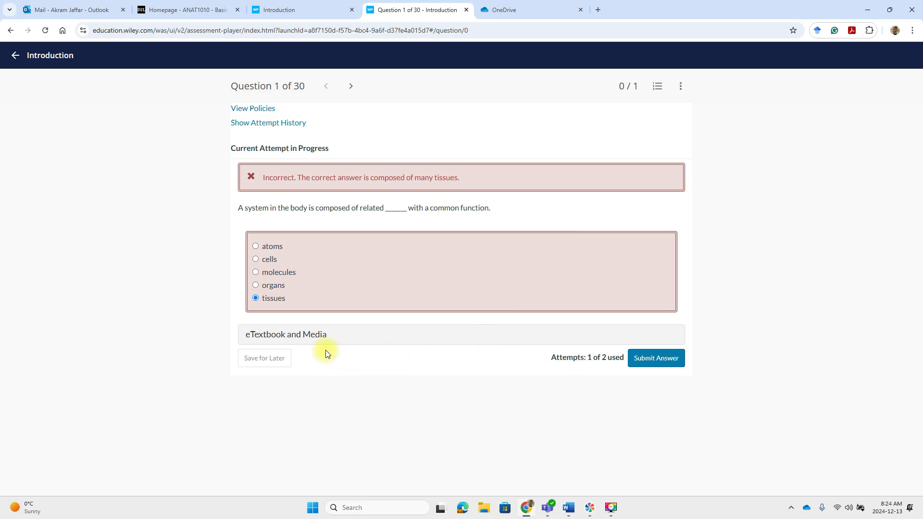
mouse_move(305, 334)
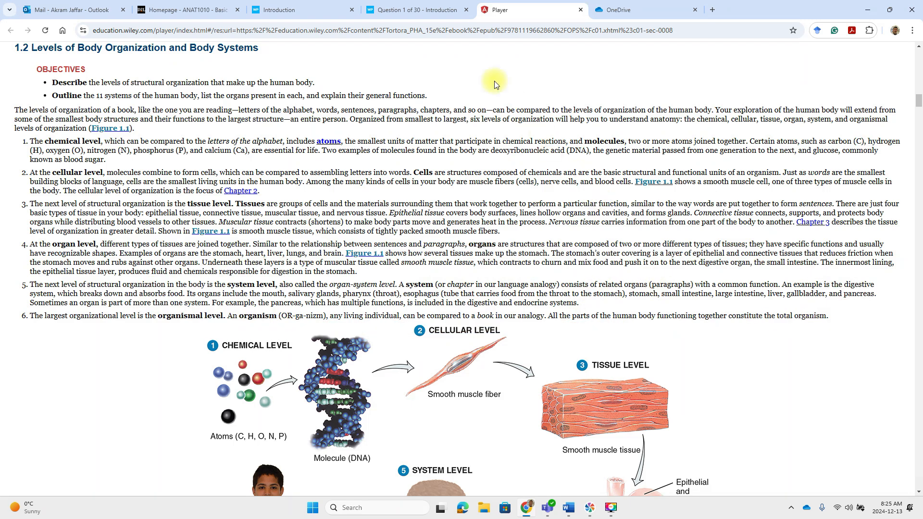
- Submit 'organs' as the correct second attempt, then return to the Introduction assignment page
click(415, 9)
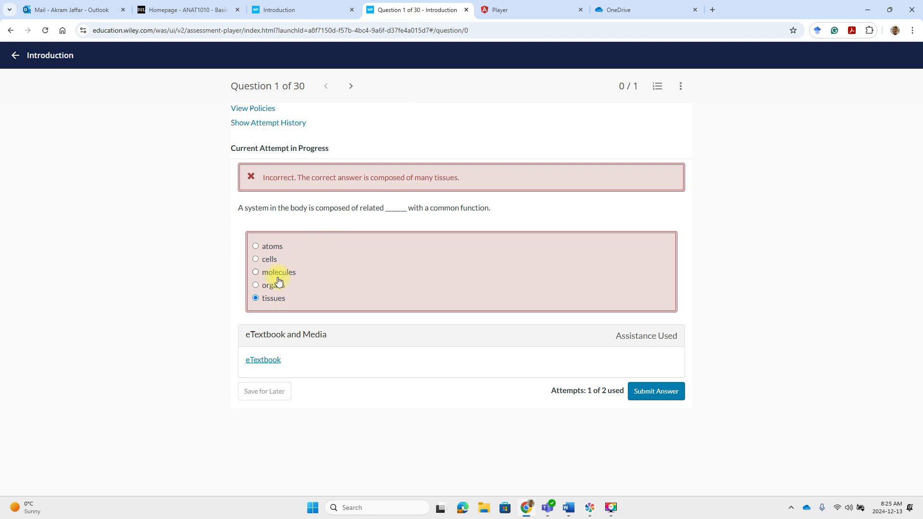
click(254, 279)
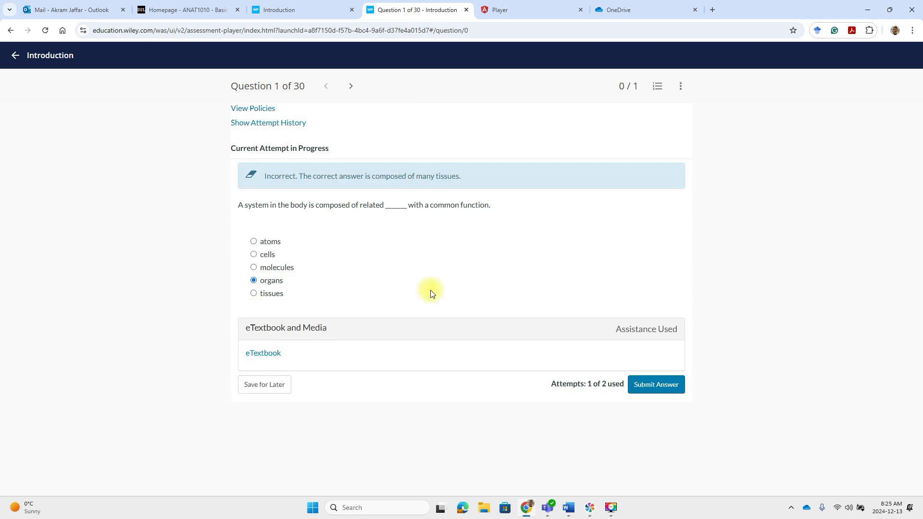
click(655, 385)
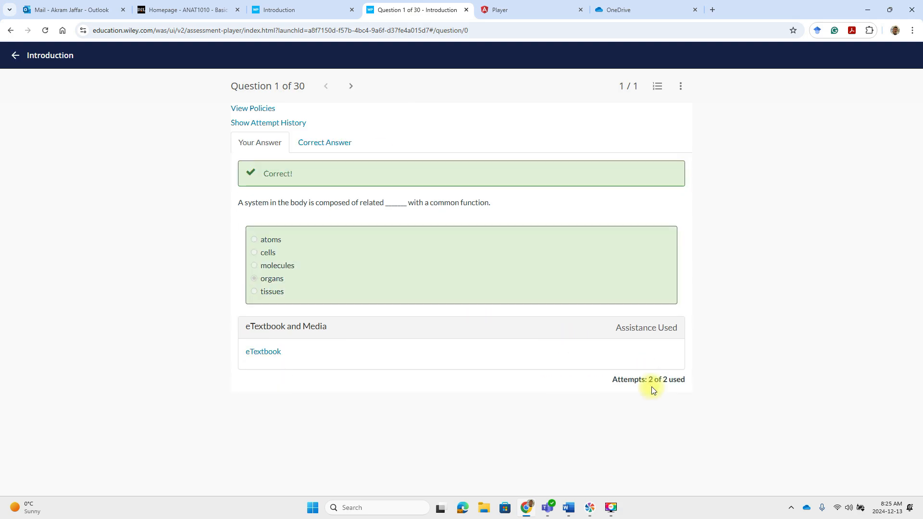
mouse_move(330, 229)
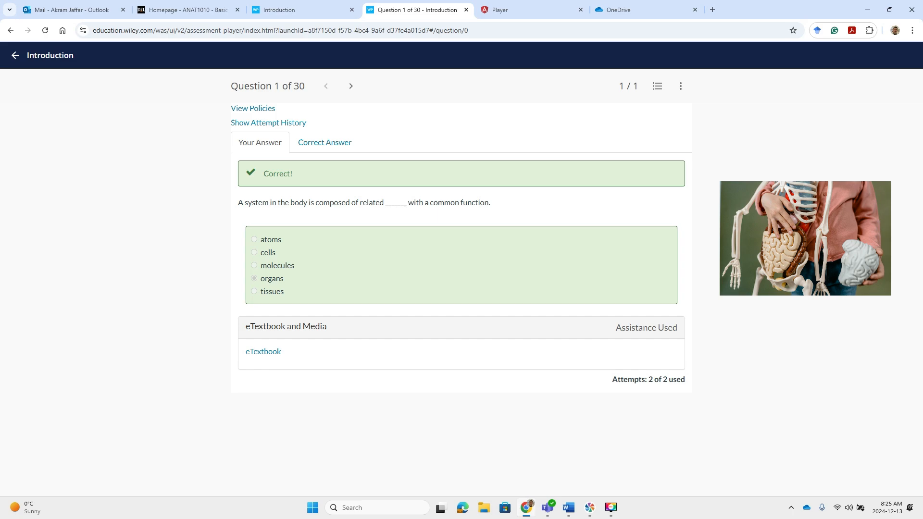
click(302, 10)
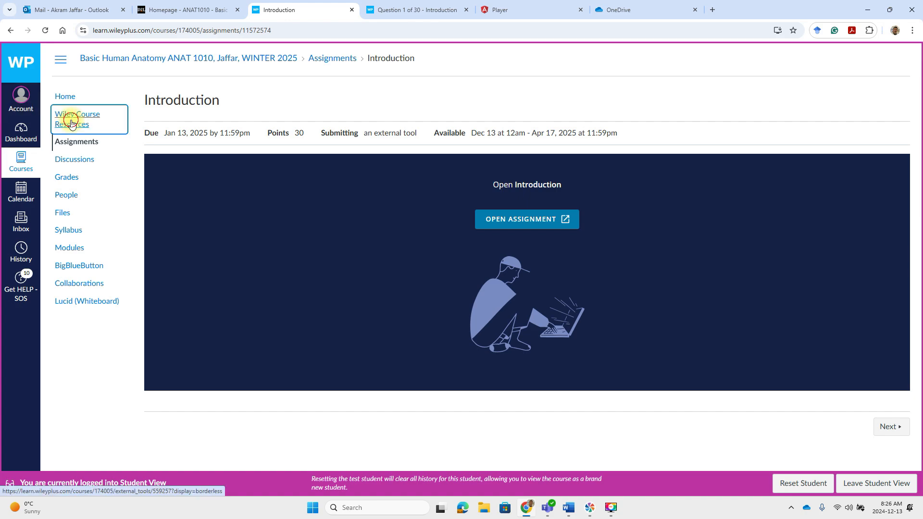
- Launch the WileyPLUS eTextbook from Wiley Course Resources, then return to the Introduction assignment
click(77, 120)
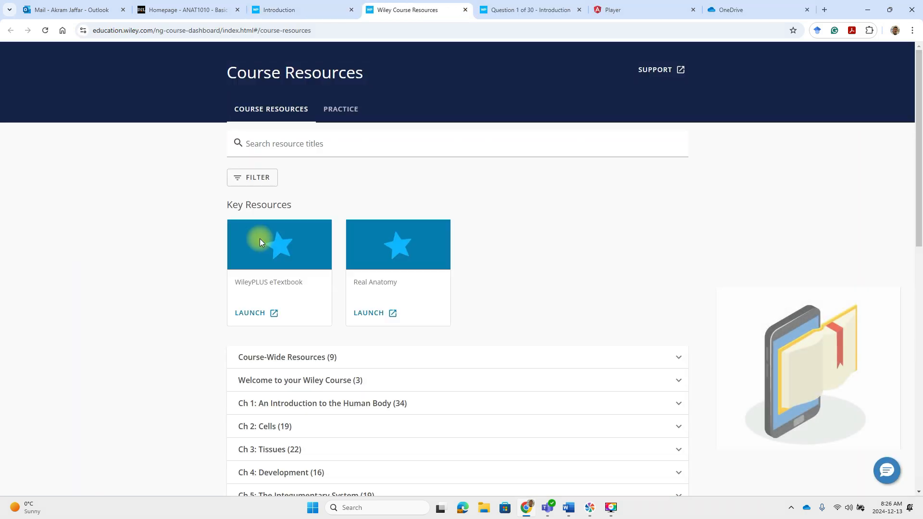
click(249, 312)
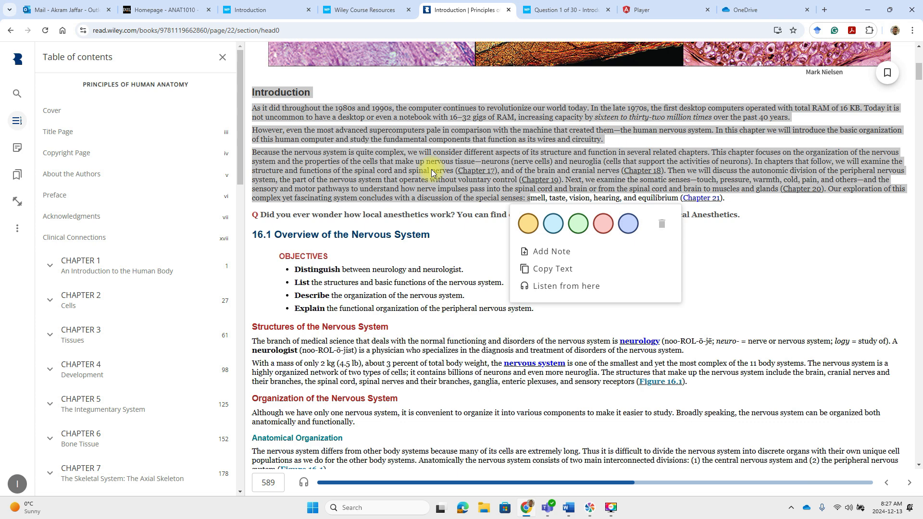
click(262, 10)
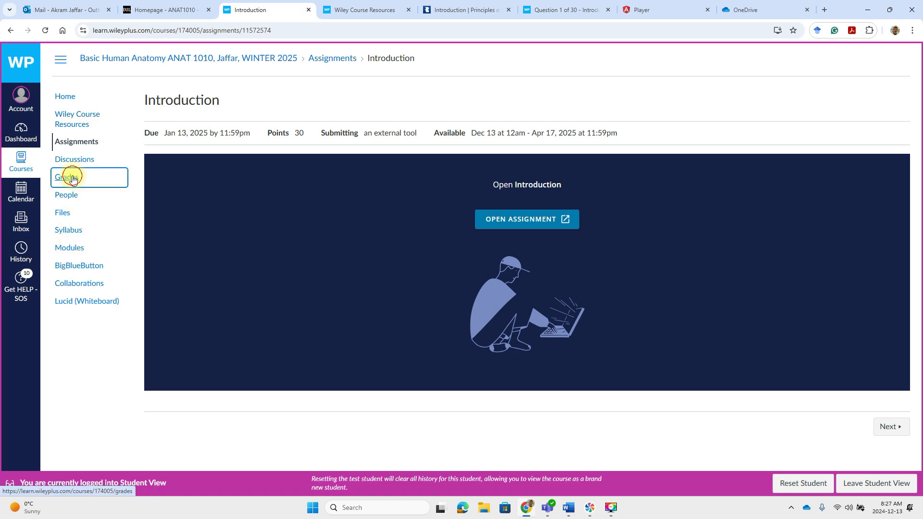
- Show the WileyPLUS course grades, with Introduction scored 1 / 30
click(66, 177)
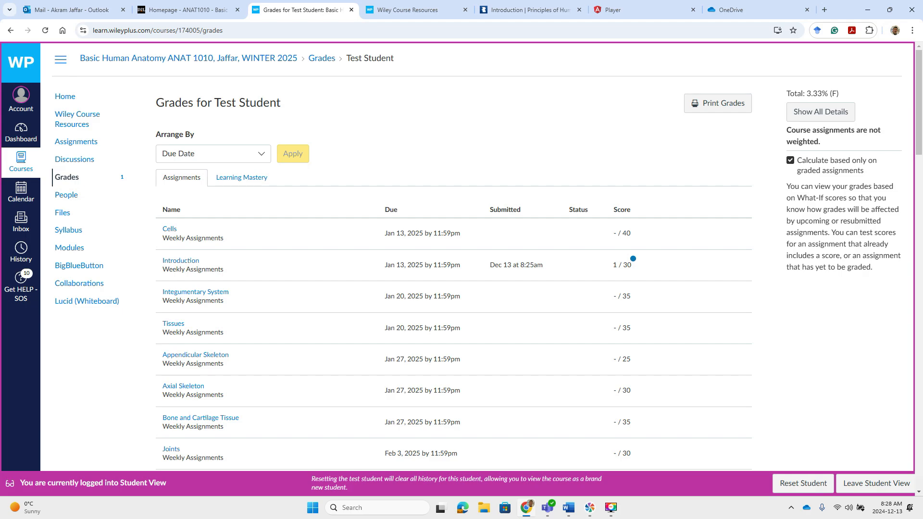
mouse_move(121, 139)
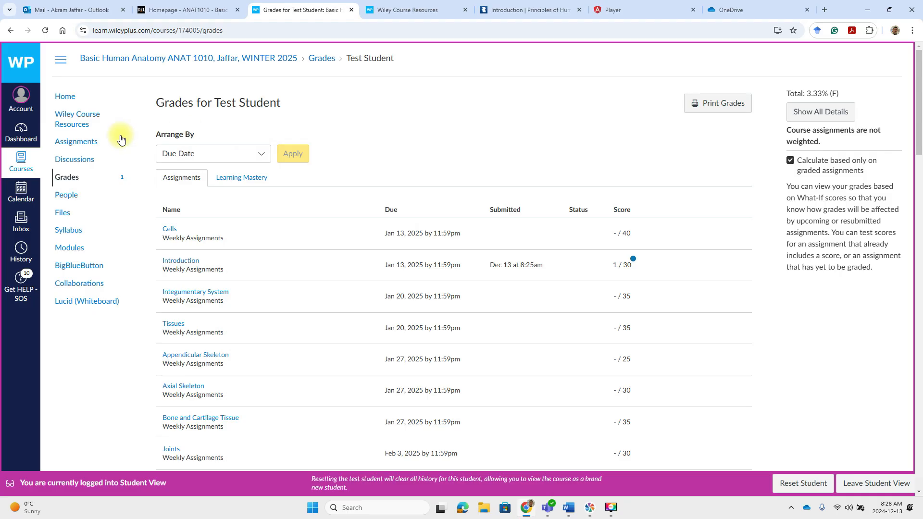
- Show the WileyPLUS assignments list down to the undated Adaptive Practice chapters
click(74, 141)
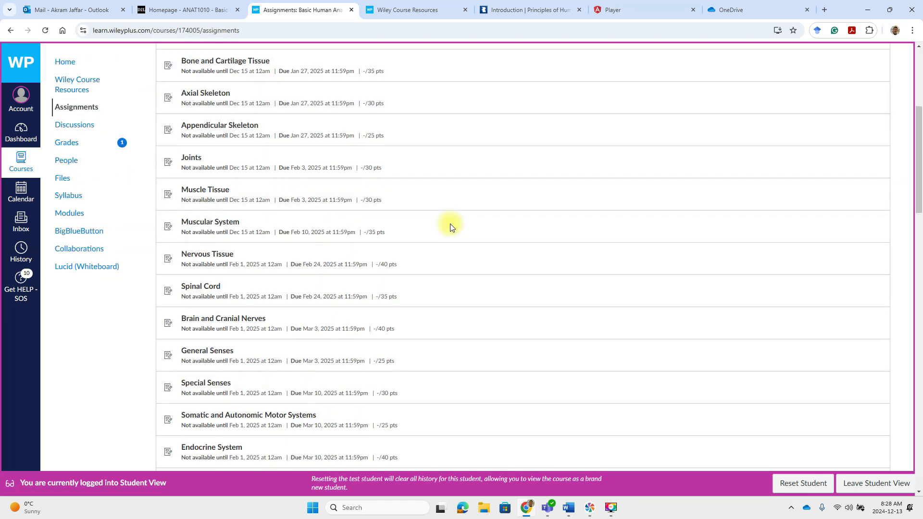
scroll(down, 3)
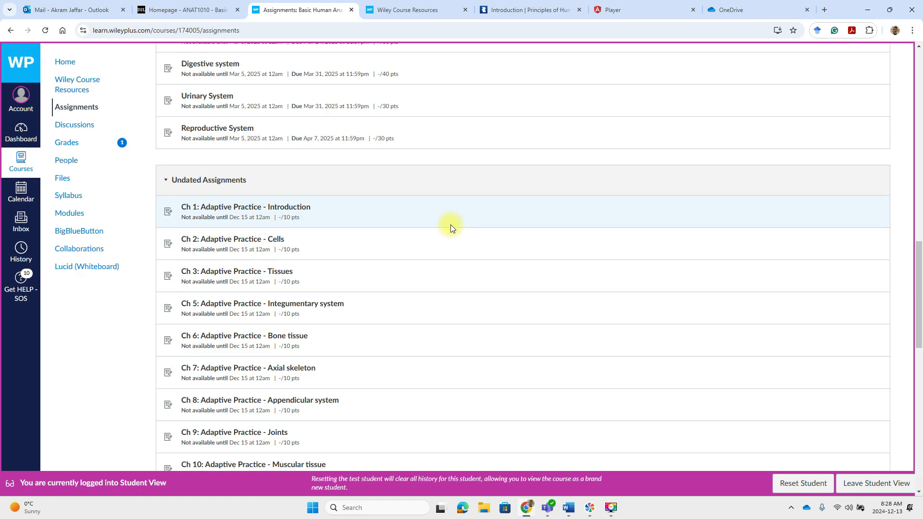
scroll(down, 3)
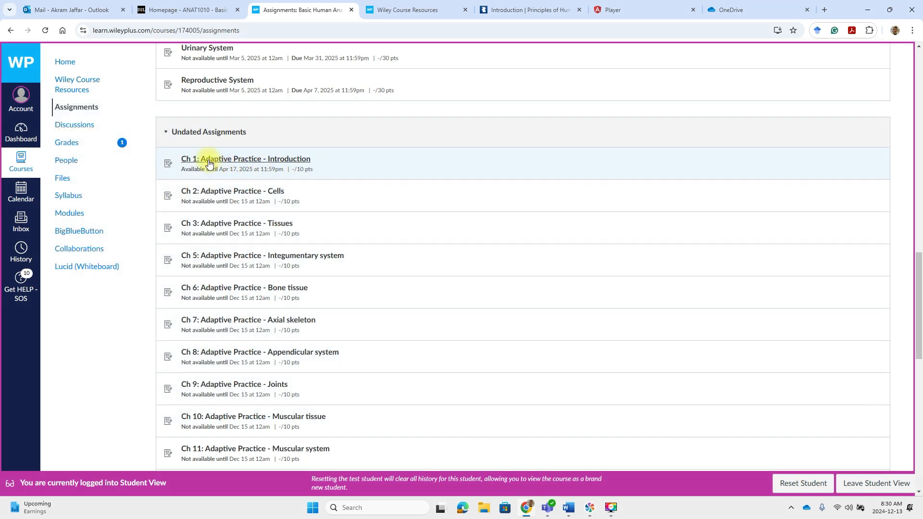
- Launch Ch 1: Adaptive Practice - Introduction, stepping through its intro slides to start the assignment
click(245, 158)
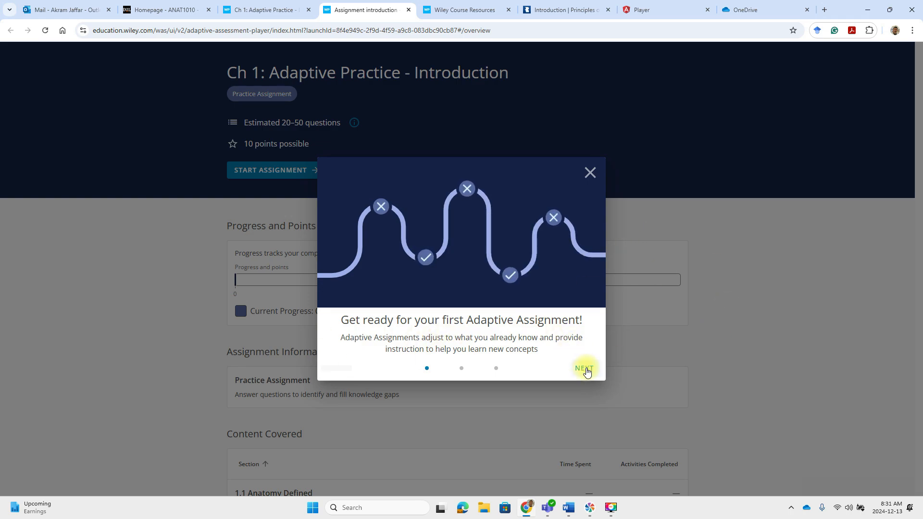
click(583, 368)
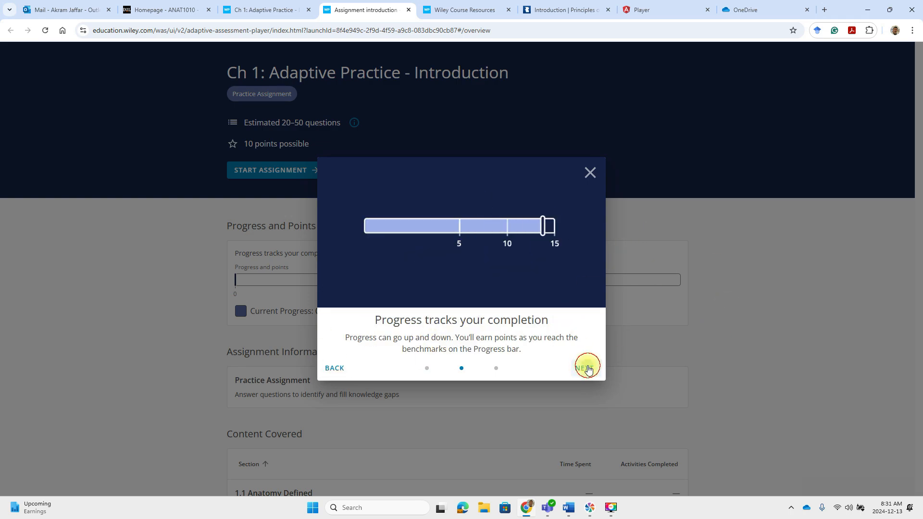
click(585, 368)
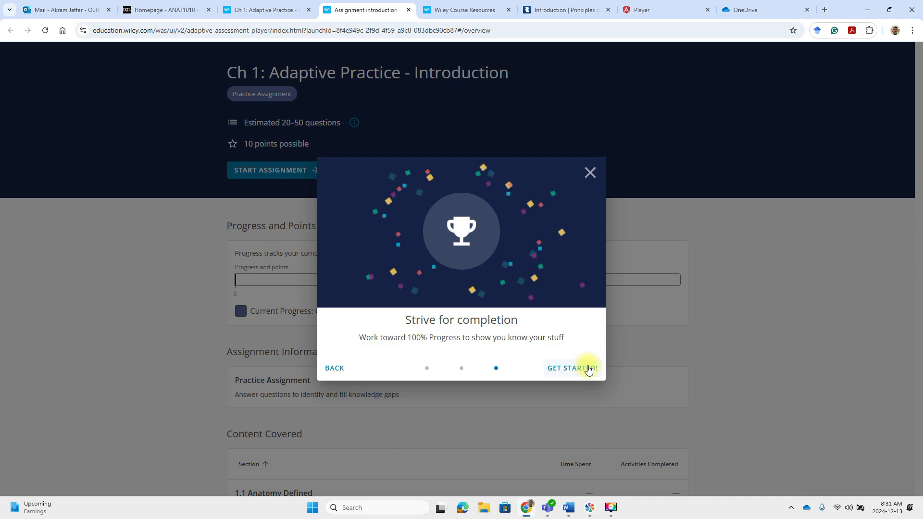
click(571, 369)
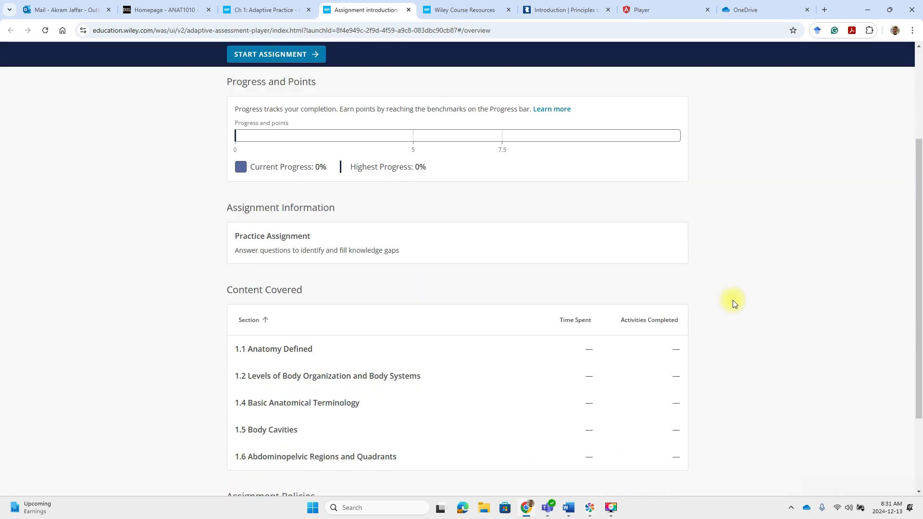
click(271, 54)
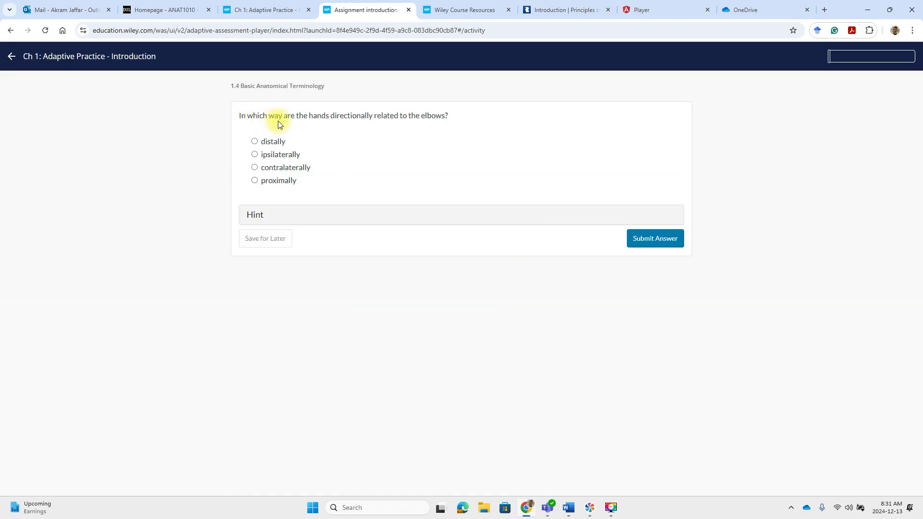
mouse_move(414, 120)
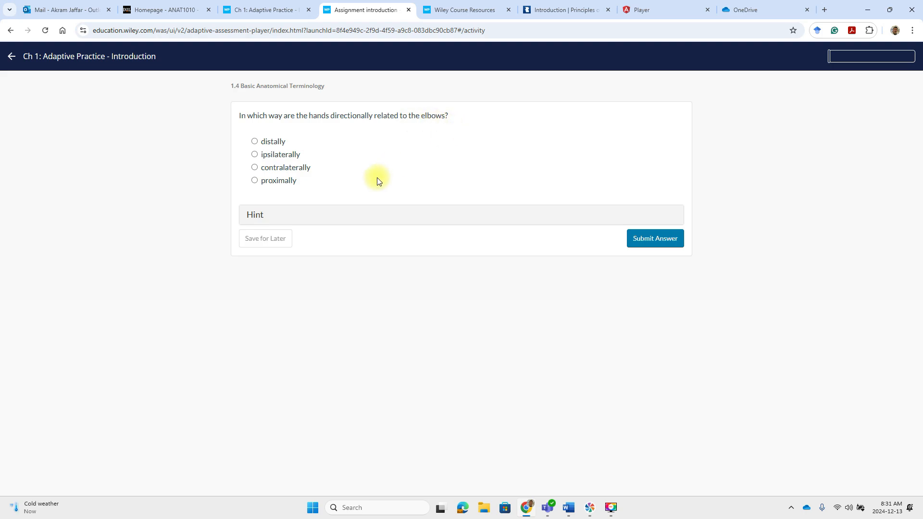
- Answer the first questions, choosing distally, and advance through the practice
click(254, 142)
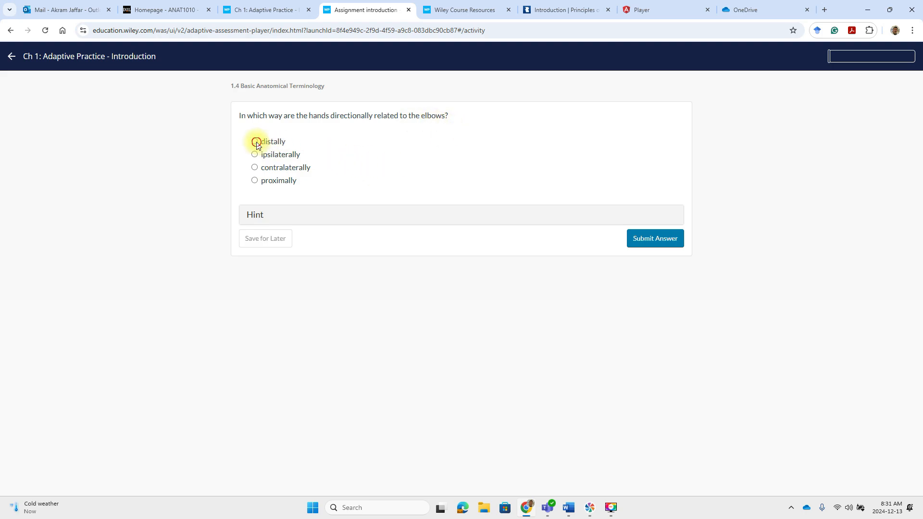
click(653, 239)
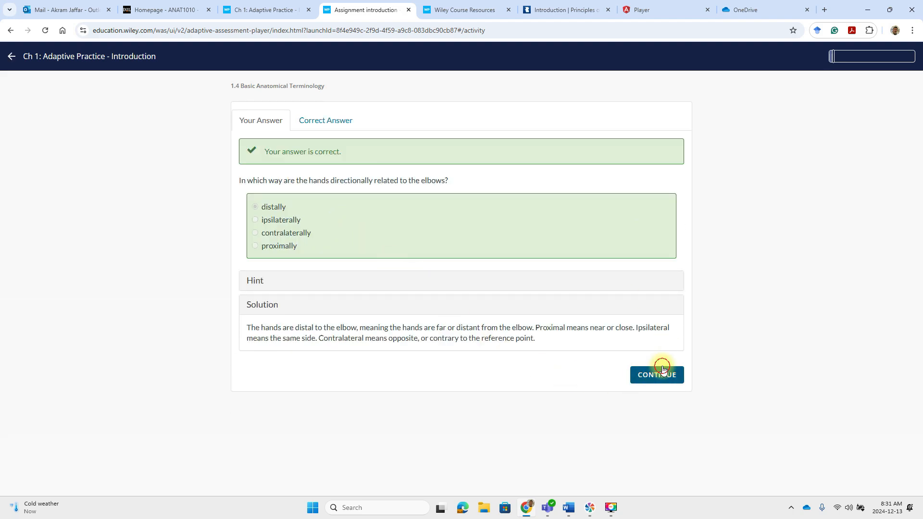
click(656, 375)
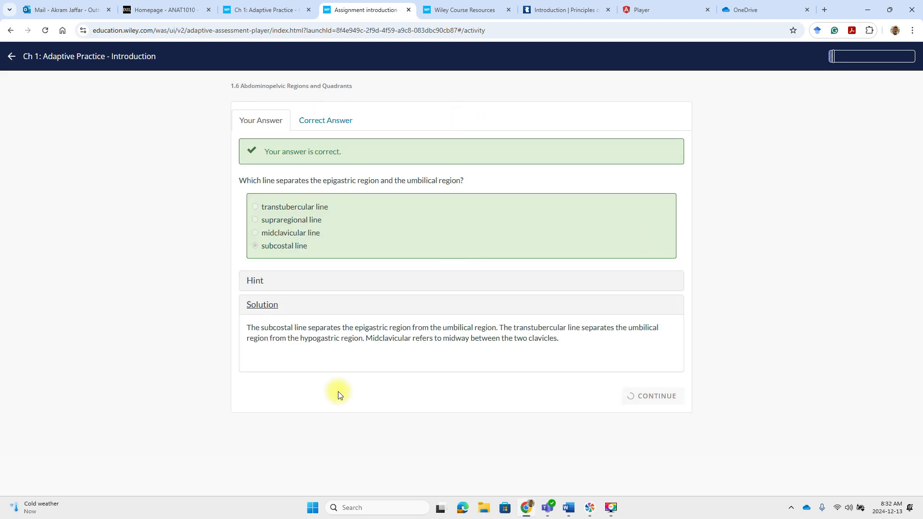
click(657, 395)
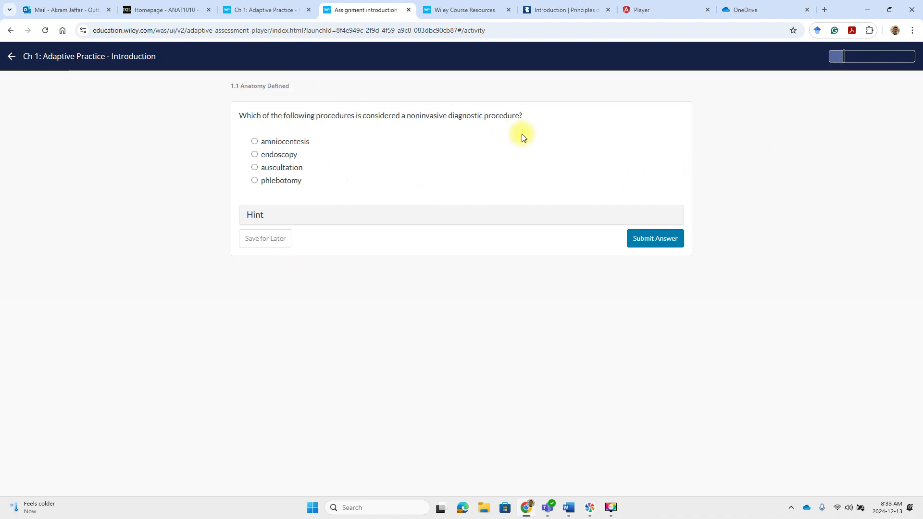
click(653, 238)
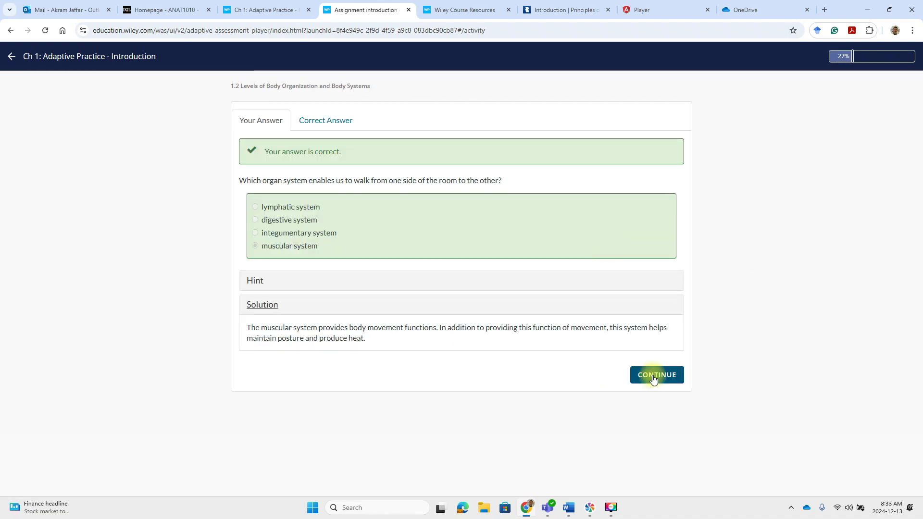
click(656, 375)
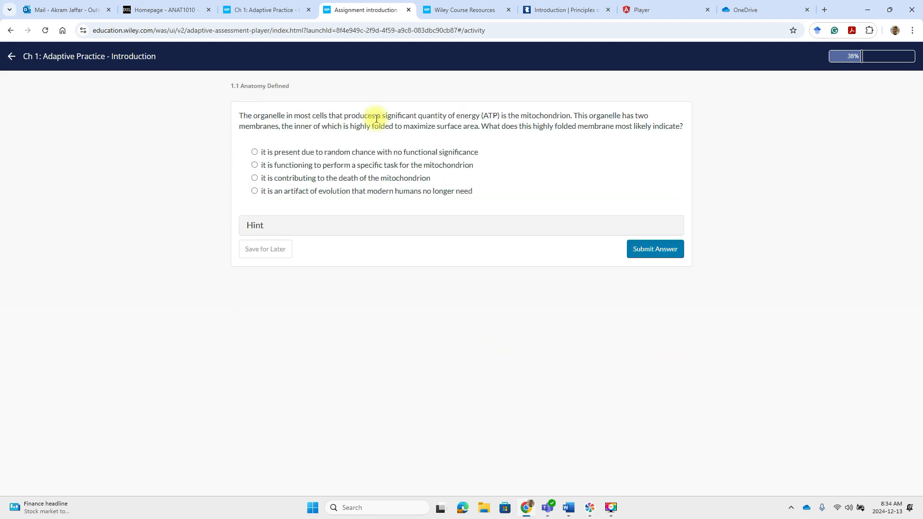
- Answer the mitochondria question with the specific-task choice, reaching 43%, then return to the ANAT1010 homepage
click(254, 164)
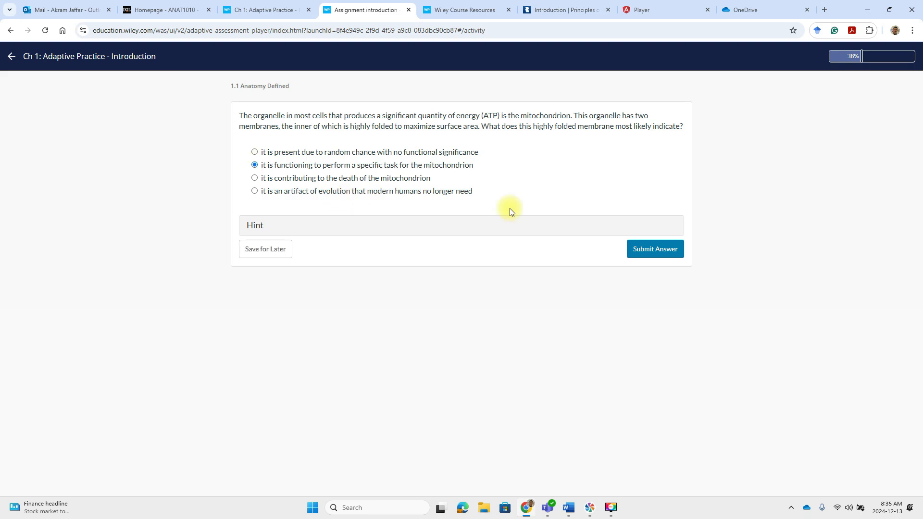
click(653, 248)
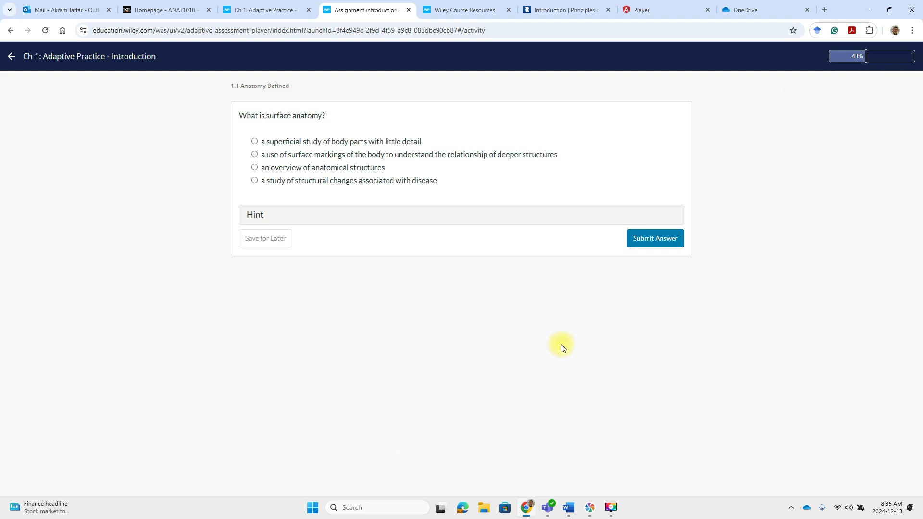
mouse_move(560, 348)
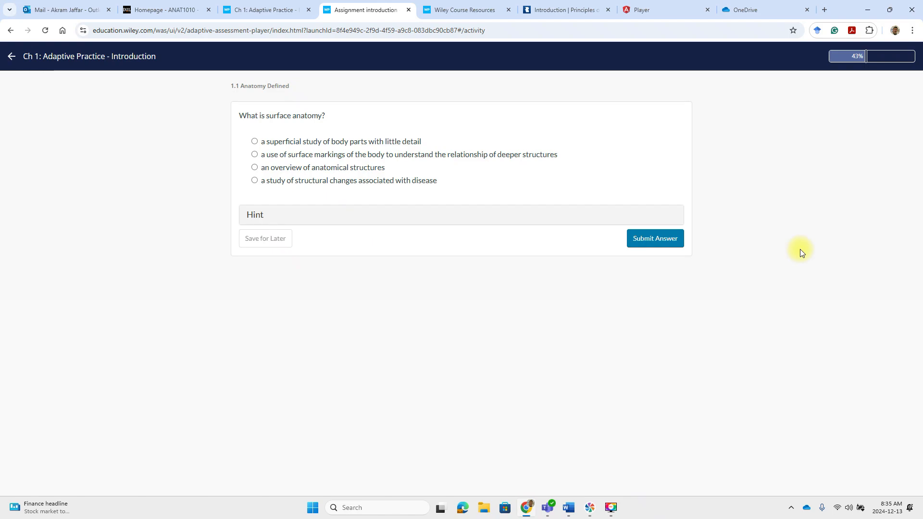
mouse_move(782, 130)
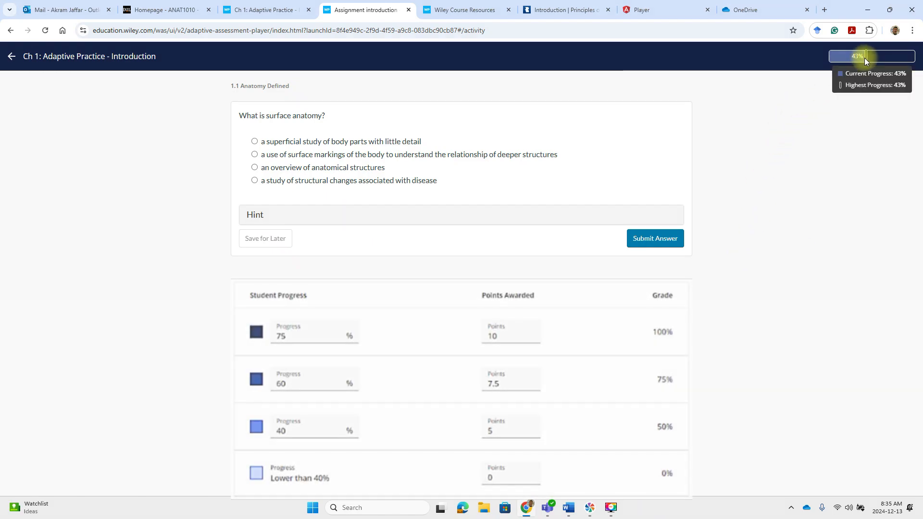
mouse_move(804, 215)
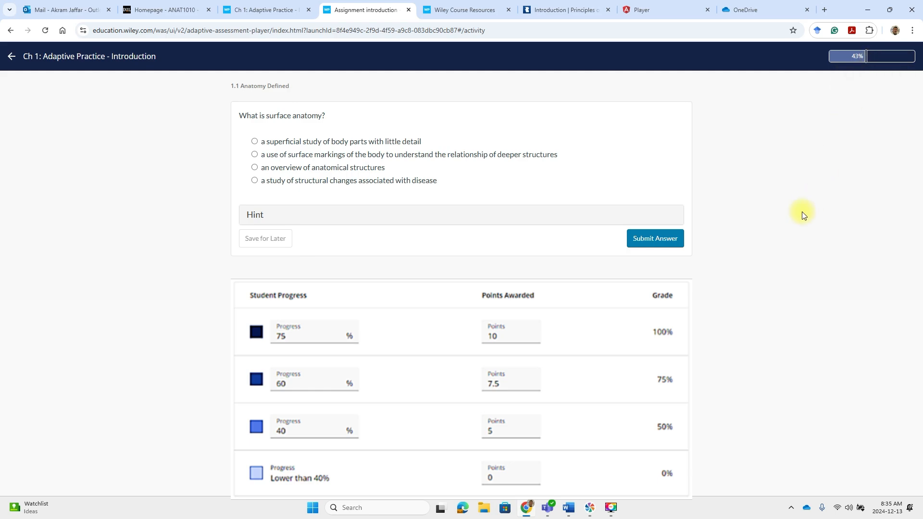
click(164, 10)
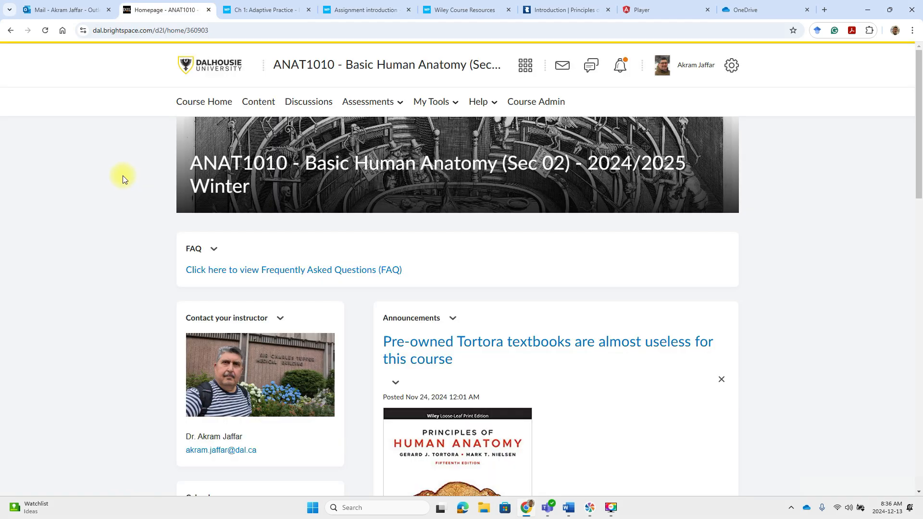
- From Content, show the Triweekly Boosters module's description and regional terms illustration
click(257, 101)
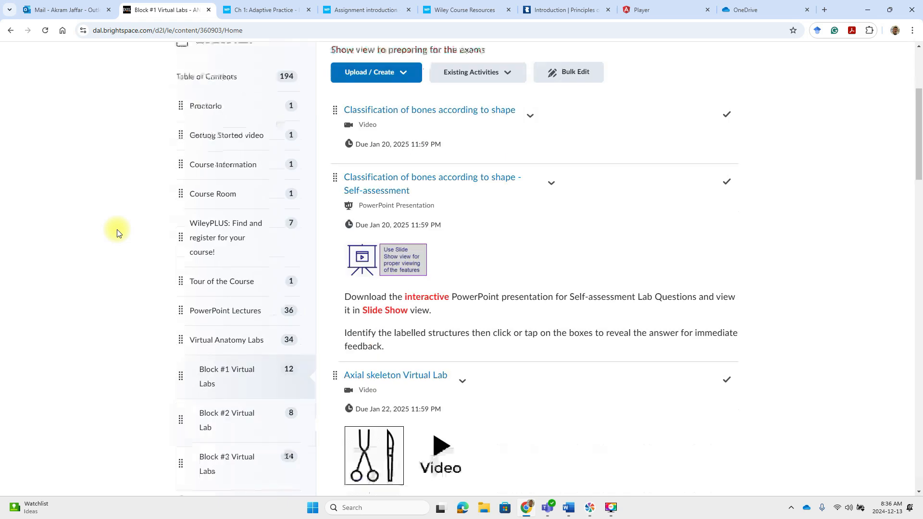
scroll(down, 3)
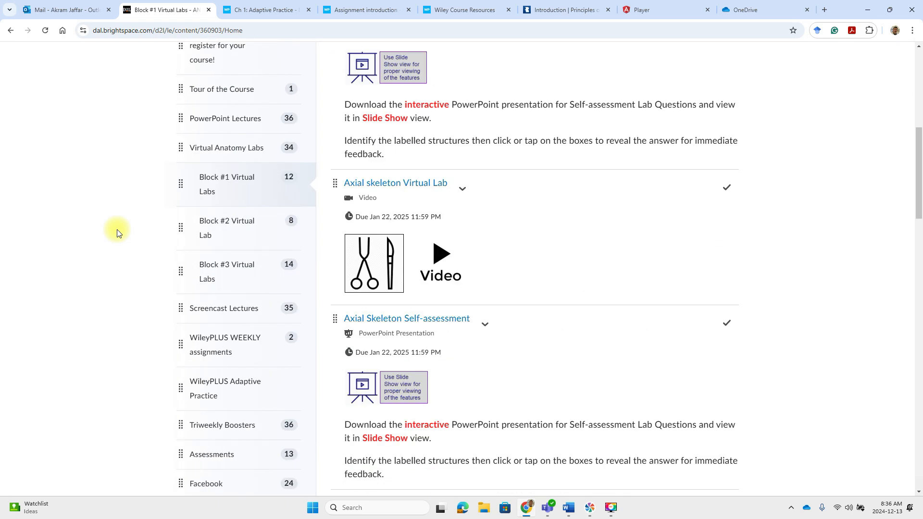
click(223, 424)
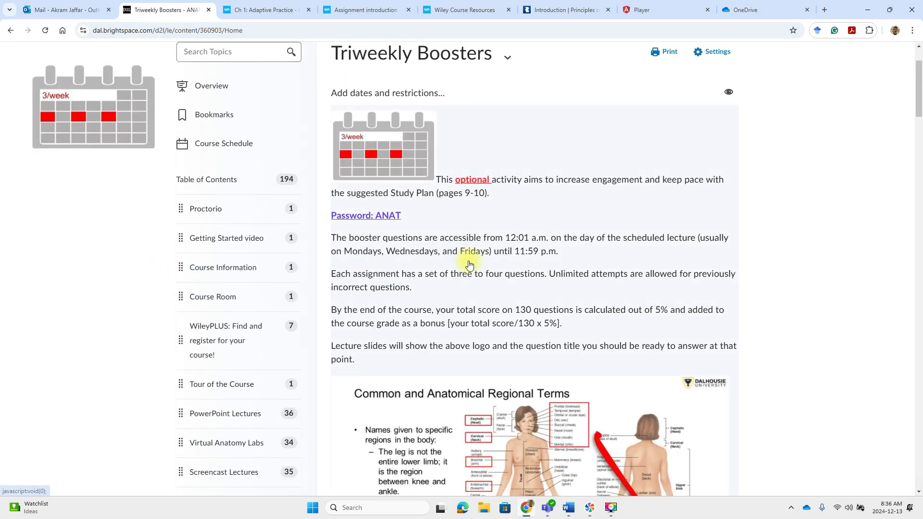
mouse_move(643, 250)
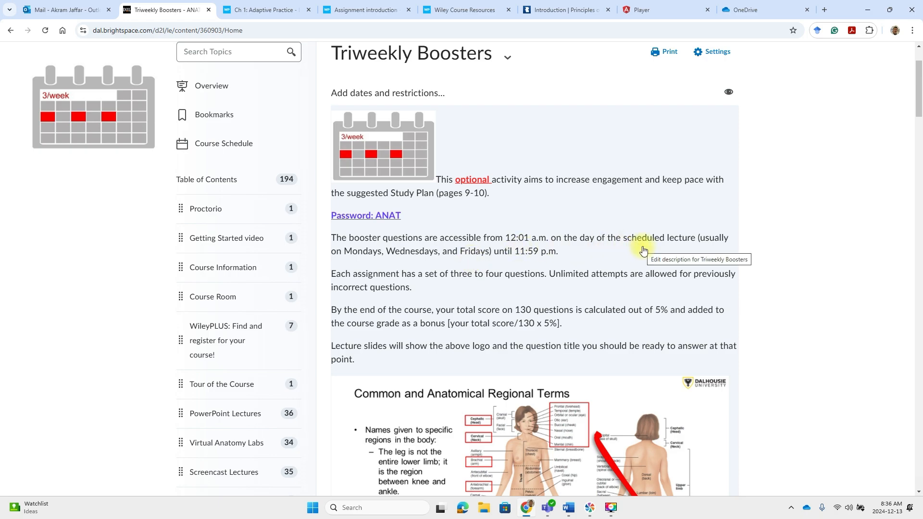
mouse_move(517, 245)
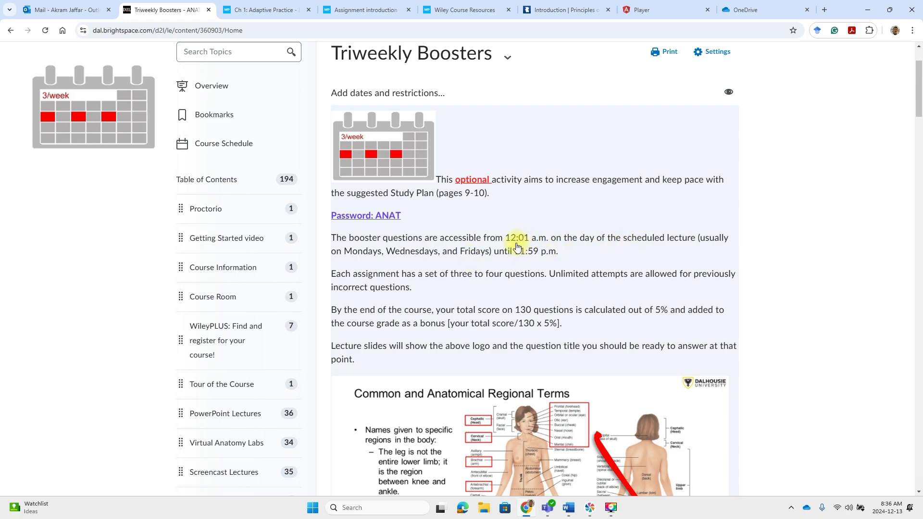
mouse_move(523, 257)
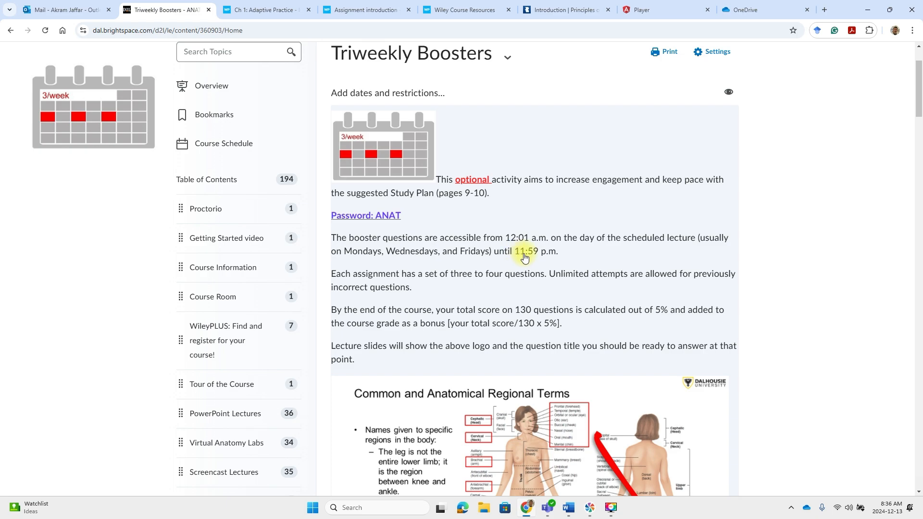
mouse_move(599, 245)
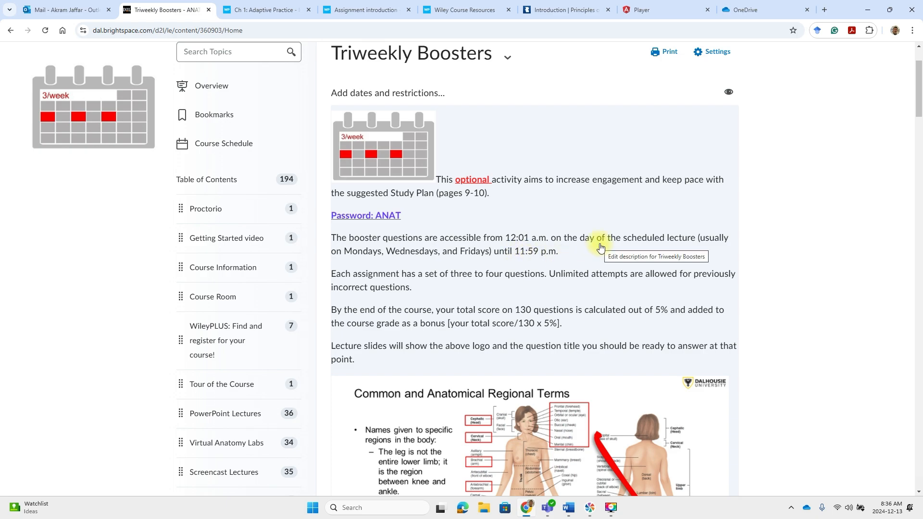
mouse_move(486, 259)
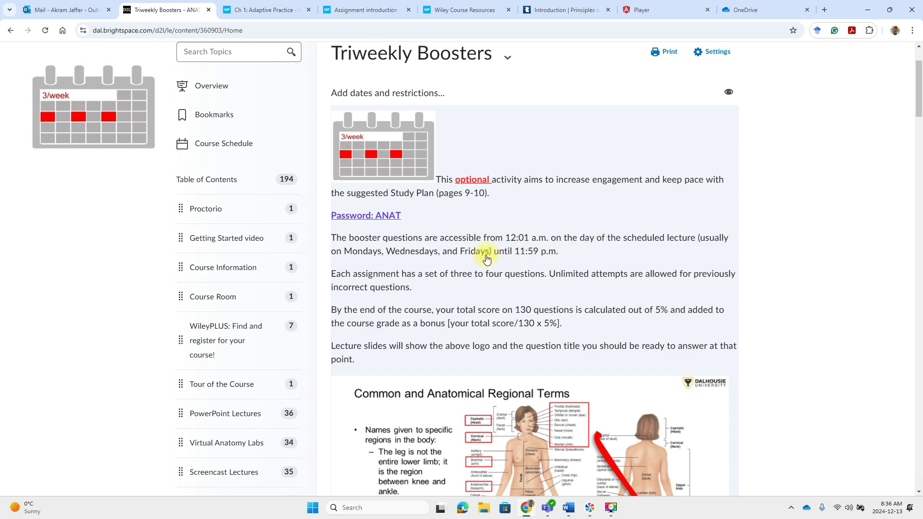
scroll(down, 3)
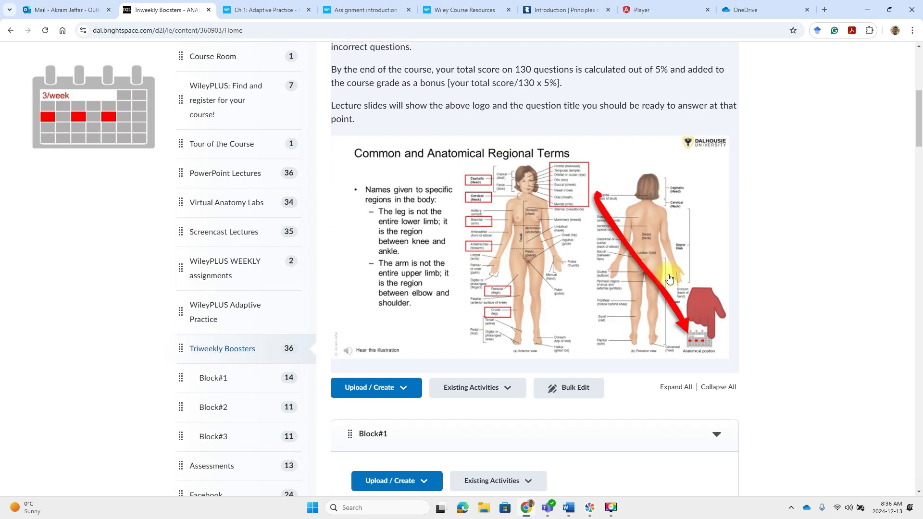
mouse_move(698, 341)
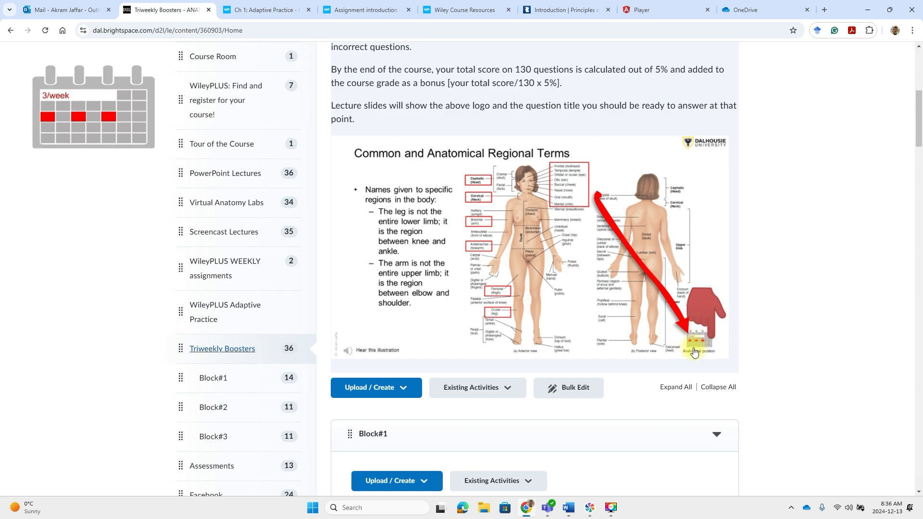
mouse_move(710, 355)
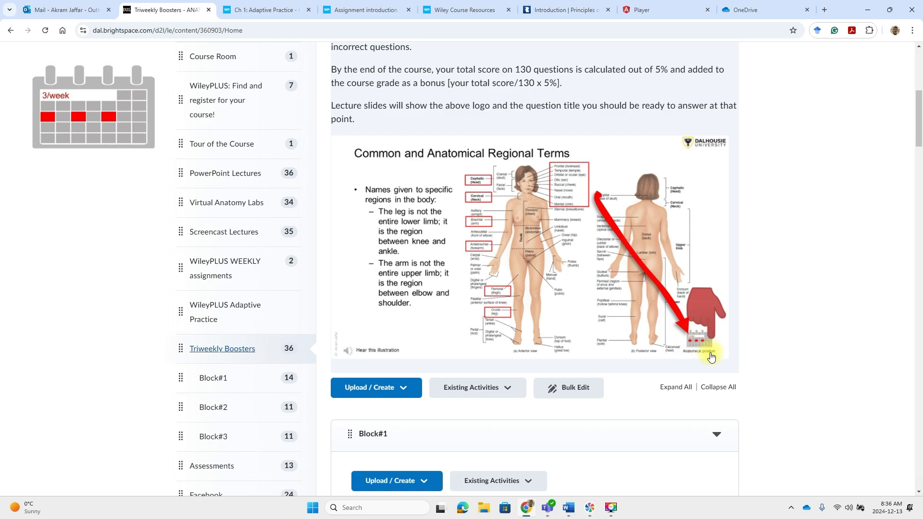
mouse_move(544, 263)
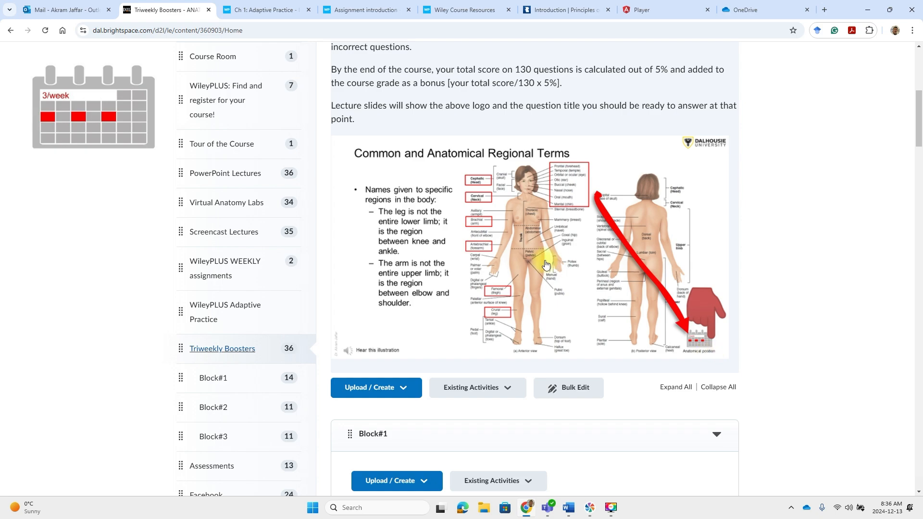
scroll(down, 3)
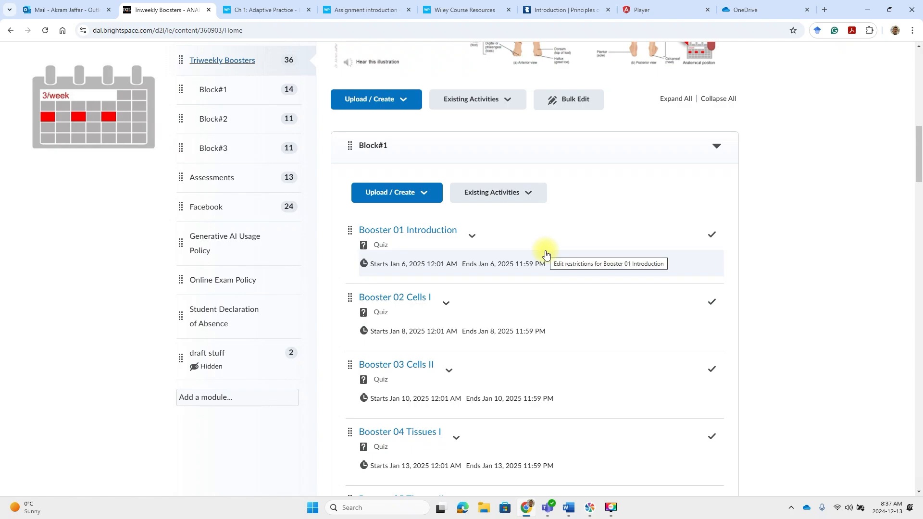
mouse_move(407, 229)
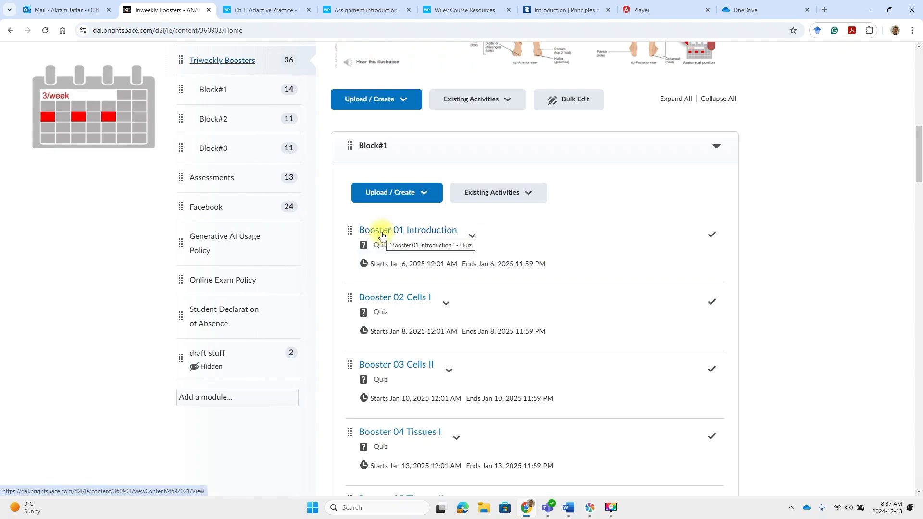
mouse_move(394, 368)
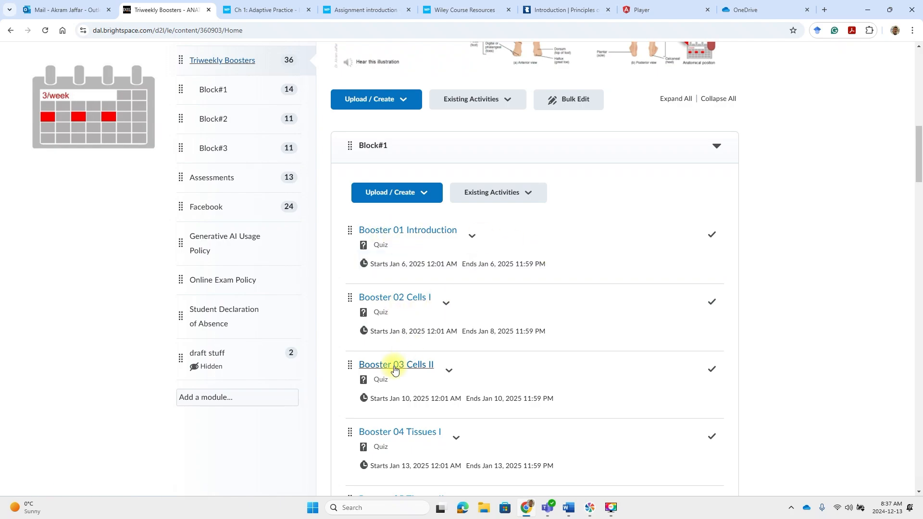
mouse_move(402, 374)
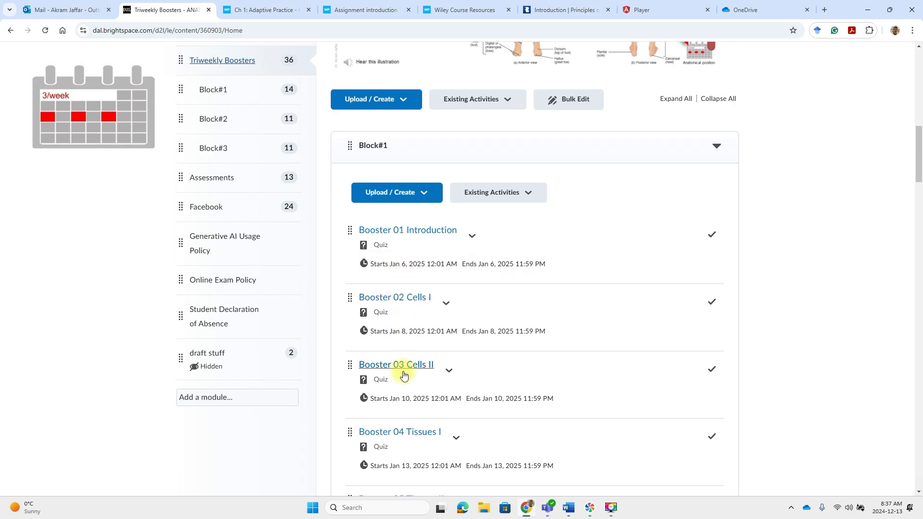
mouse_move(619, 259)
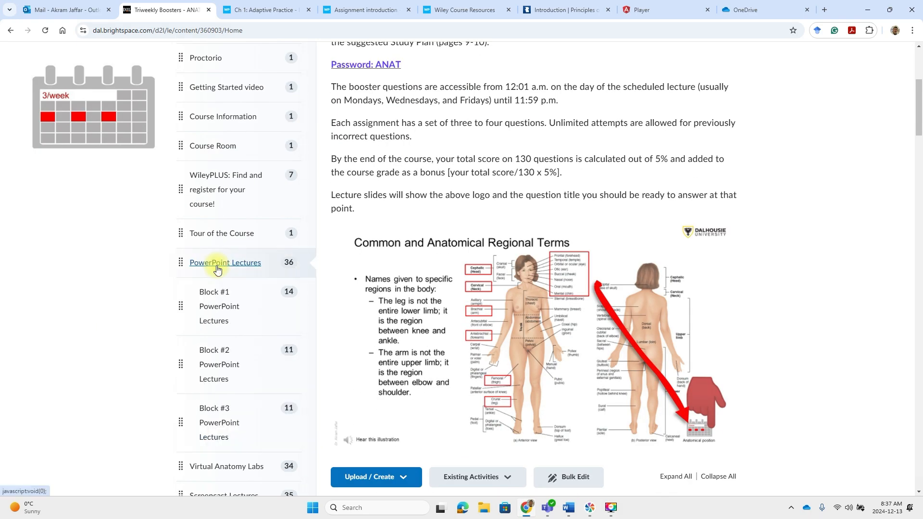
- From PowerPoint Lectures, view the Introduction to basic human anatomy lecture's due date and objectives
click(224, 261)
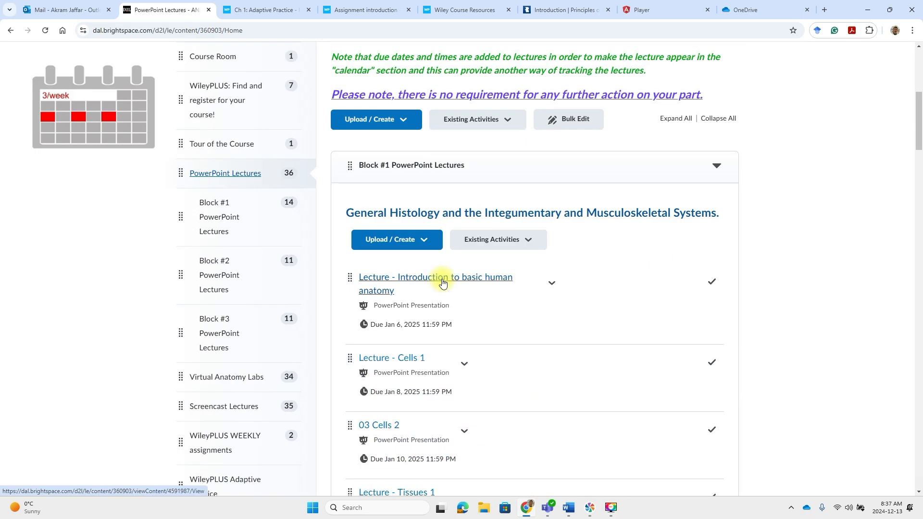
mouse_move(441, 283)
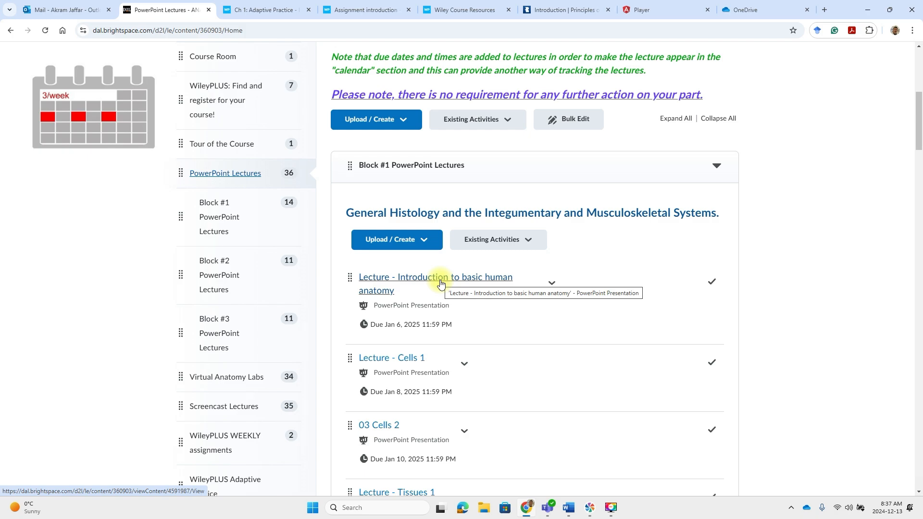
click(435, 276)
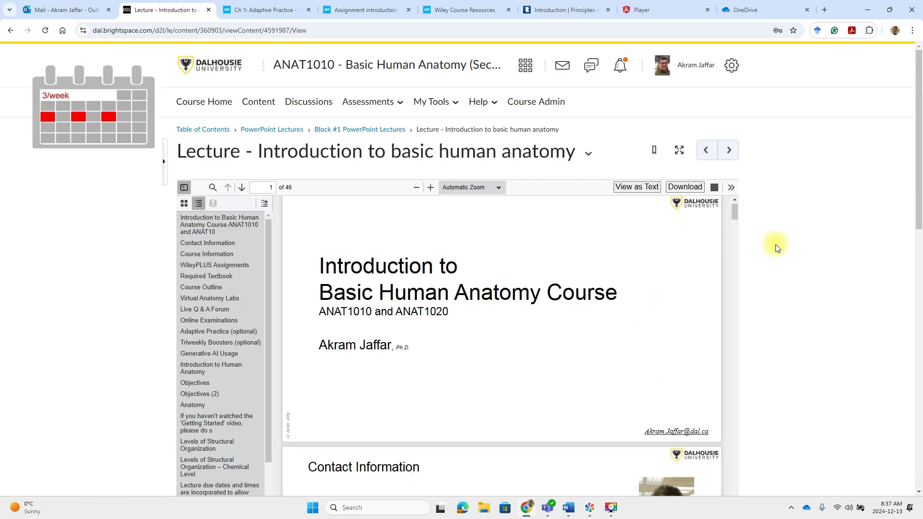
scroll(down, 3)
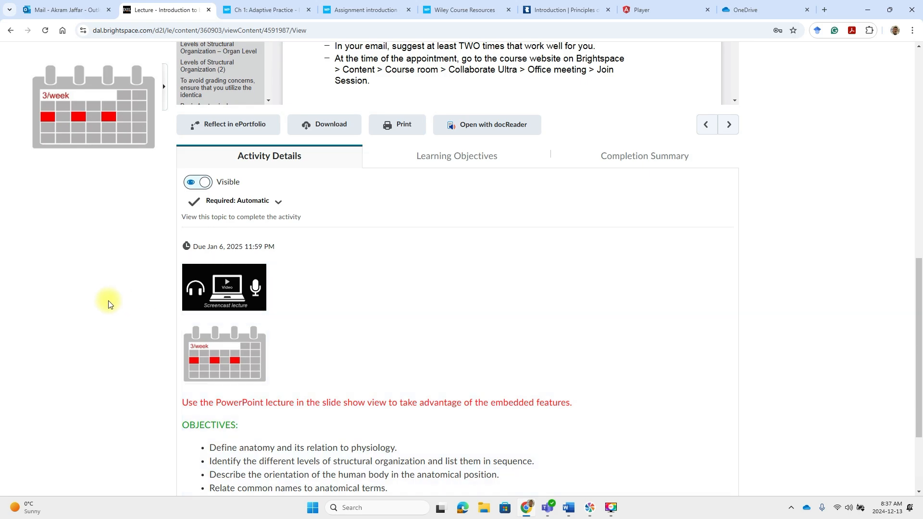
scroll(down, 3)
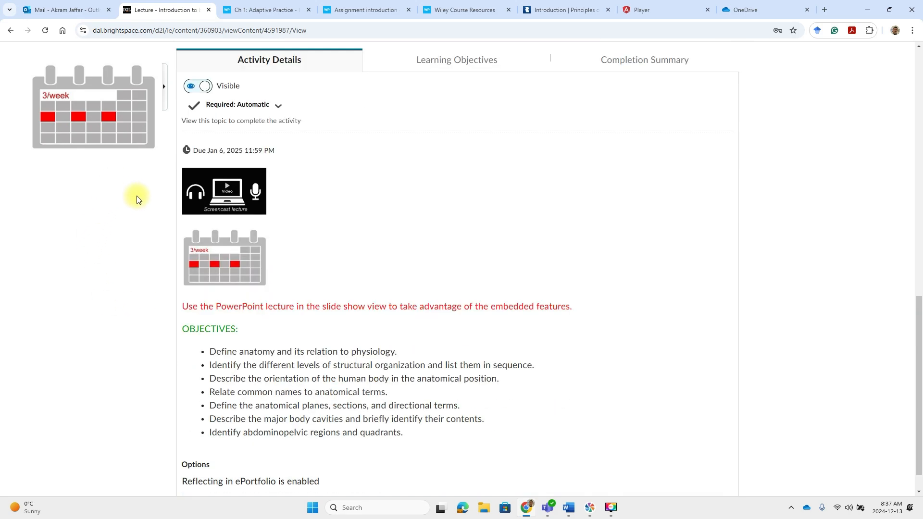
mouse_move(223, 192)
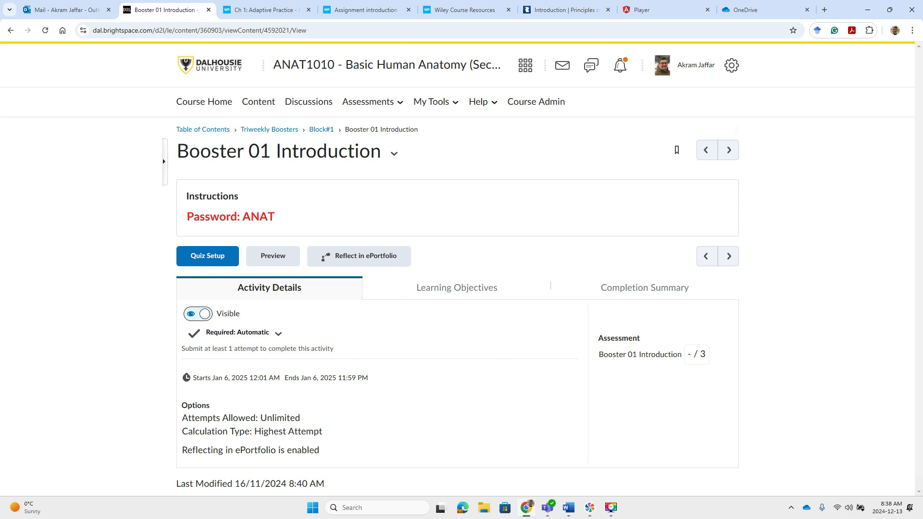
click(204, 101)
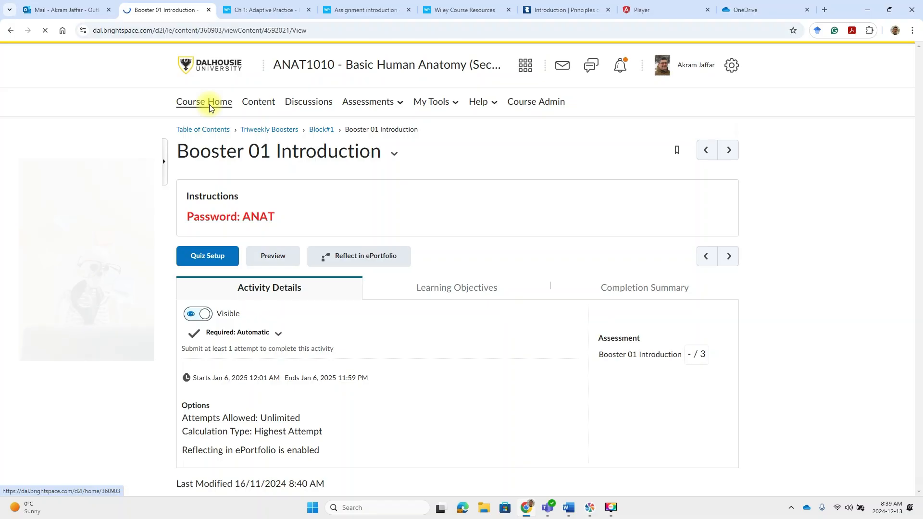
- Show the Assessments module's exam rules down to its Practice Tests list
click(203, 101)
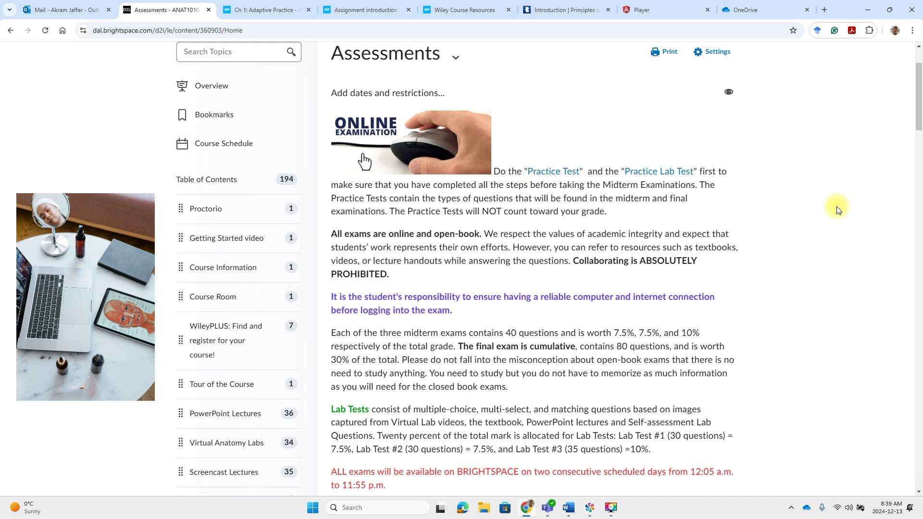
mouse_move(795, 231)
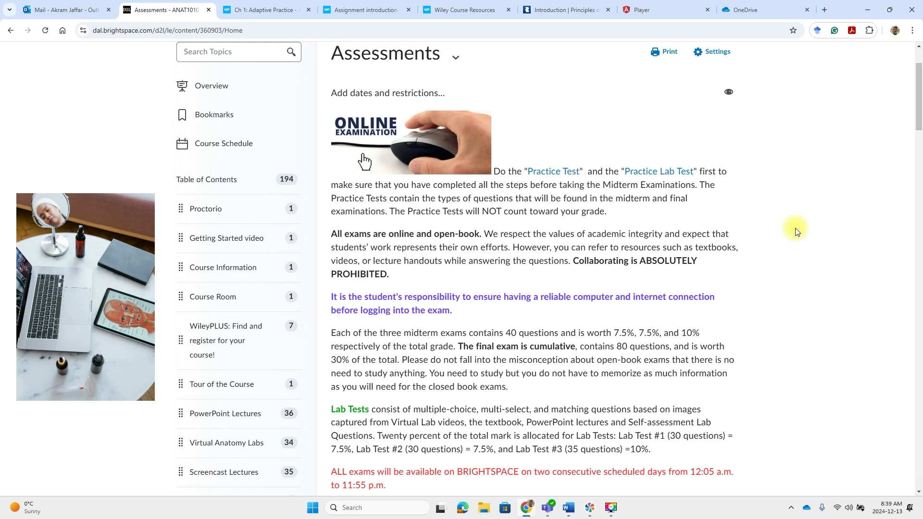
mouse_move(787, 263)
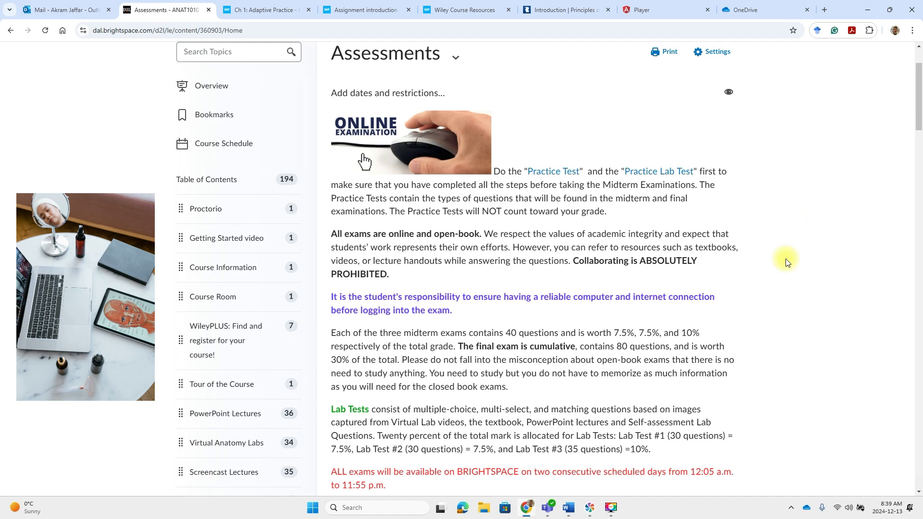
scroll(down, 3)
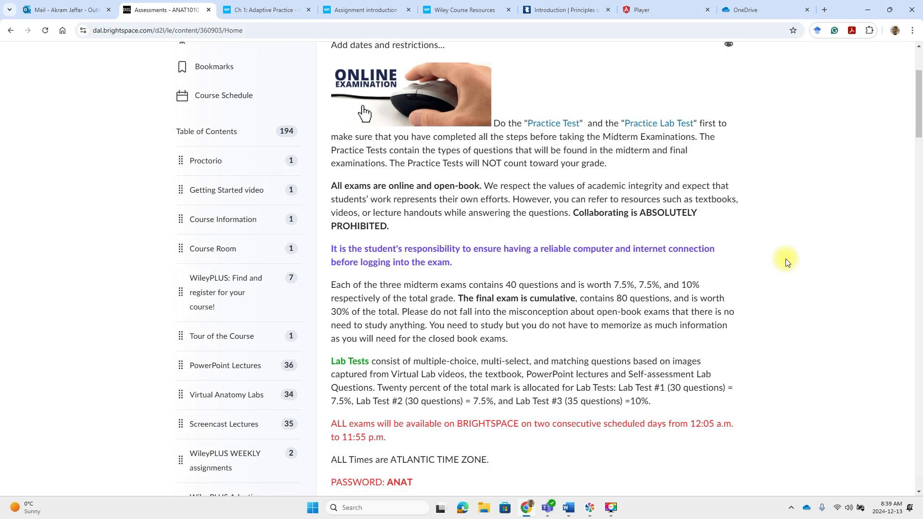
scroll(down, 3)
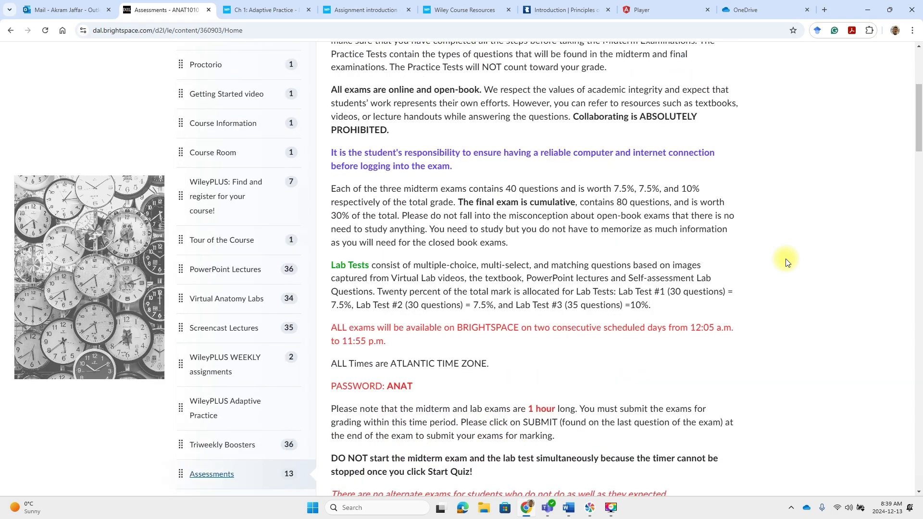
scroll(down, 3)
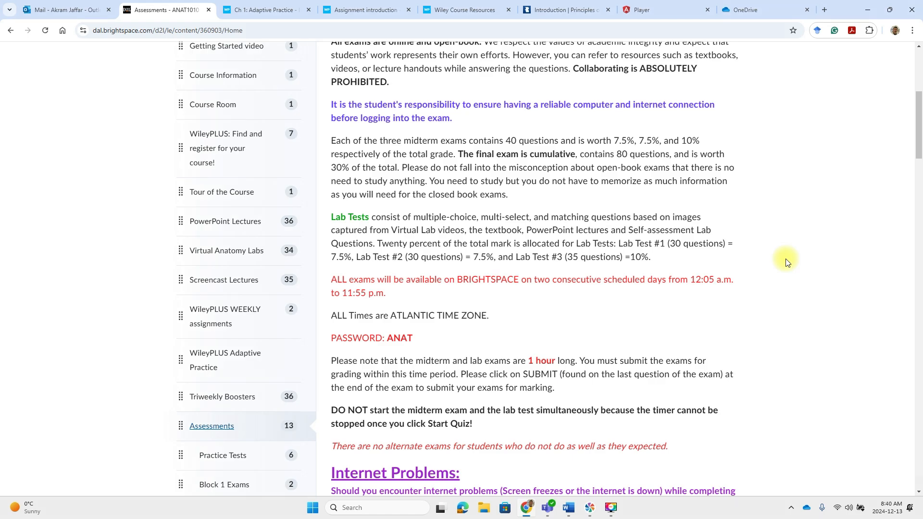
scroll(down, 3)
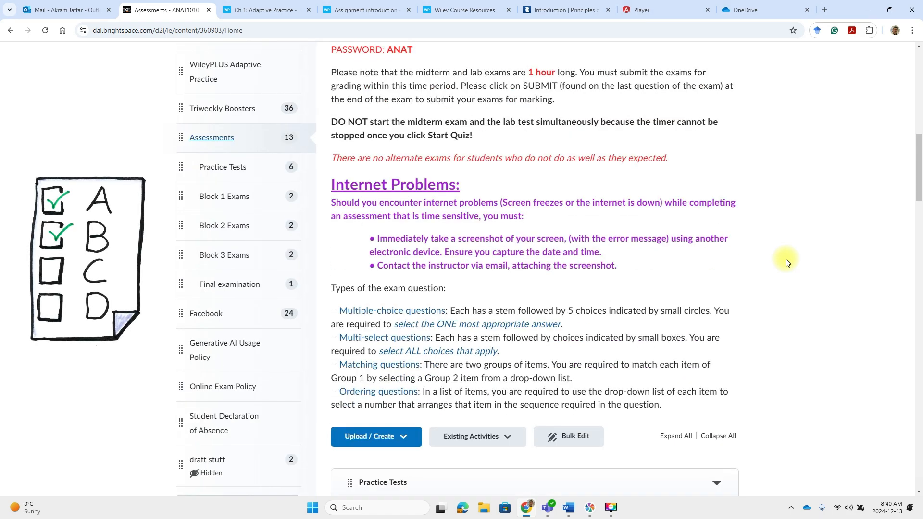
scroll(down, 3)
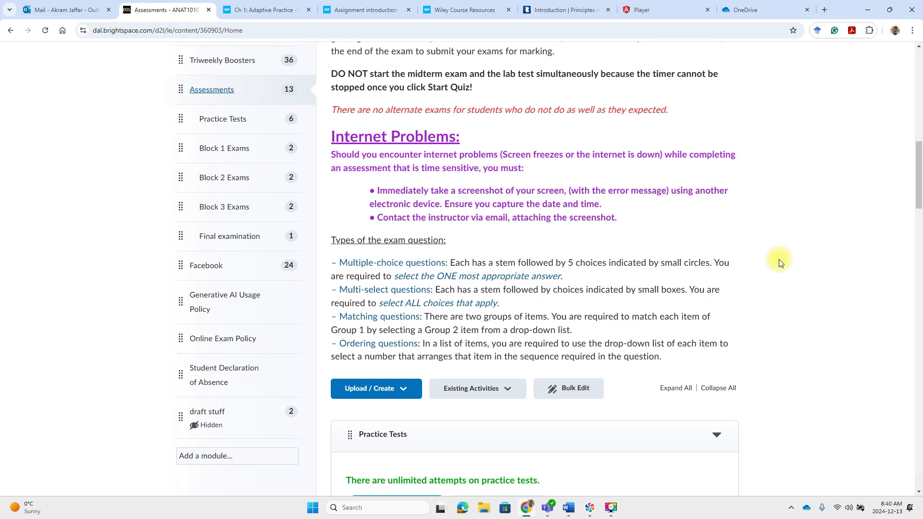
scroll(down, 3)
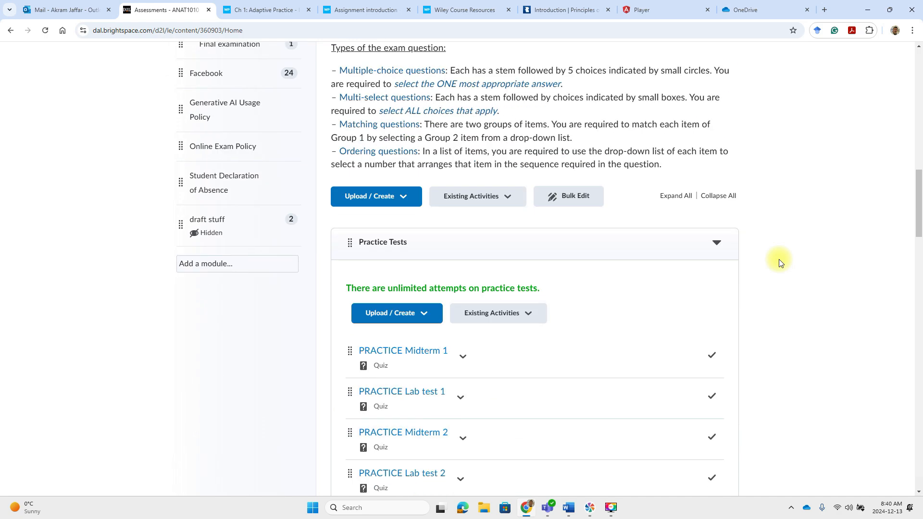
scroll(down, 3)
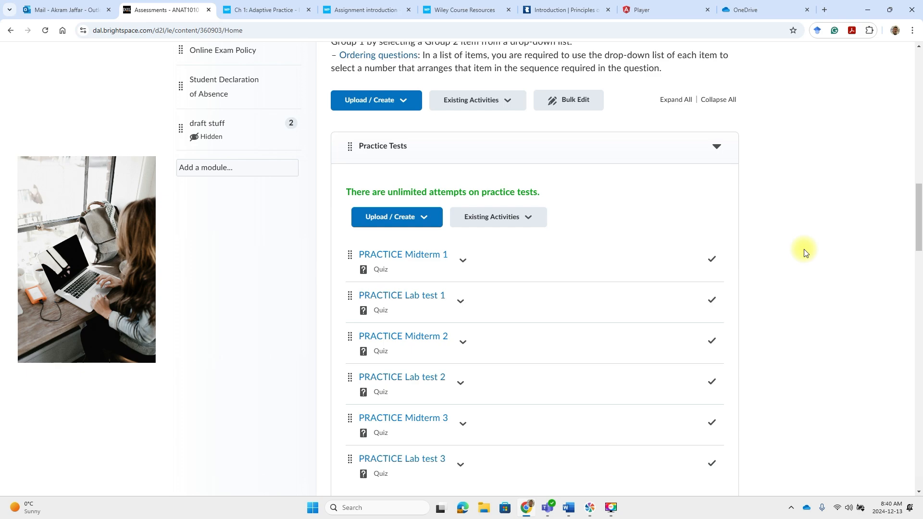
scroll(down, 3)
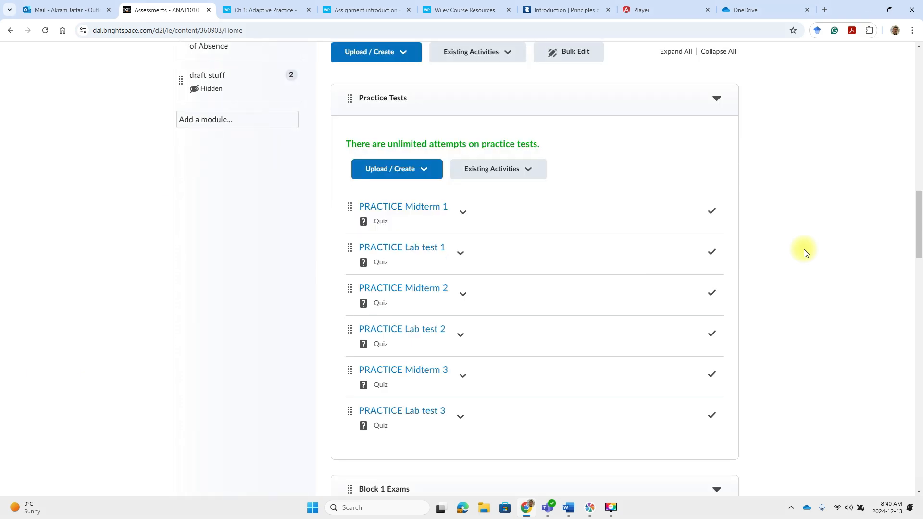
mouse_move(415, 211)
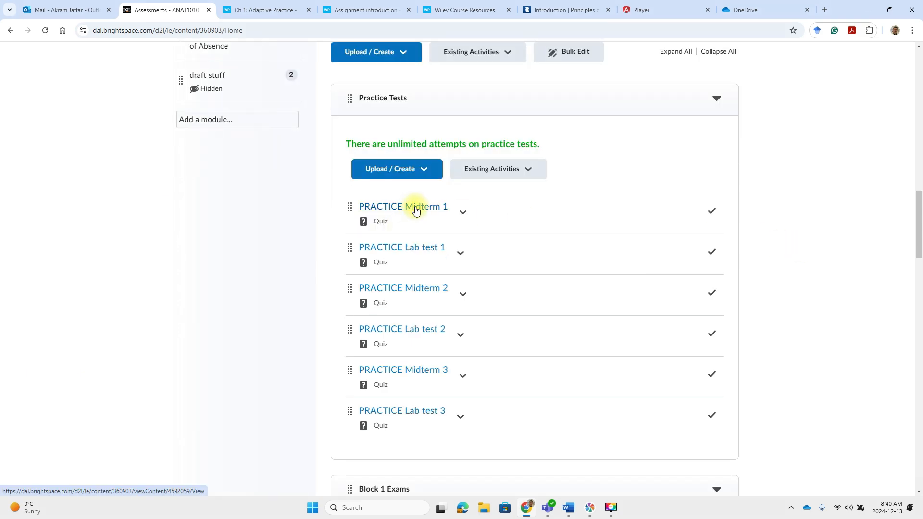
- Bring up the PRACTICE Midterm 1 quiz page and start its preview
click(403, 205)
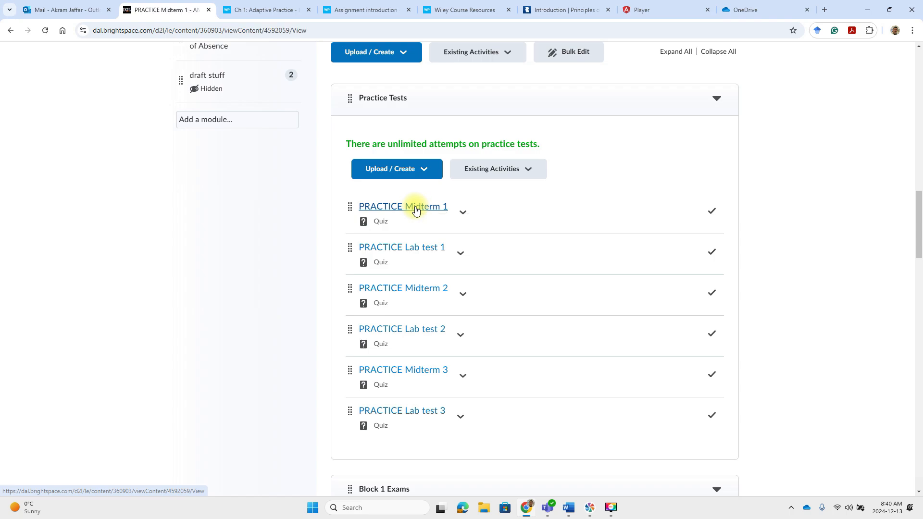
click(403, 206)
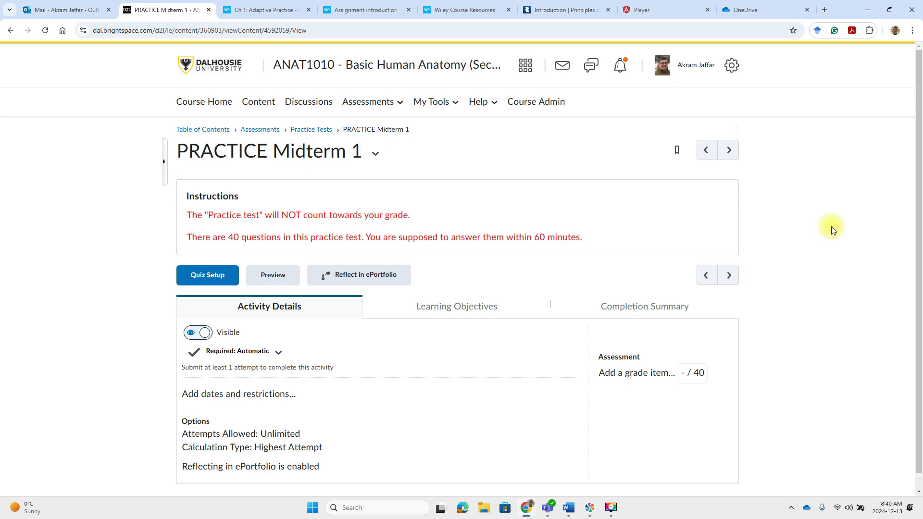
click(272, 275)
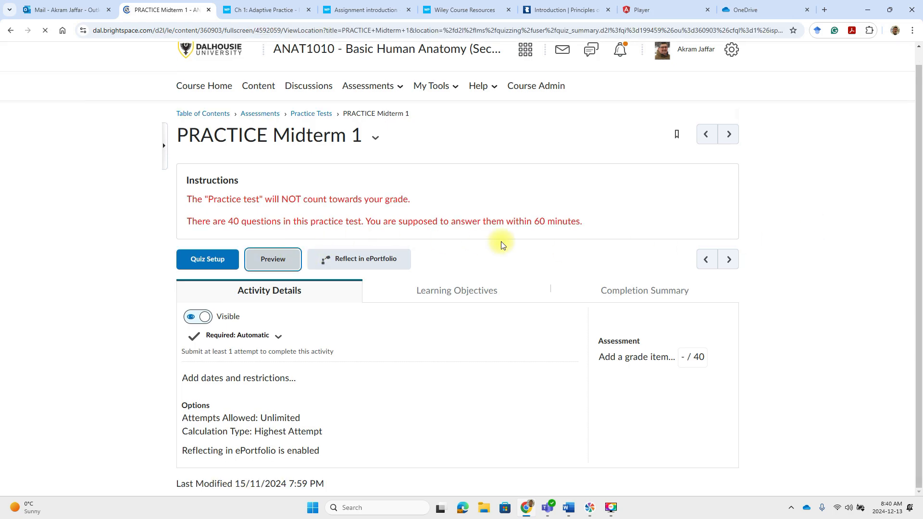
- Begin the midterm preview and answer question 1 with Mast cells
click(272, 259)
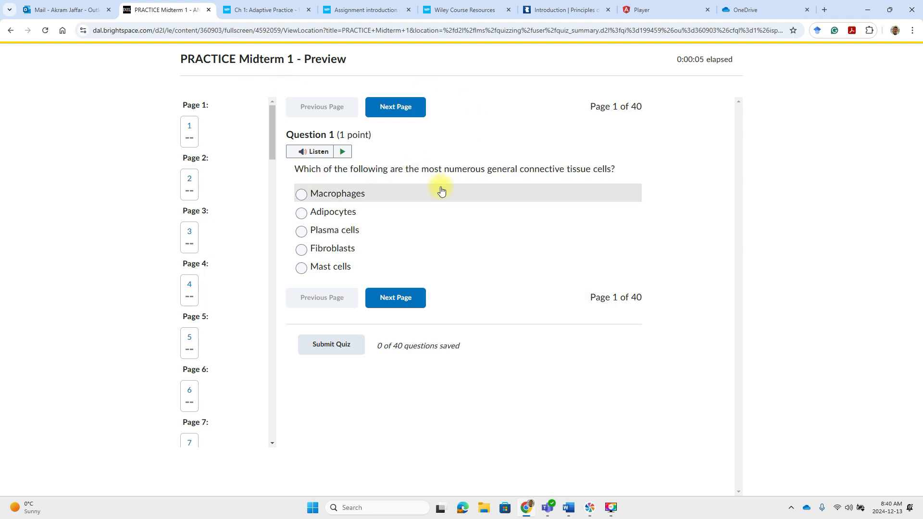
mouse_move(471, 172)
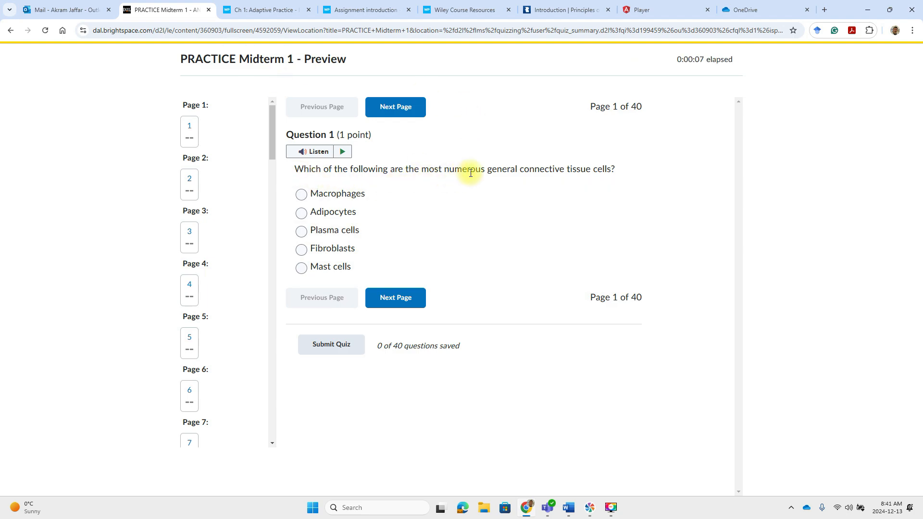
mouse_move(618, 187)
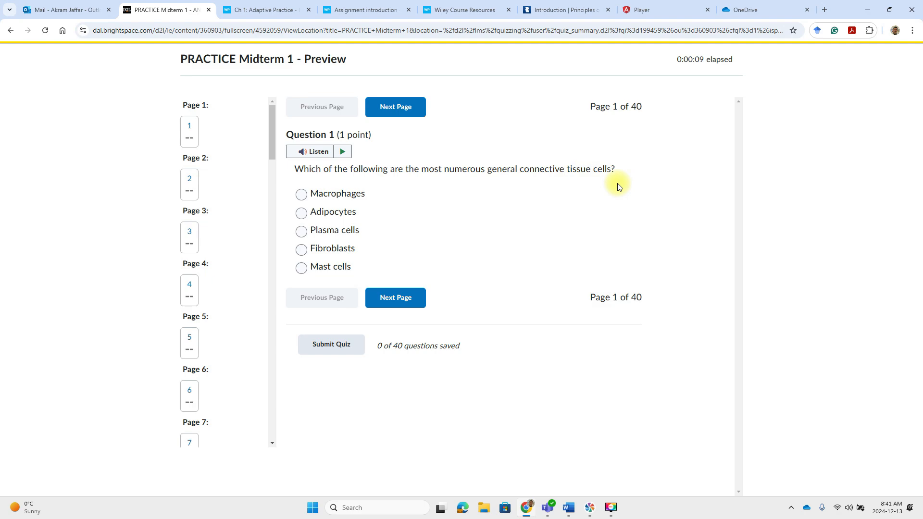
mouse_move(324, 271)
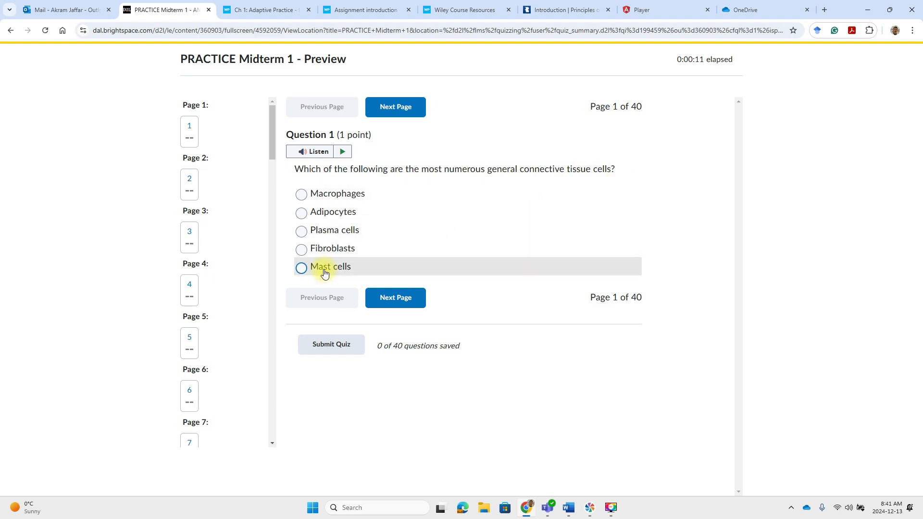
click(300, 248)
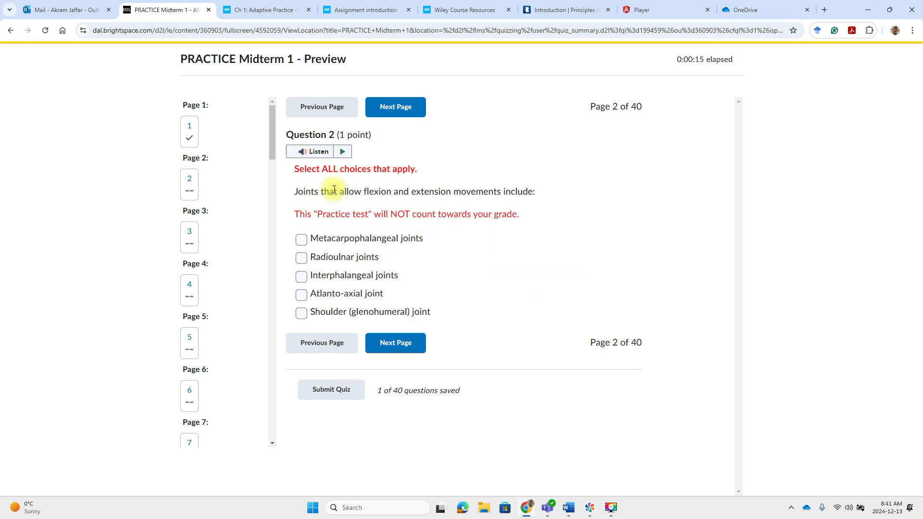
mouse_move(326, 184)
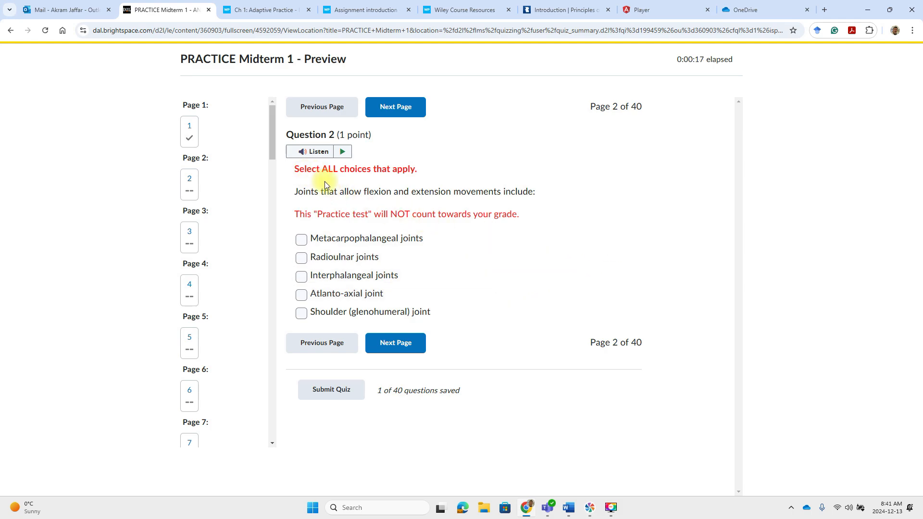
mouse_move(412, 180)
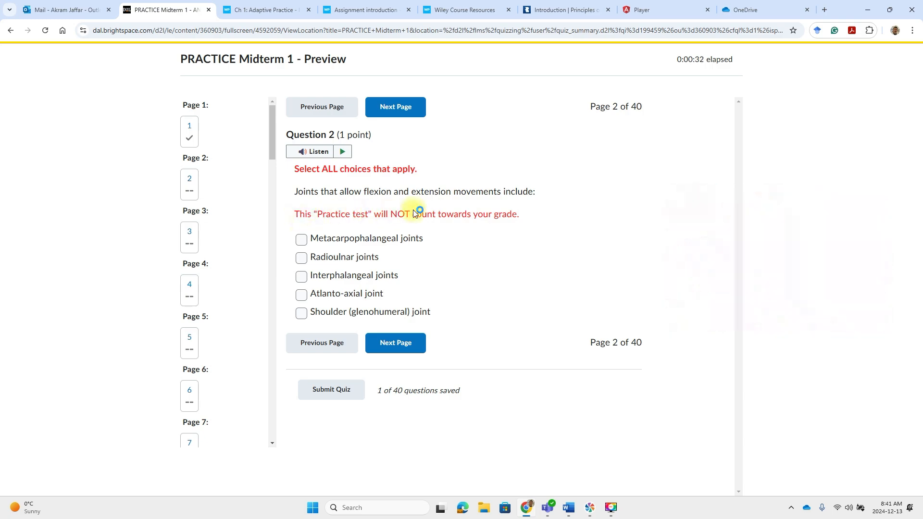
mouse_move(535, 216)
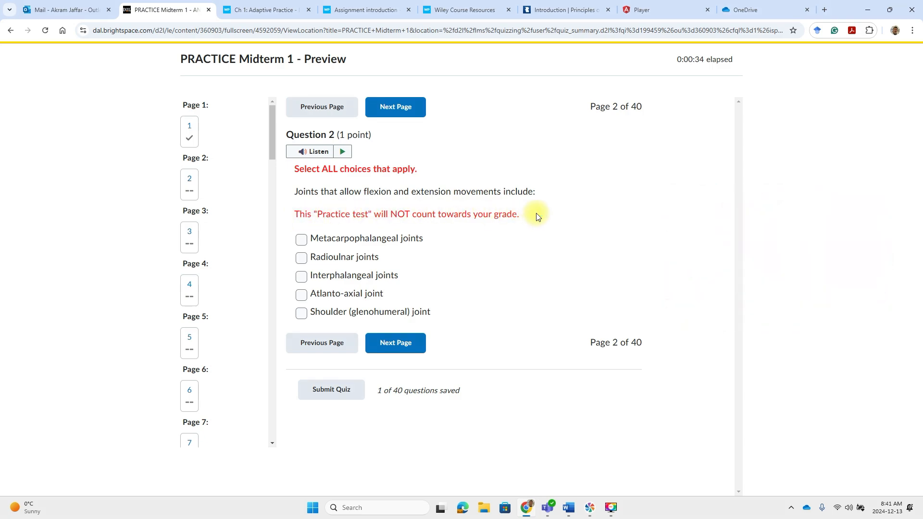
mouse_move(301, 258)
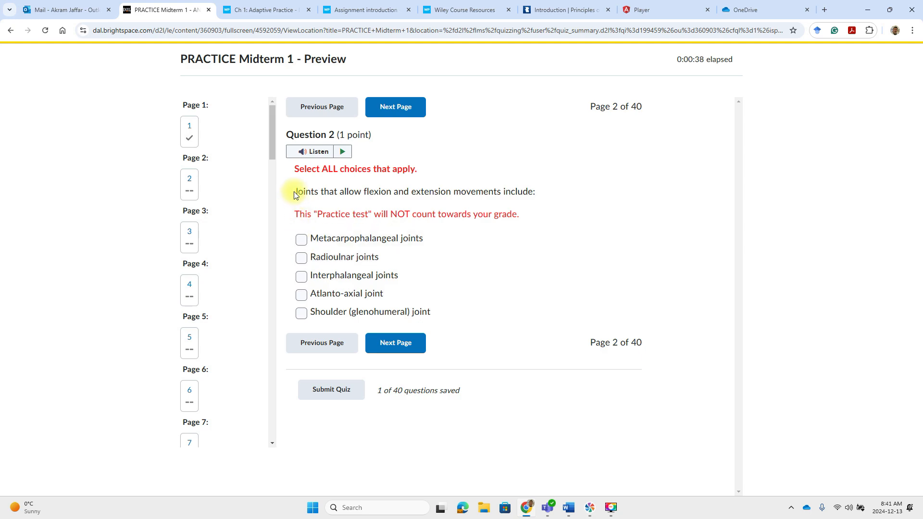
mouse_move(463, 201)
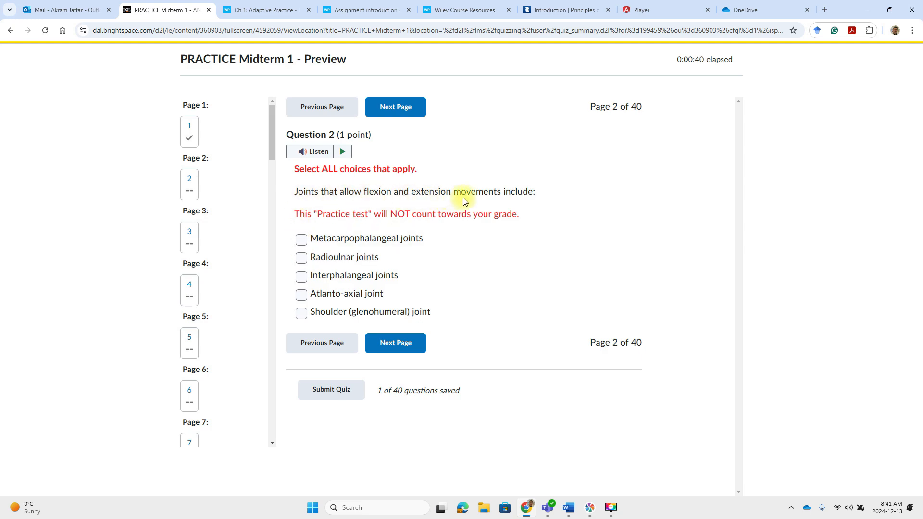
mouse_move(344, 258)
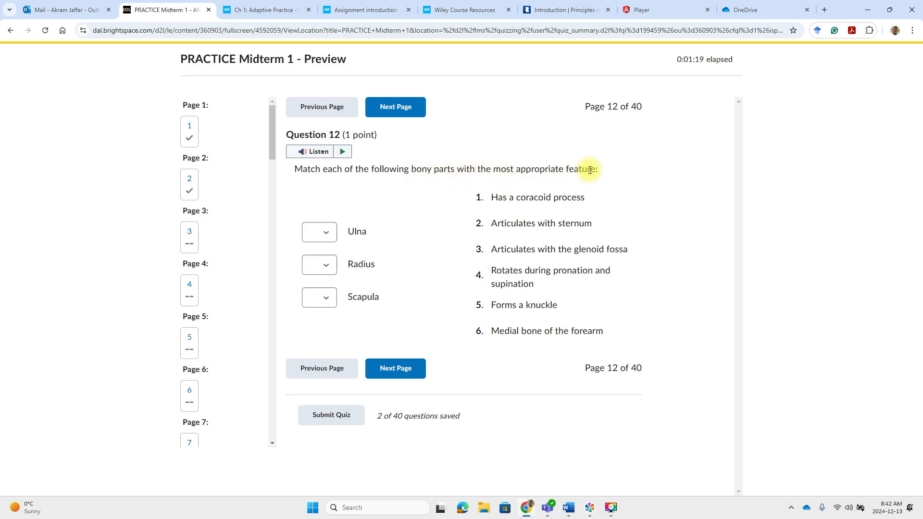
mouse_move(474, 219)
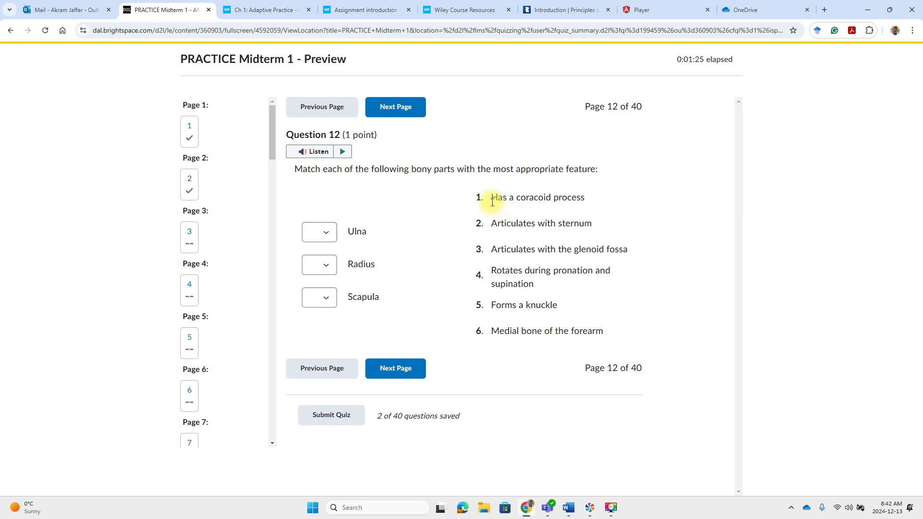
- Match Scapula to coracoid process, Ulna to medial forearm bone, Radius to pronation/supination in Question 12
click(319, 297)
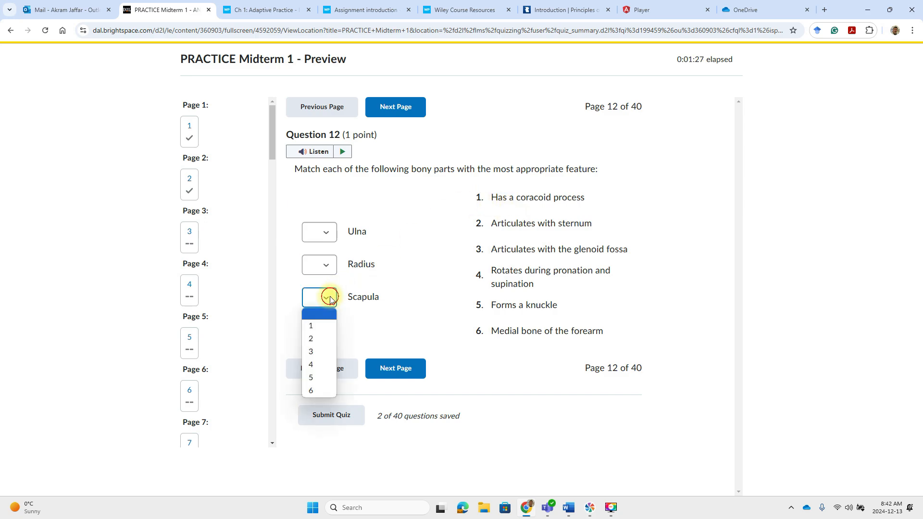
click(311, 325)
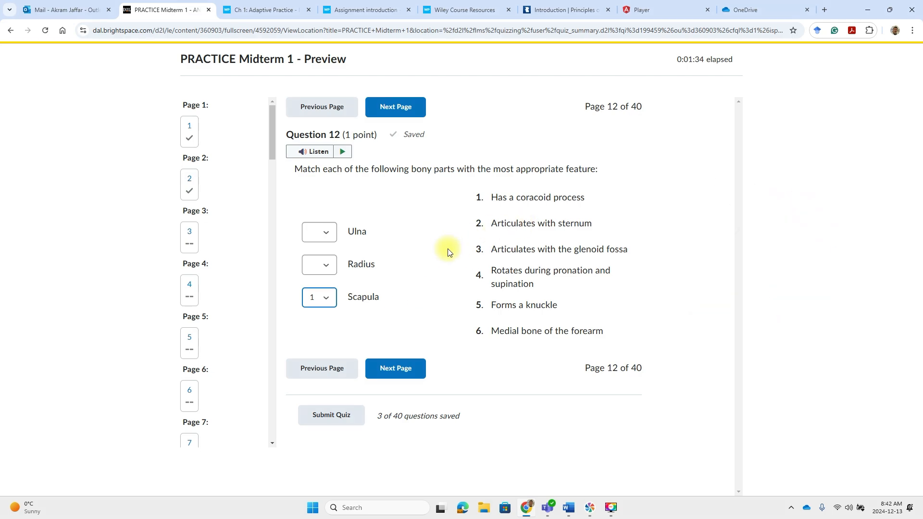
click(319, 232)
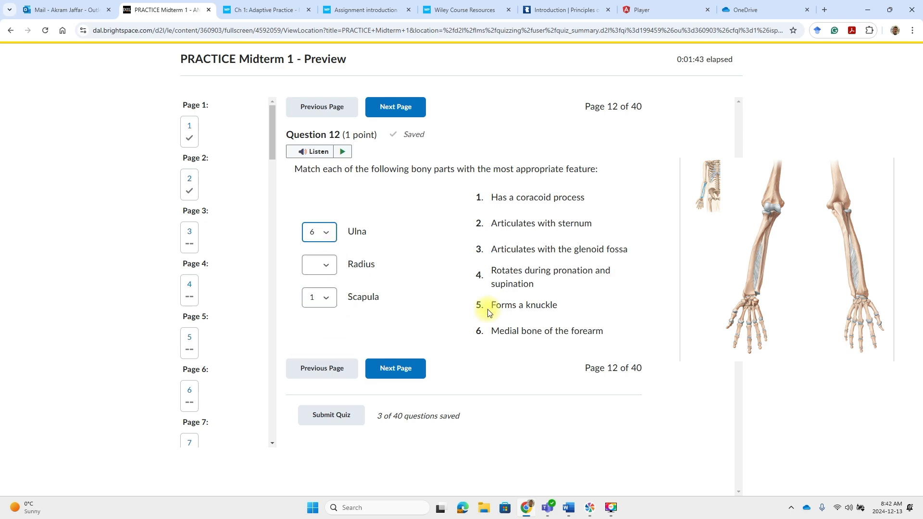
mouse_move(459, 277)
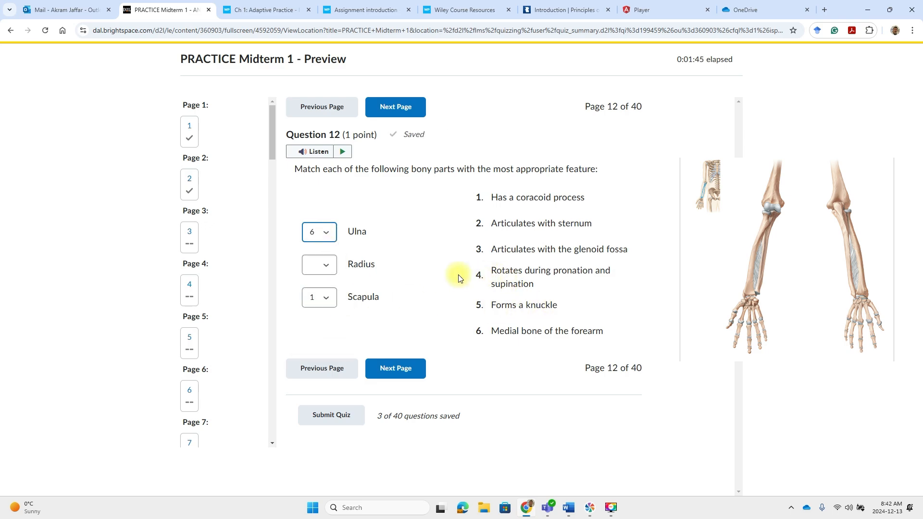
click(319, 265)
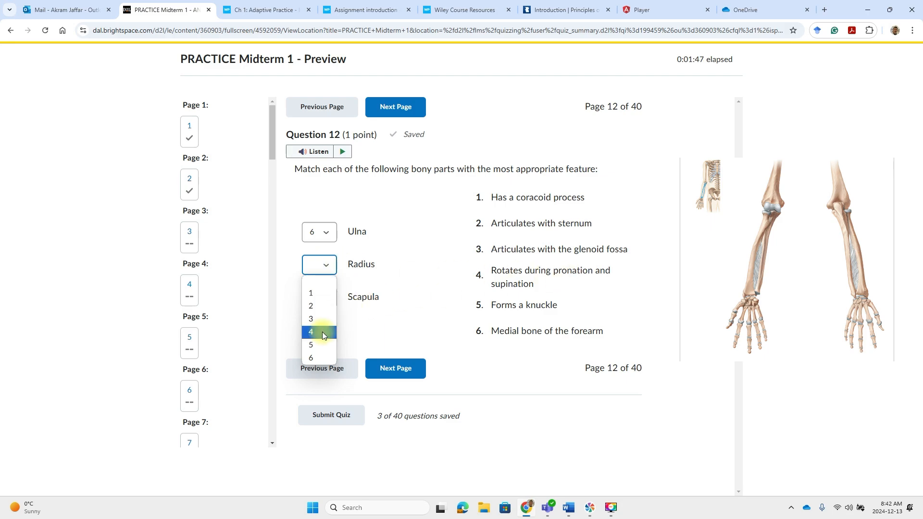
click(310, 331)
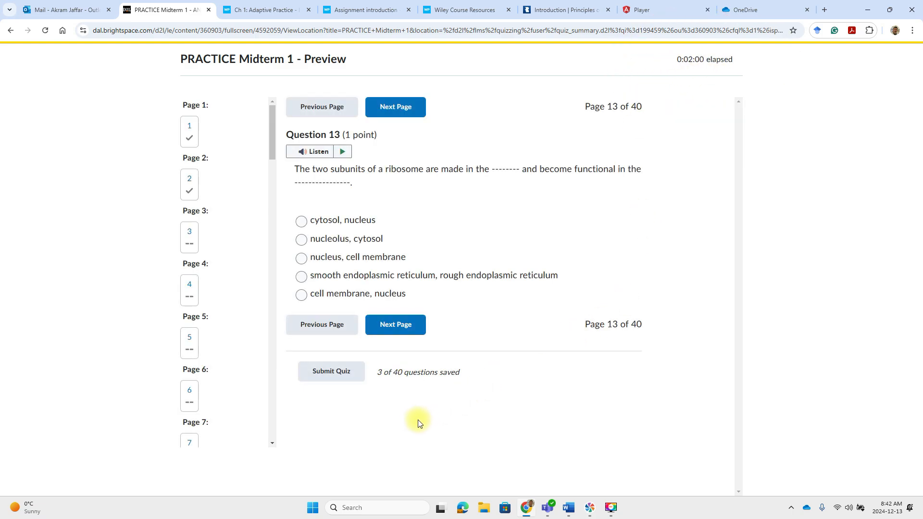
- Submit the practice midterm, confirming past the unanswered-question warnings
click(331, 371)
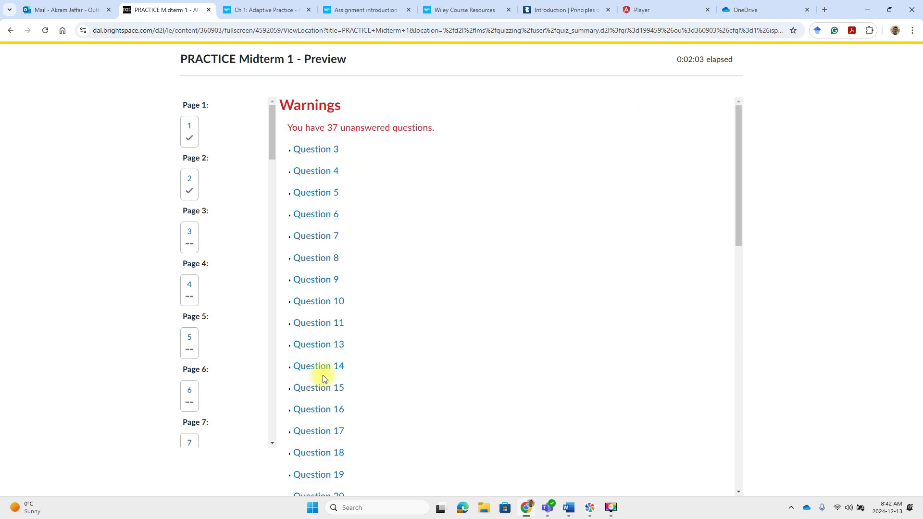
scroll(down, 3)
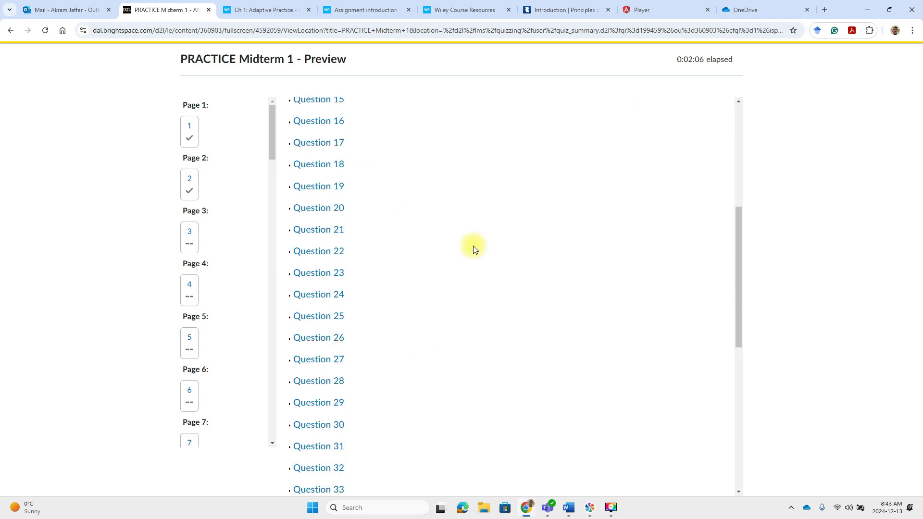
scroll(down, 3)
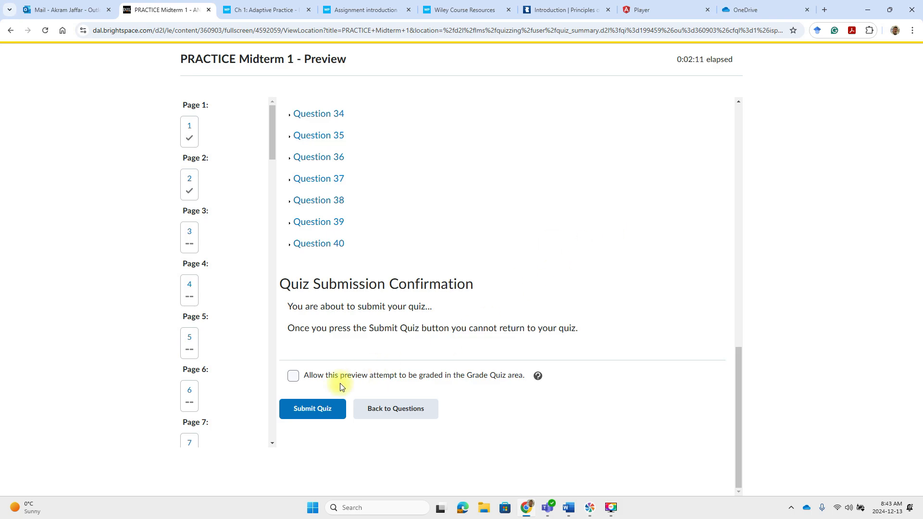
click(313, 408)
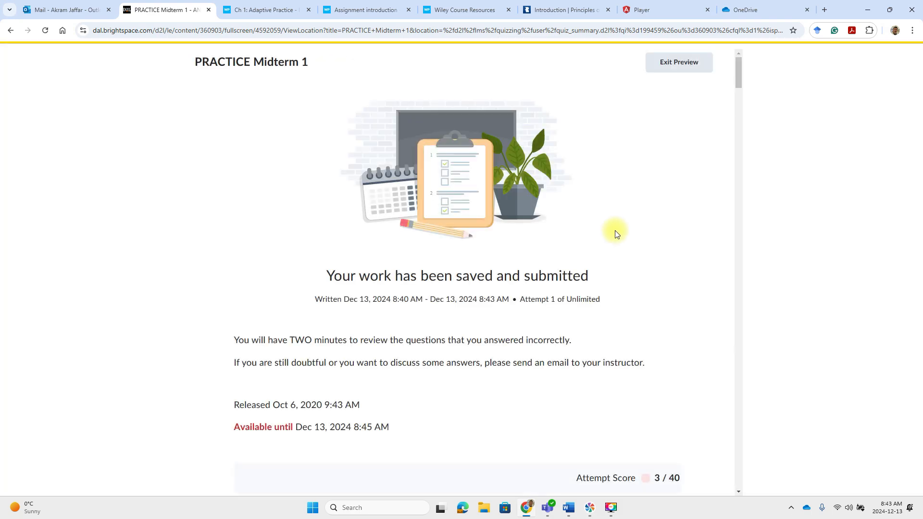
- Review the 3 / 40 midterm results and correct answers, then go to PRACTICE Lab test 1
scroll(down, 3)
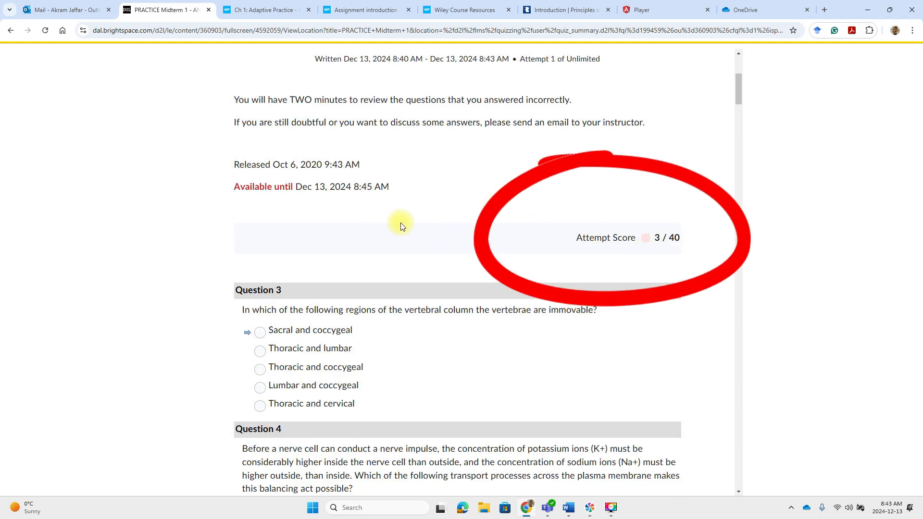
scroll(down, 3)
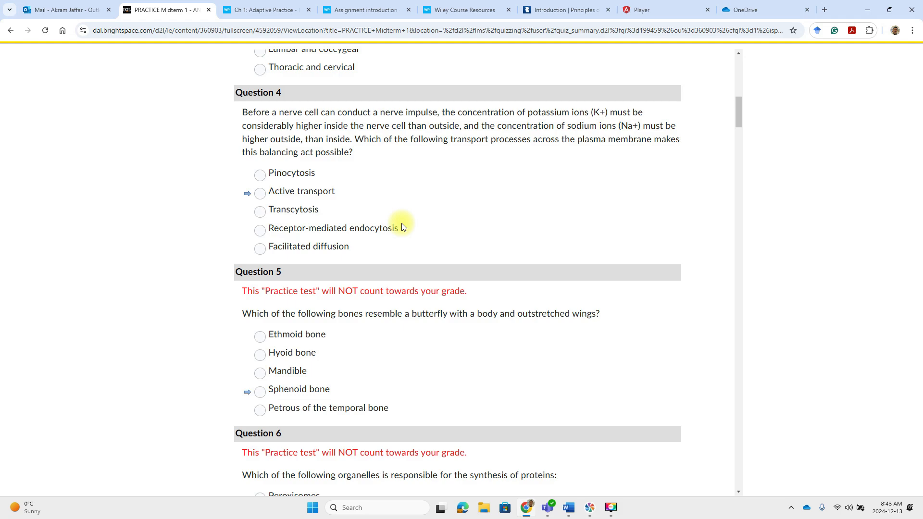
scroll(down, 3)
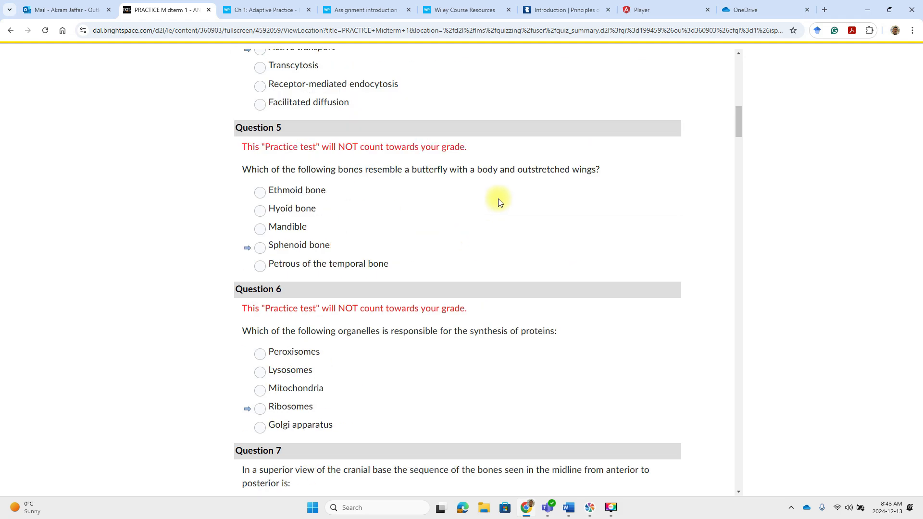
scroll(down, 3)
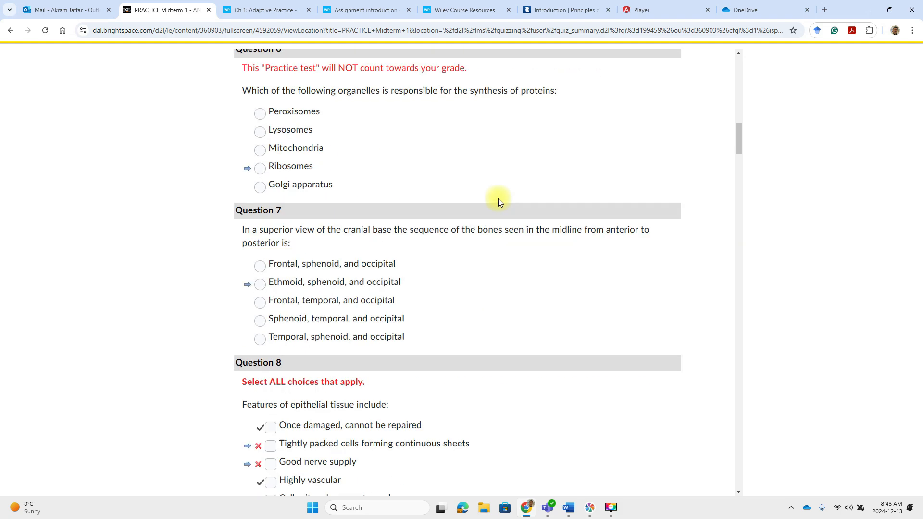
scroll(down, 3)
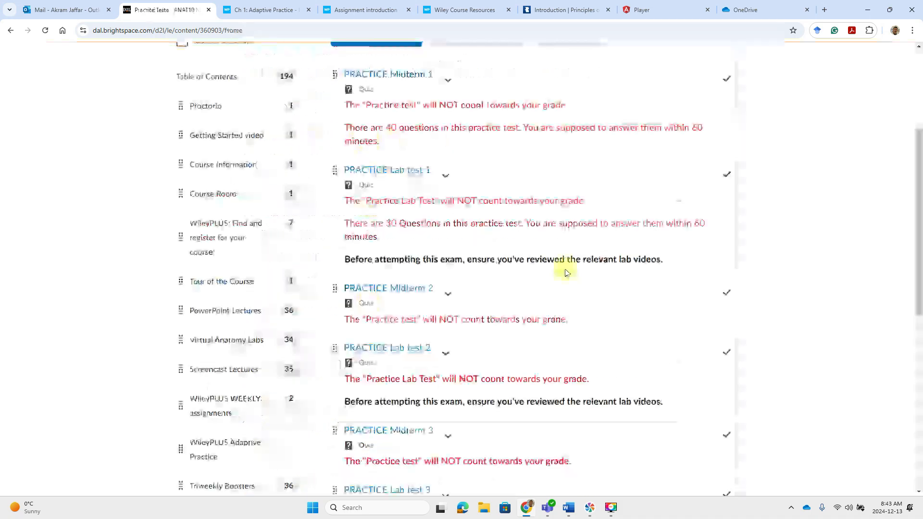
click(386, 170)
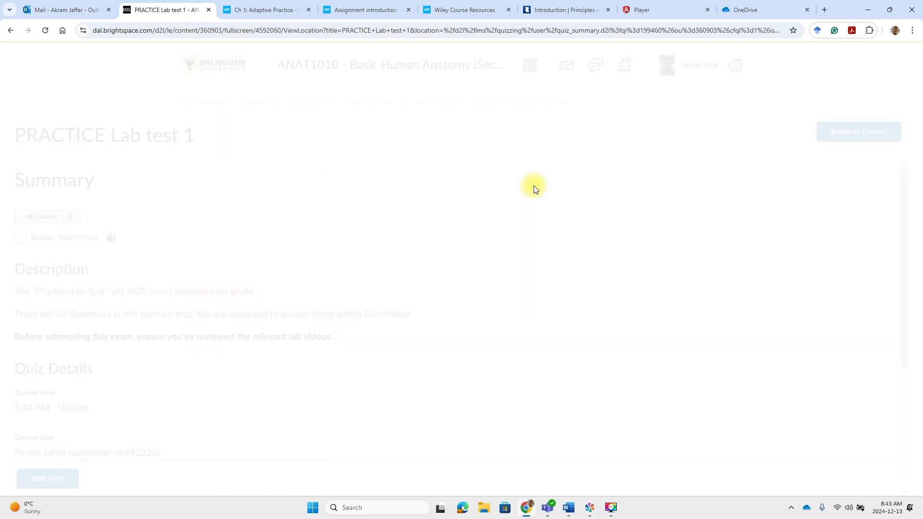
- Start the PRACTICE Lab test 1 preview and answer Question 1 with pubis
click(47, 478)
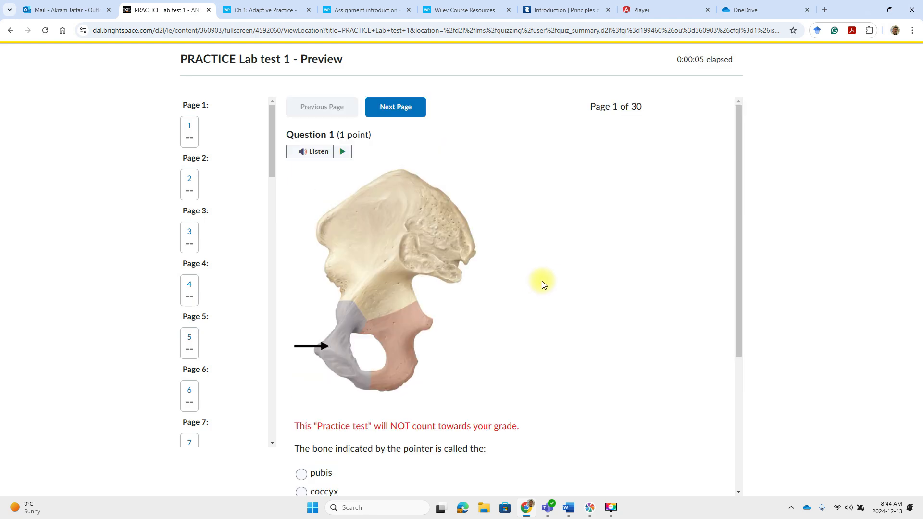
scroll(down, 3)
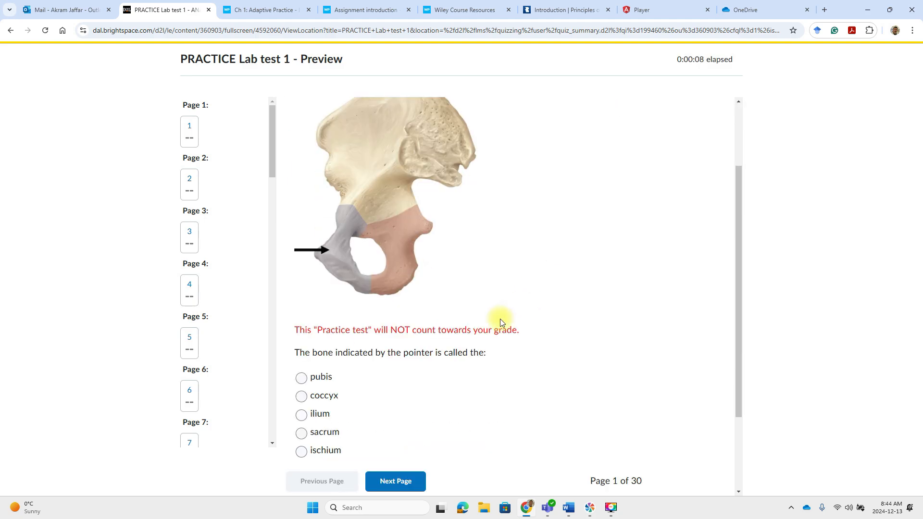
mouse_move(571, 333)
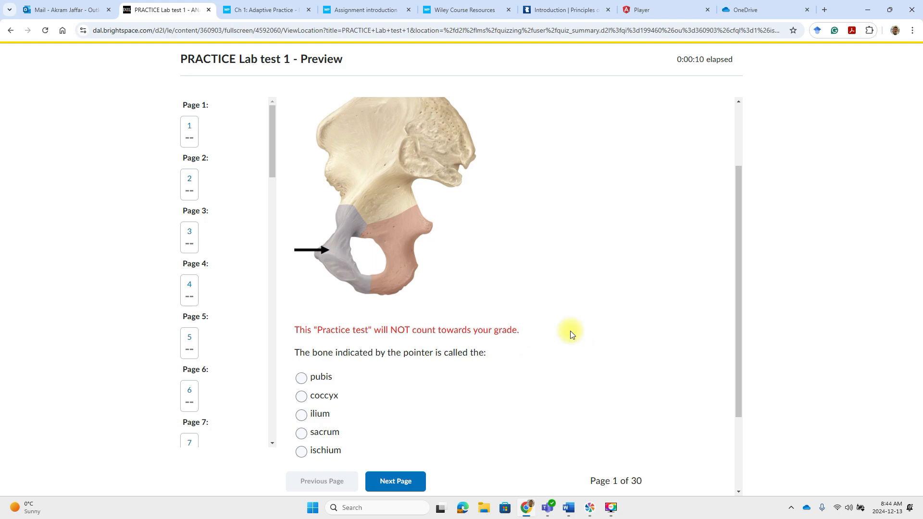
mouse_move(345, 347)
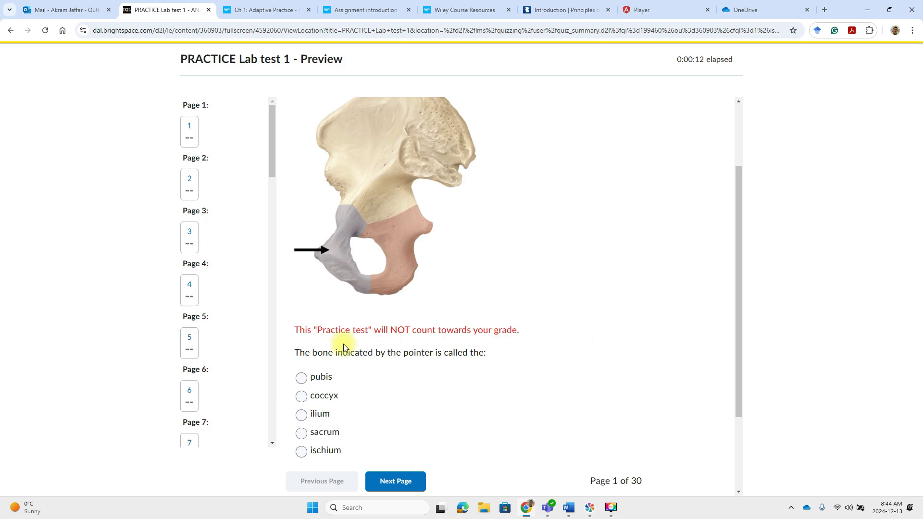
mouse_move(505, 355)
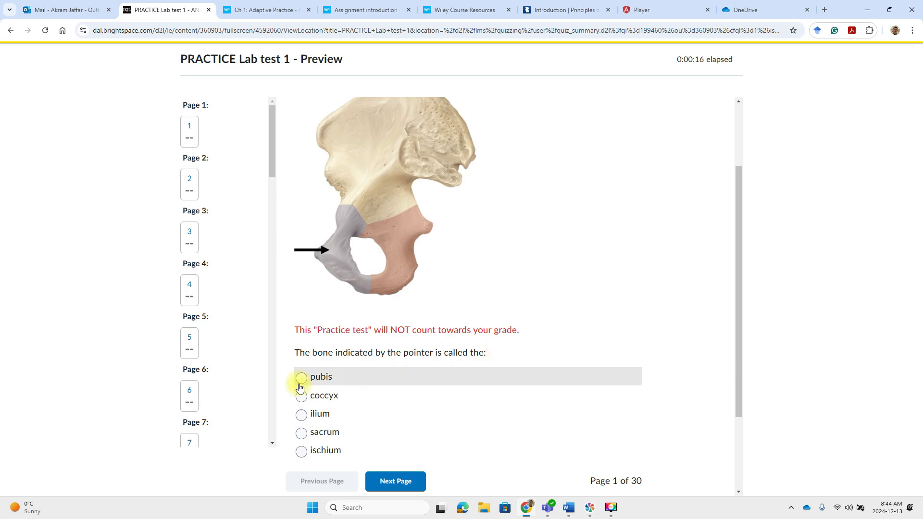
click(301, 376)
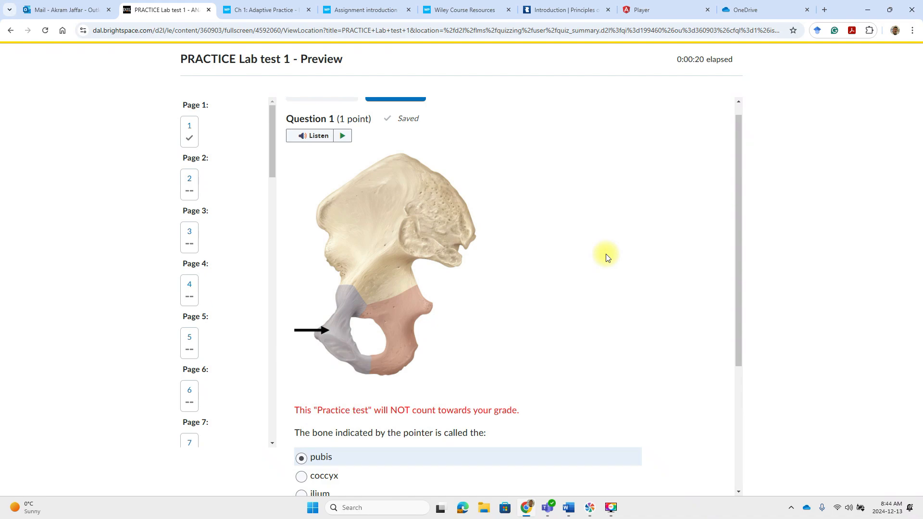
scroll(down, 3)
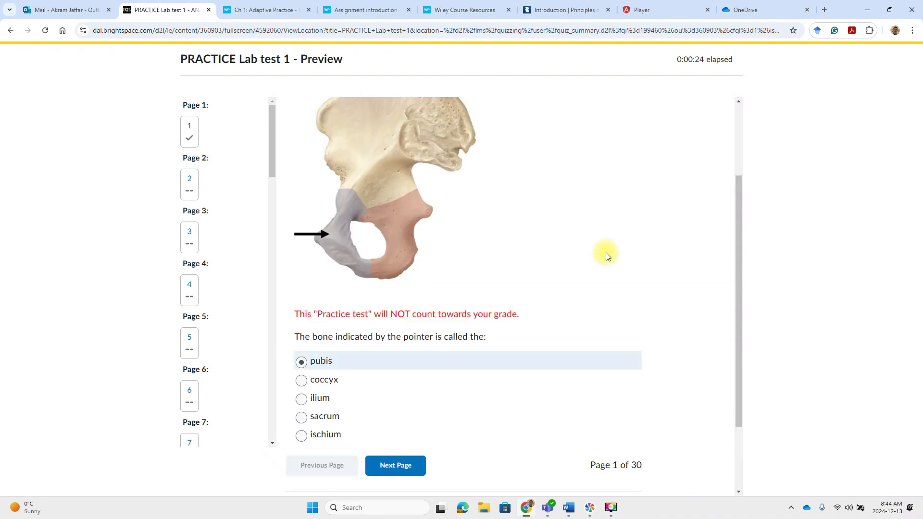
scroll(down, 3)
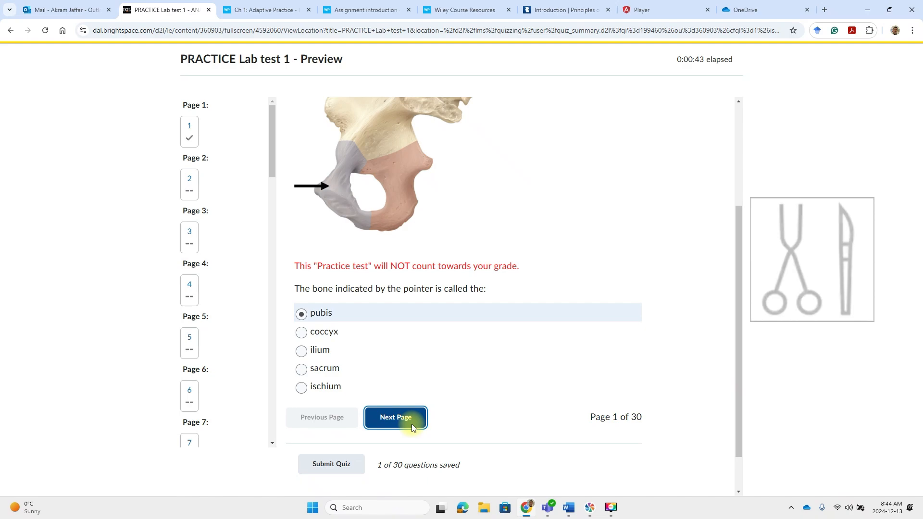
- Advance through the practice test pages to reach the bone matching question on page 6
click(395, 417)
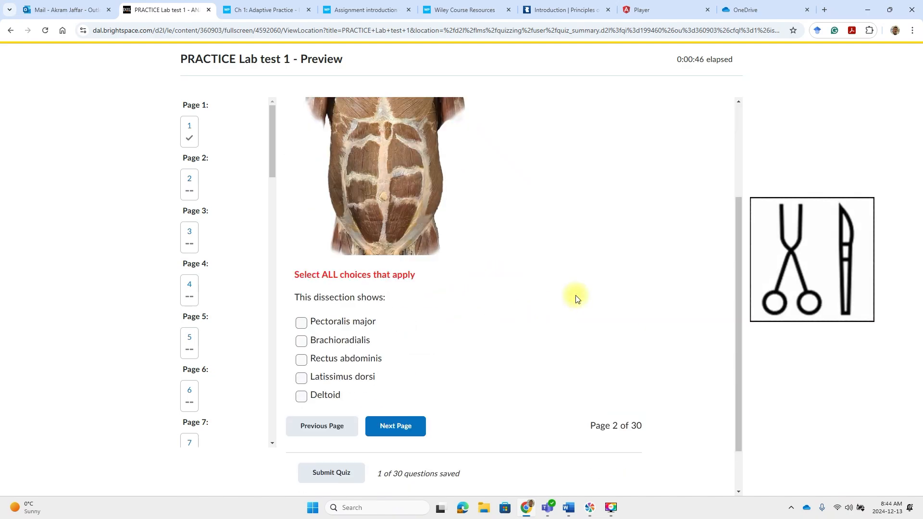
mouse_move(319, 314)
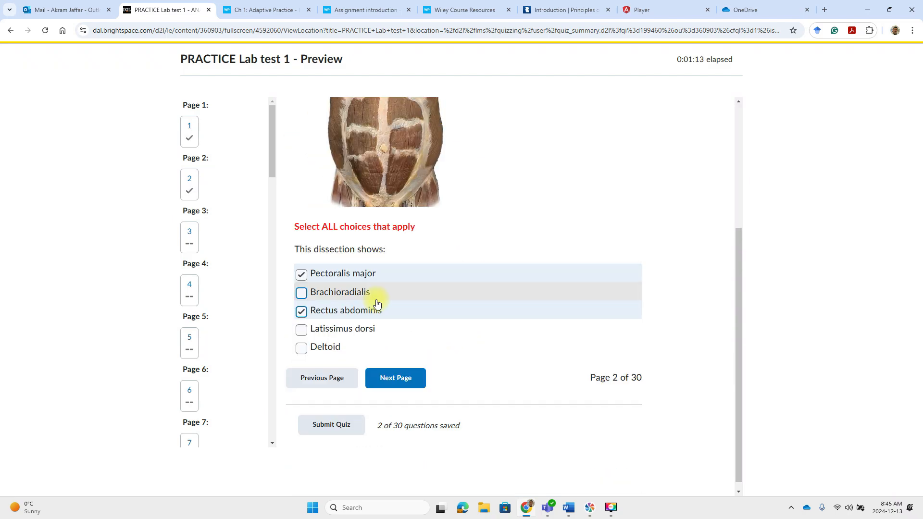
click(395, 377)
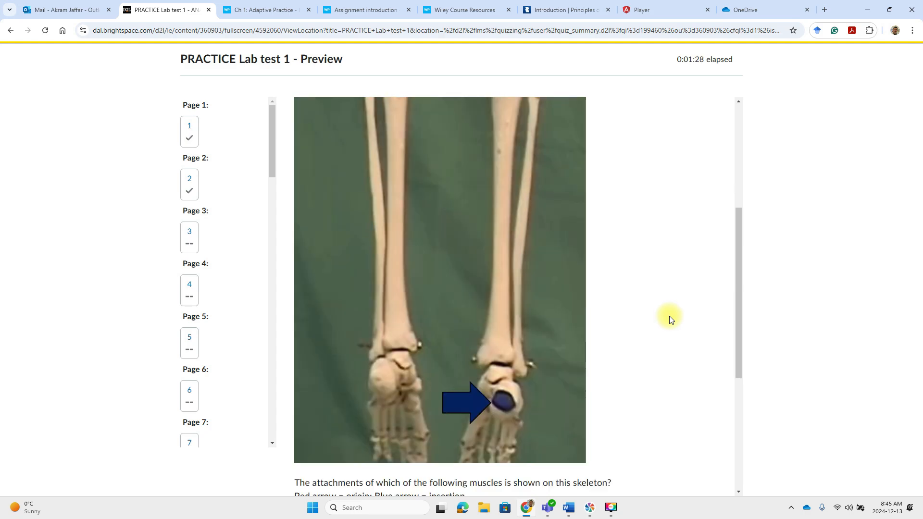
click(395, 369)
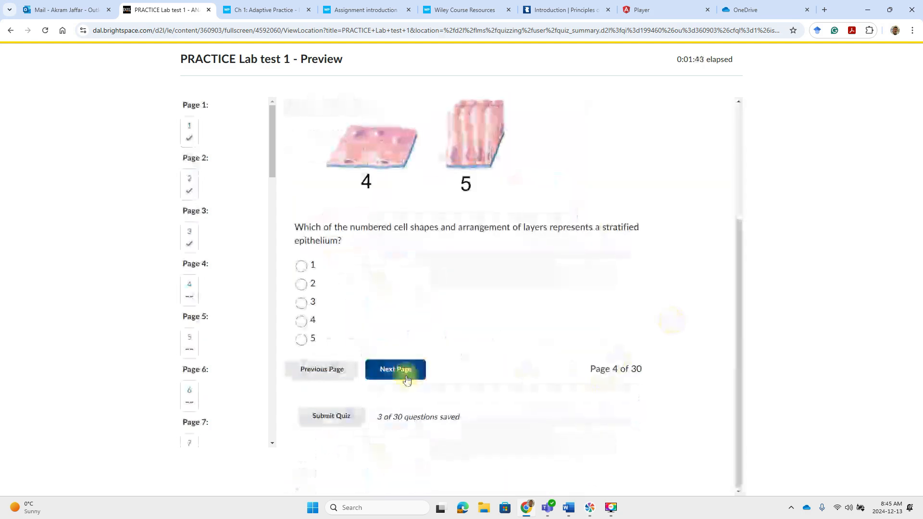
click(395, 369)
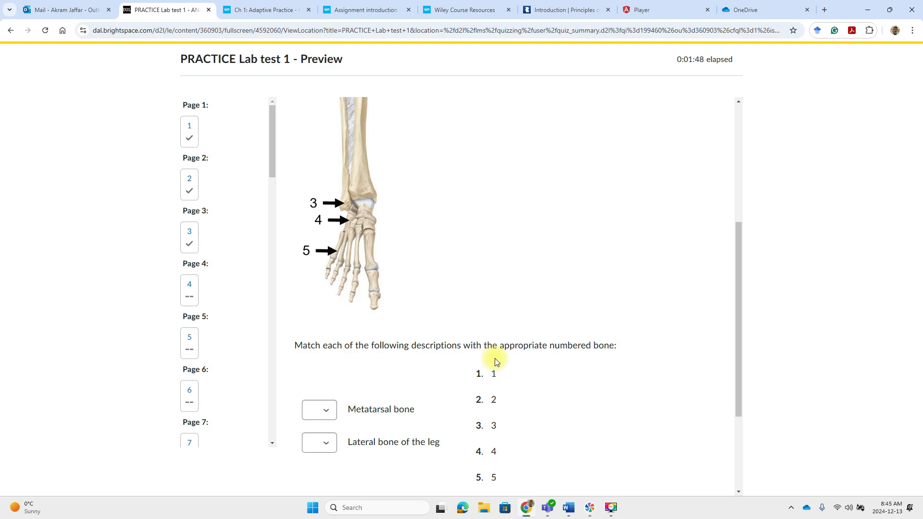
mouse_move(549, 374)
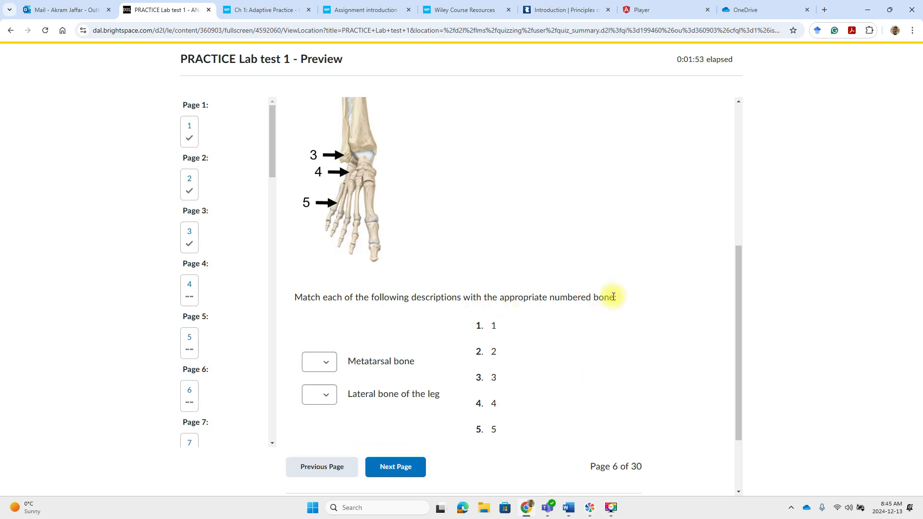
- Match Metatarsal bone to number 5 in the matching dropdown
click(319, 361)
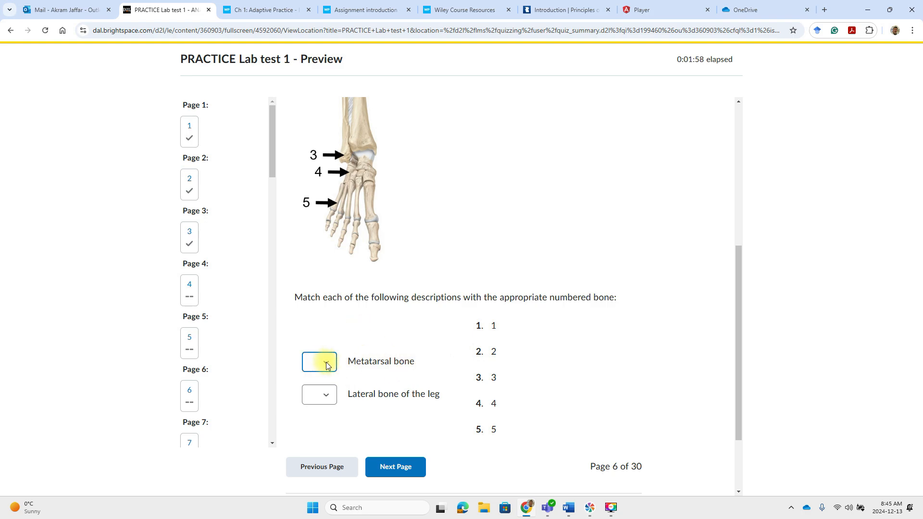
click(319, 362)
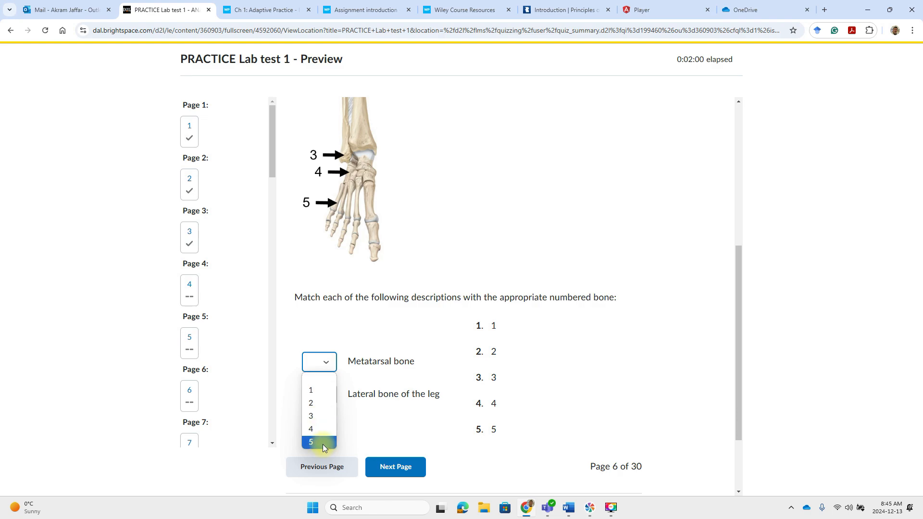
click(310, 441)
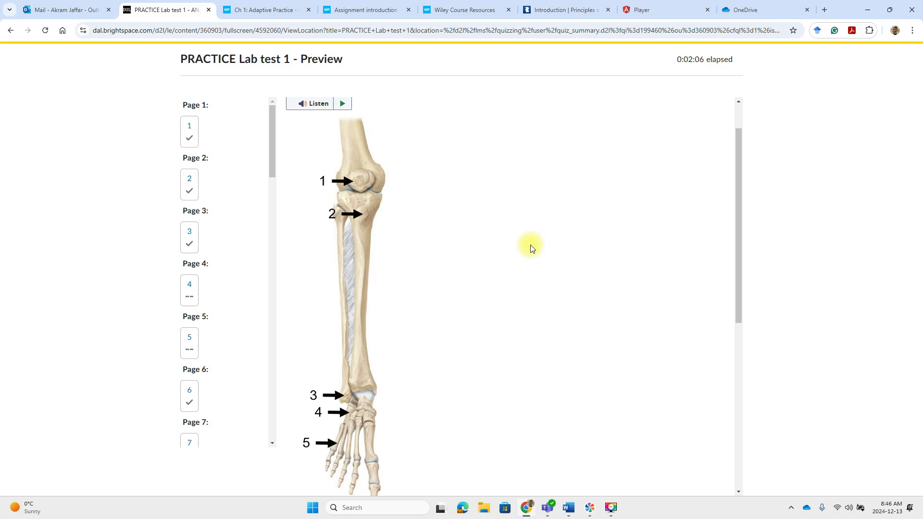
scroll(down, 3)
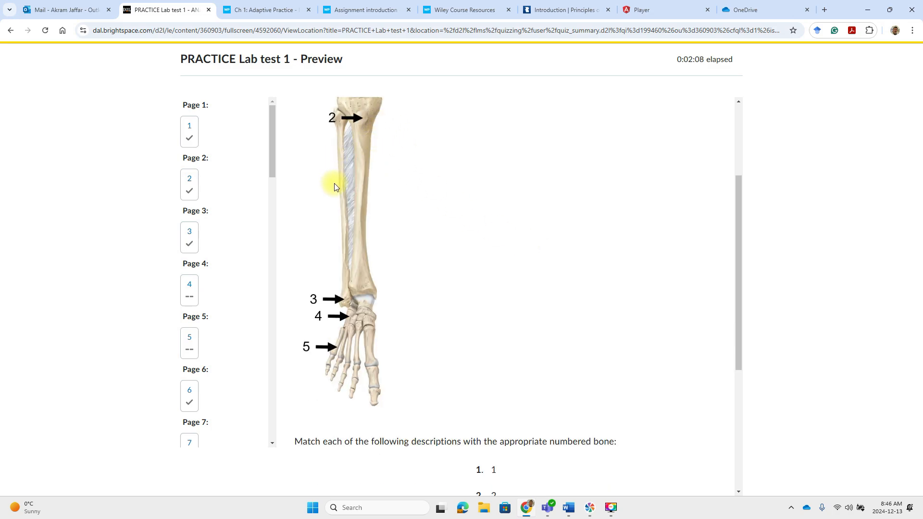
click(319, 296)
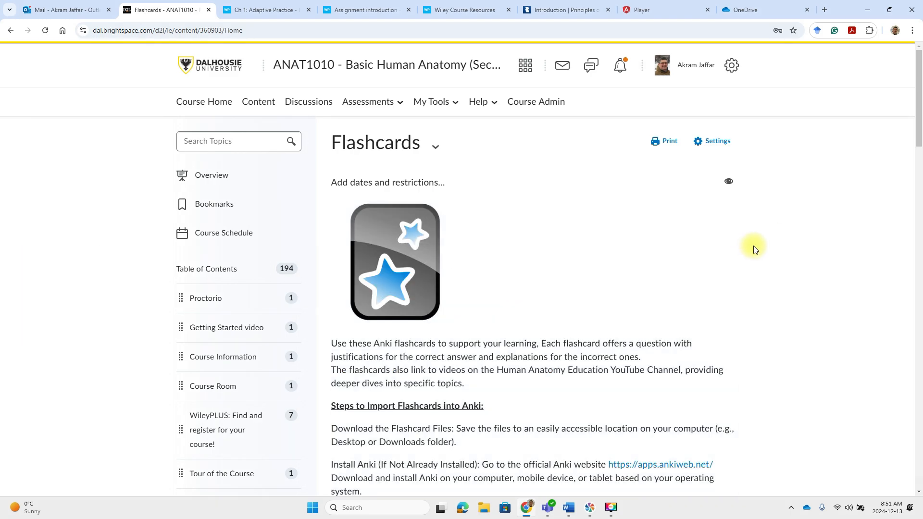
mouse_move(752, 271)
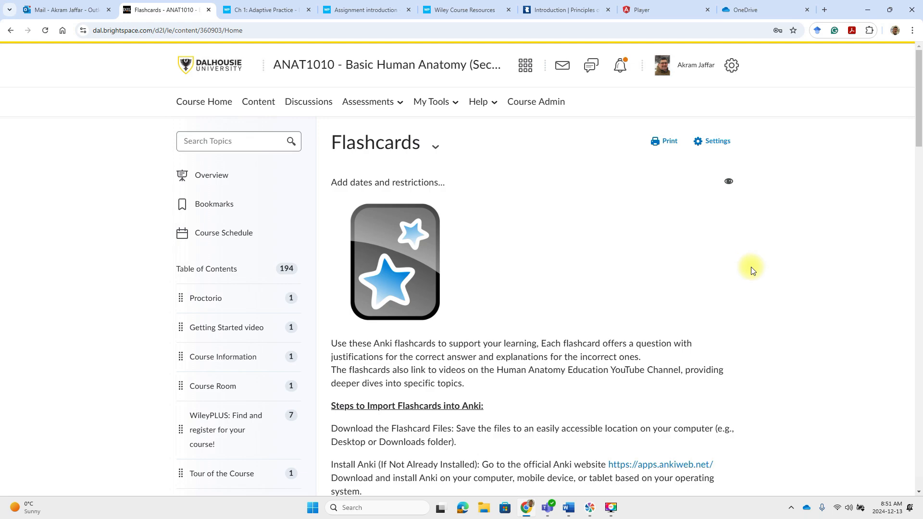
mouse_move(737, 290)
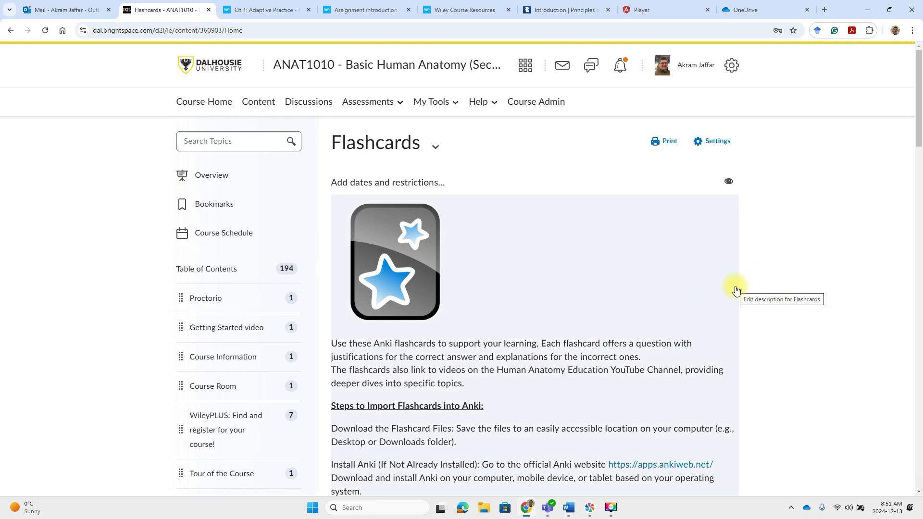
scroll(down, 3)
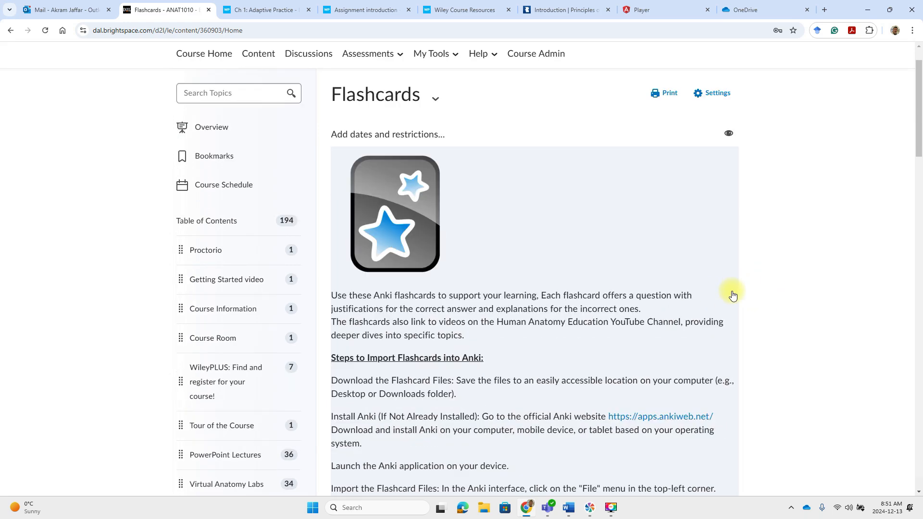
scroll(down, 3)
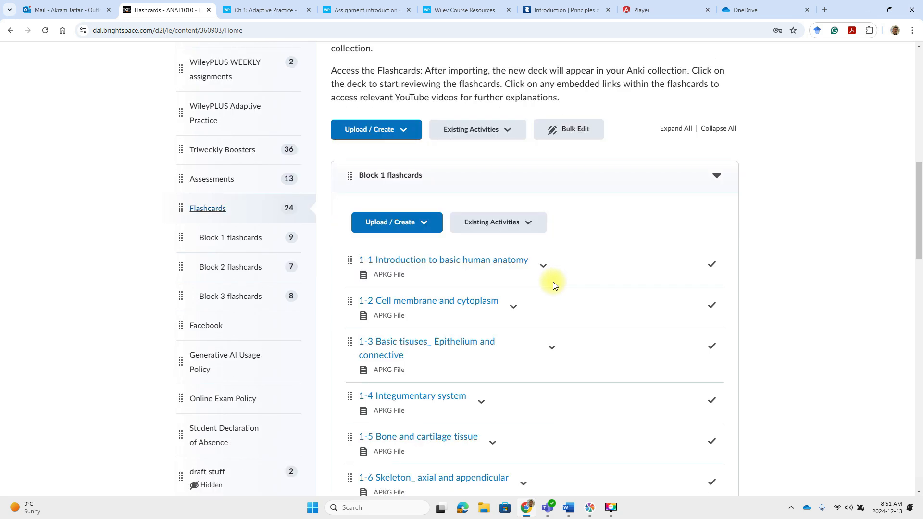
scroll(down, 3)
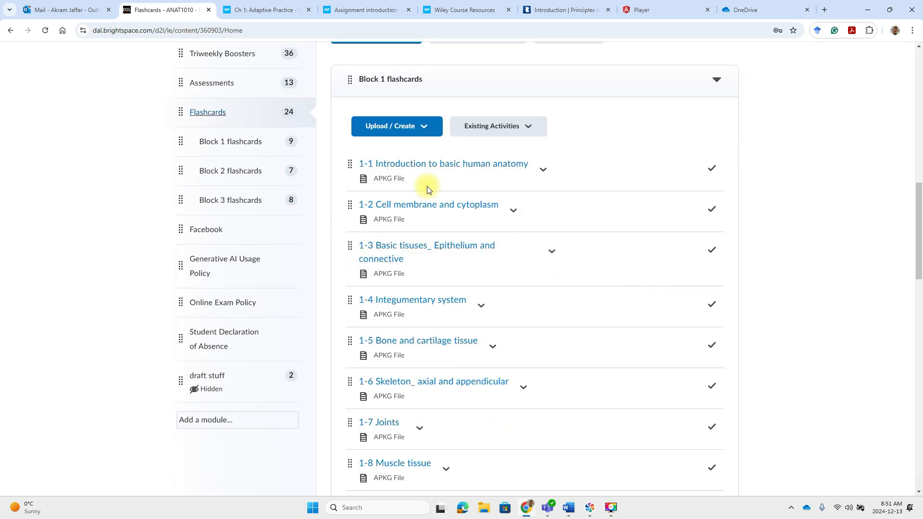
mouse_move(644, 175)
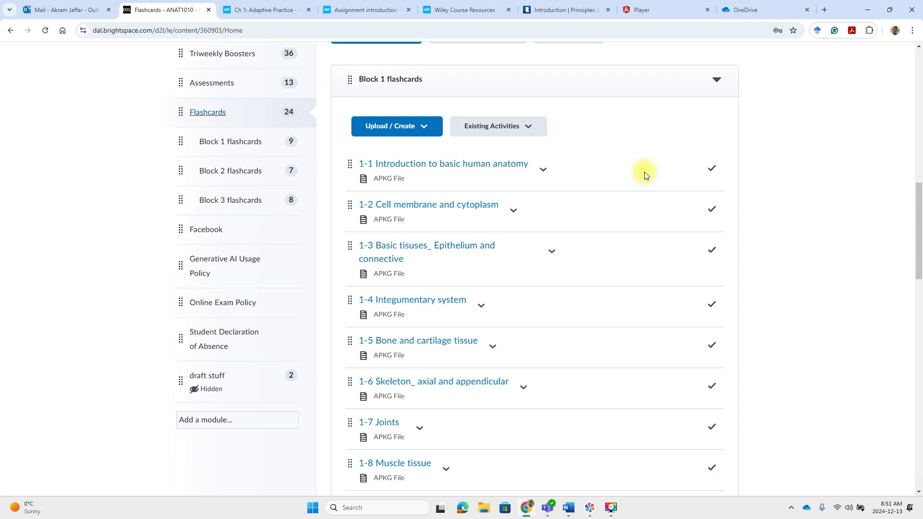
mouse_move(636, 238)
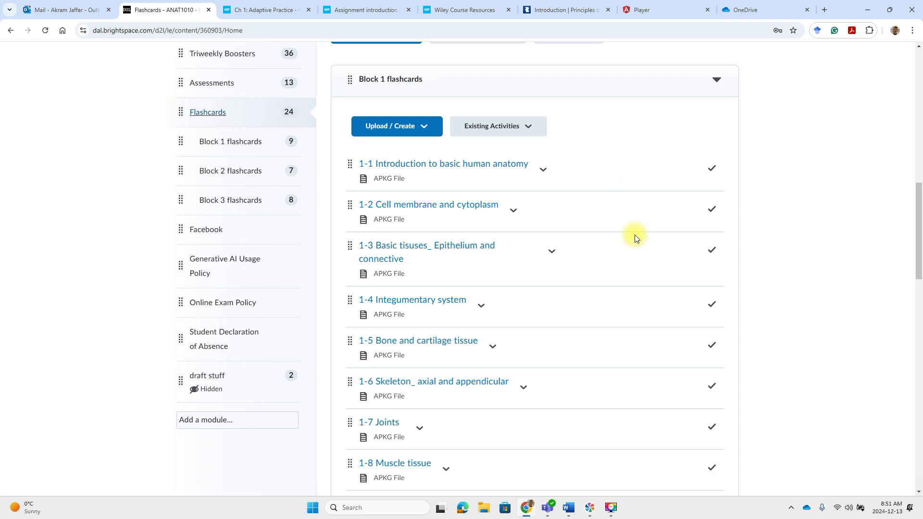
scroll(down, 3)
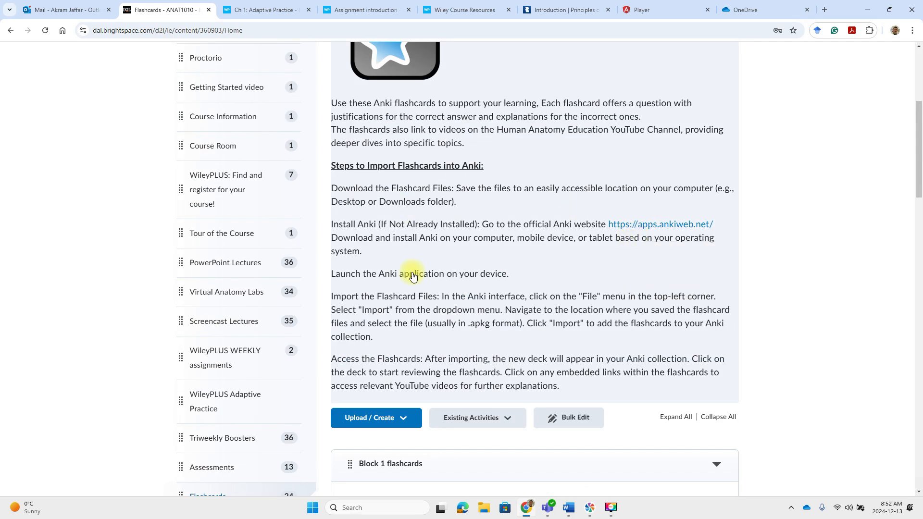
mouse_move(582, 259)
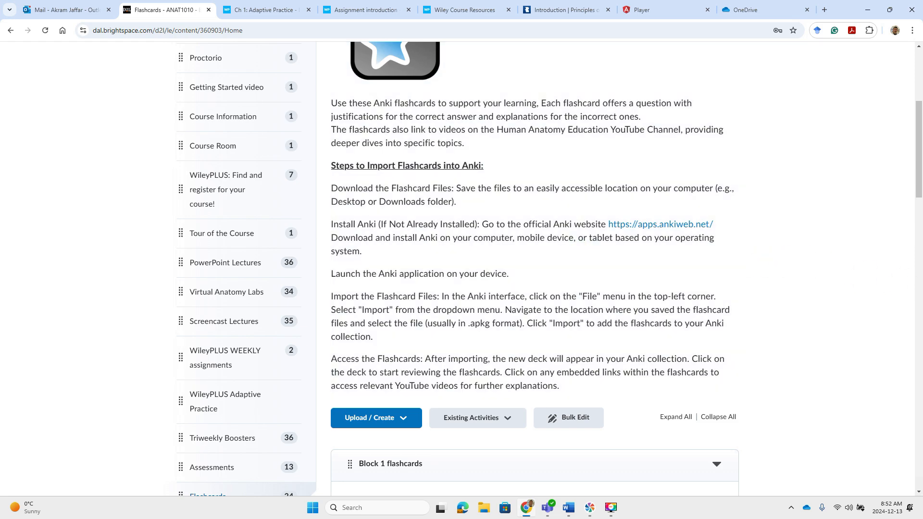
click(212, 277)
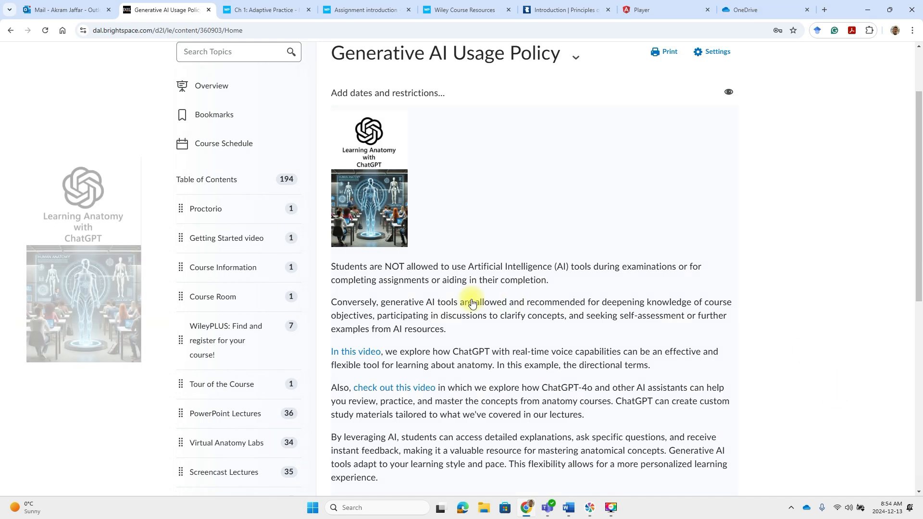
- Scroll through the Generative AI Usage Policy content
scroll(down, 3)
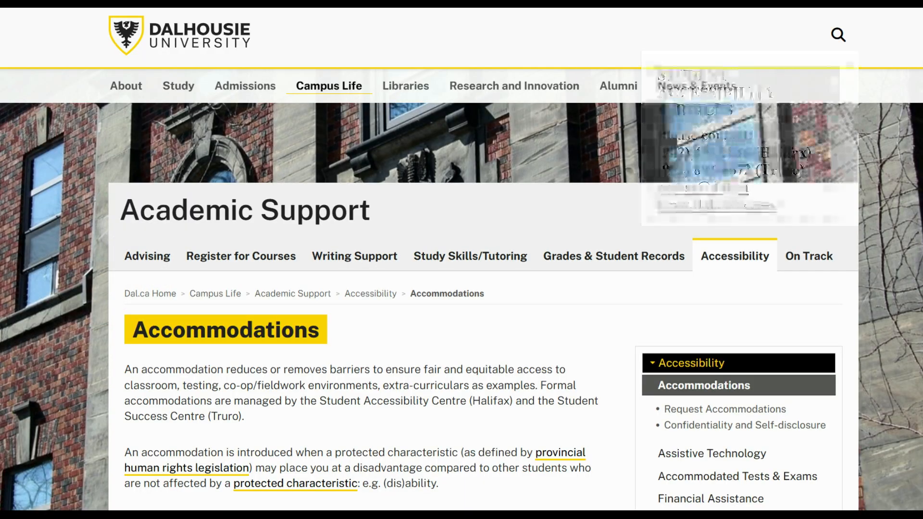
- Return from the Dal.ca Accommodations page to the Student Declaration of Absence topic
click(166, 9)
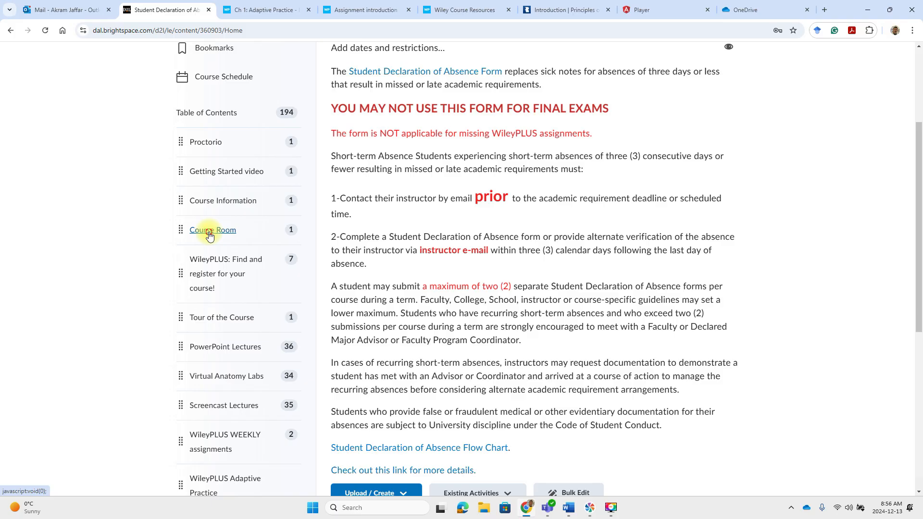
- Visit the Course Room topic with its live Q&A dates, then return to the ANAT1010 homepage
click(212, 230)
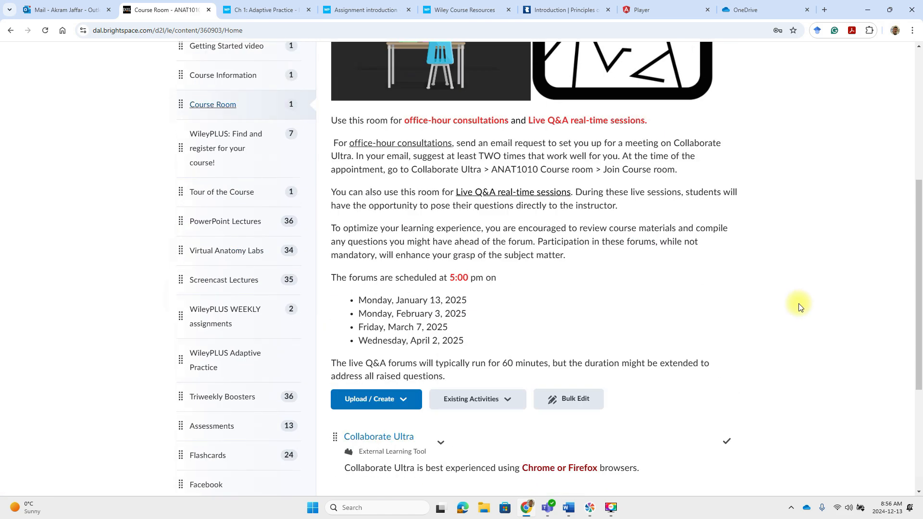
click(379, 436)
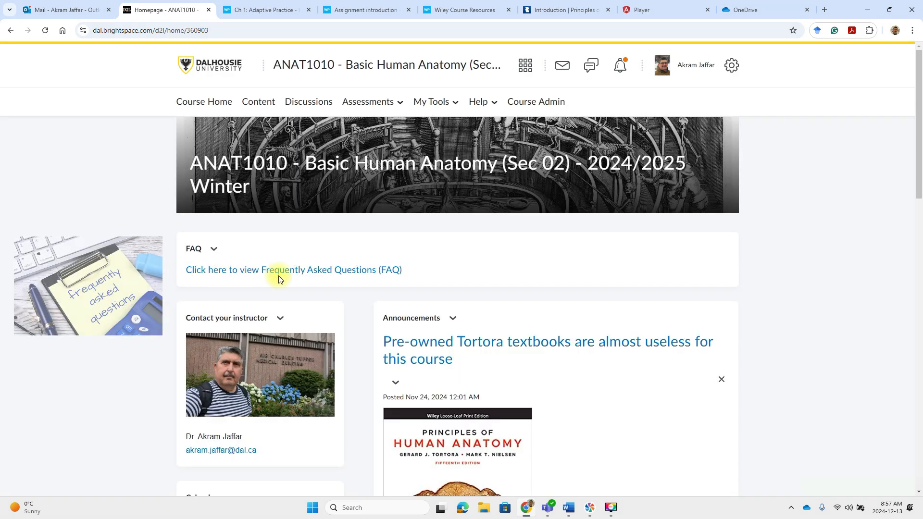
mouse_move(282, 273)
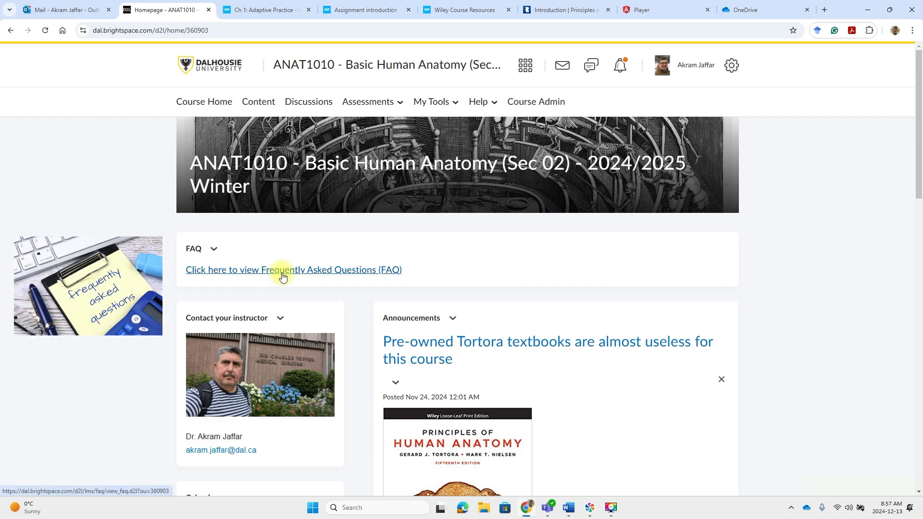
- Open the ANAT1010 Frequently Asked Questions list from the FAQ widget
click(293, 270)
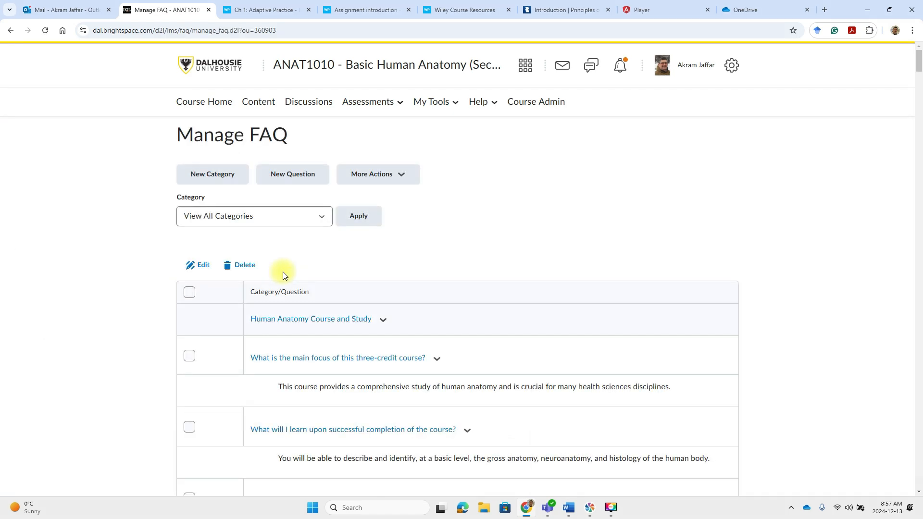
mouse_move(260, 152)
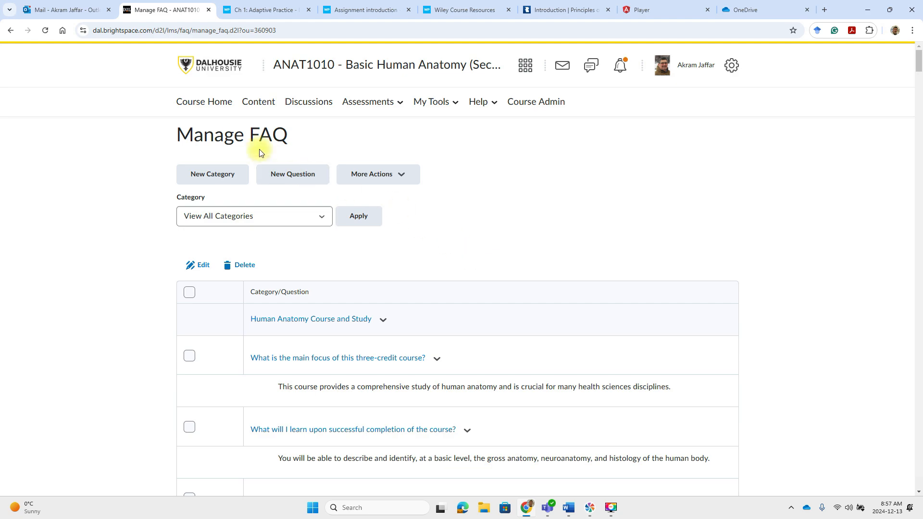